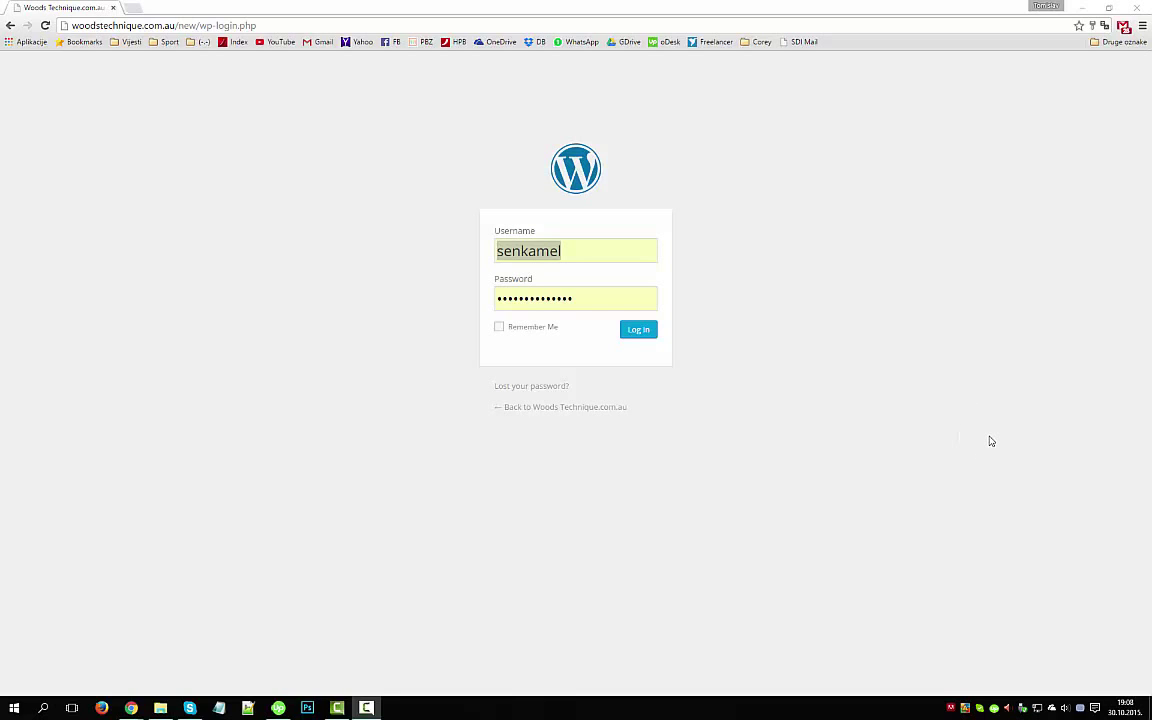
mouse_move(768, 302)
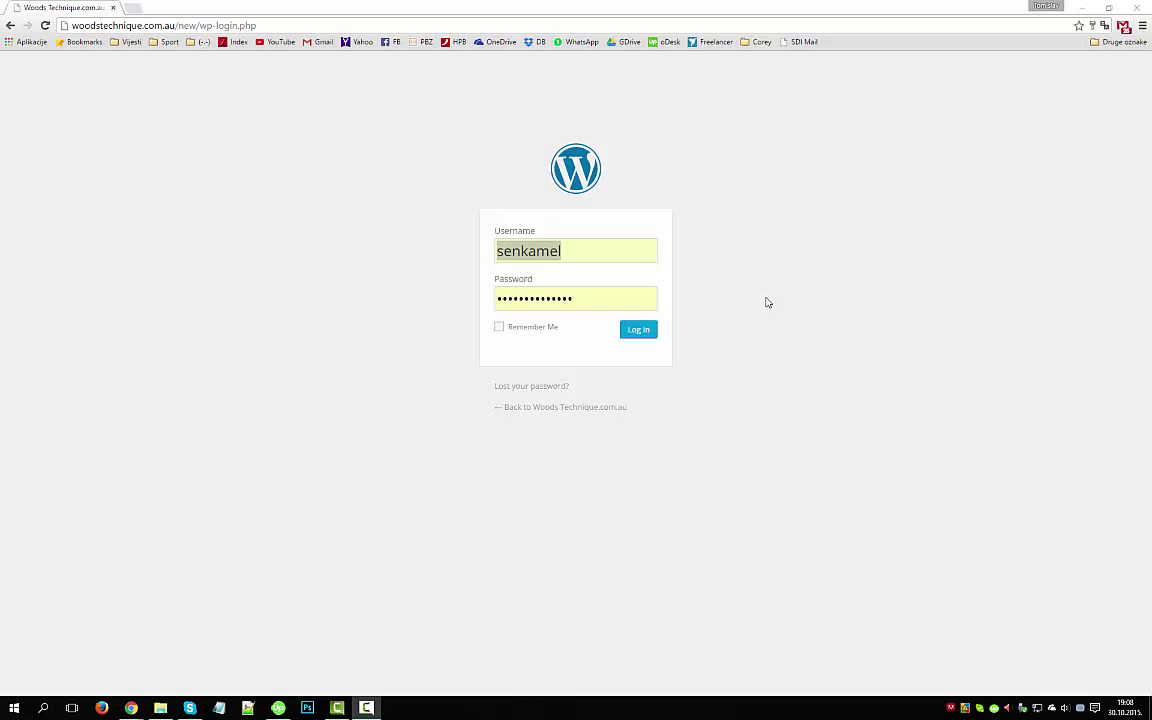
mouse_move(683, 250)
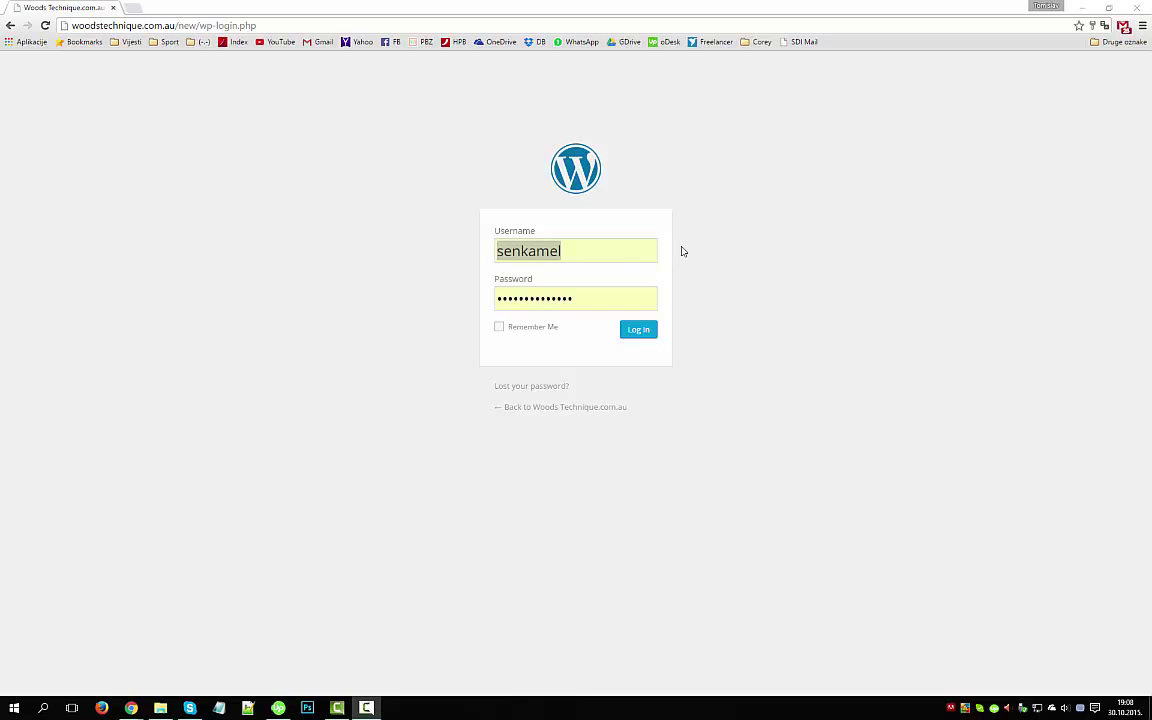
mouse_move(686, 247)
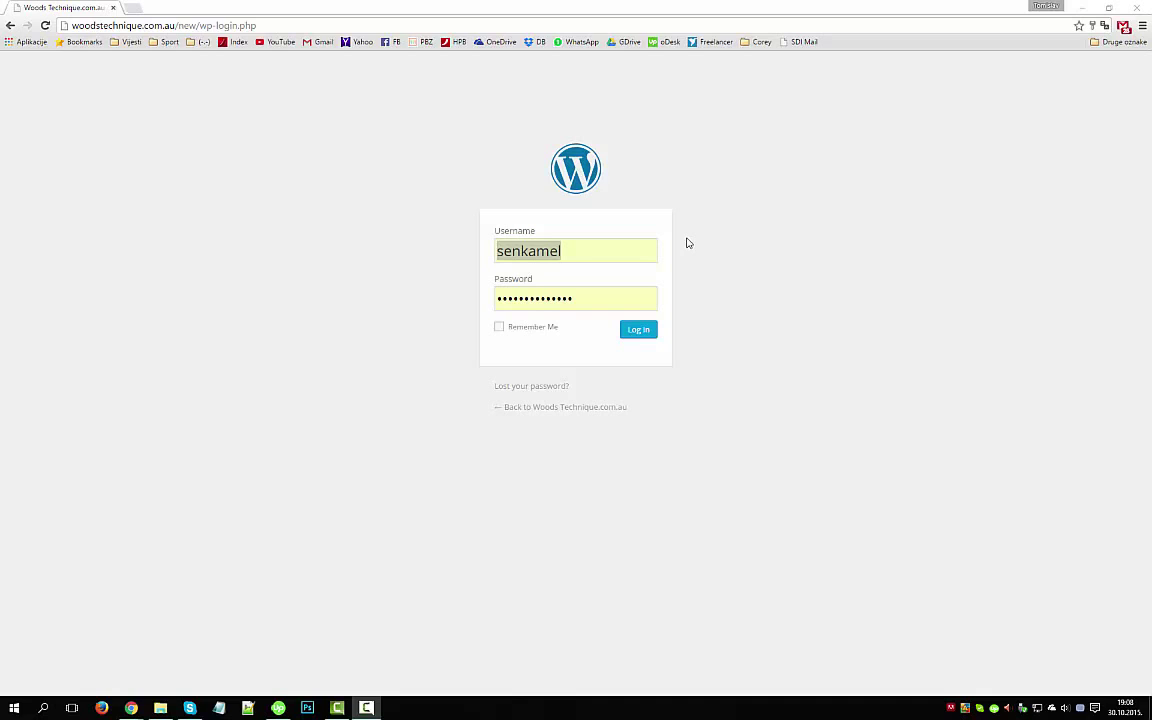
mouse_move(558, 152)
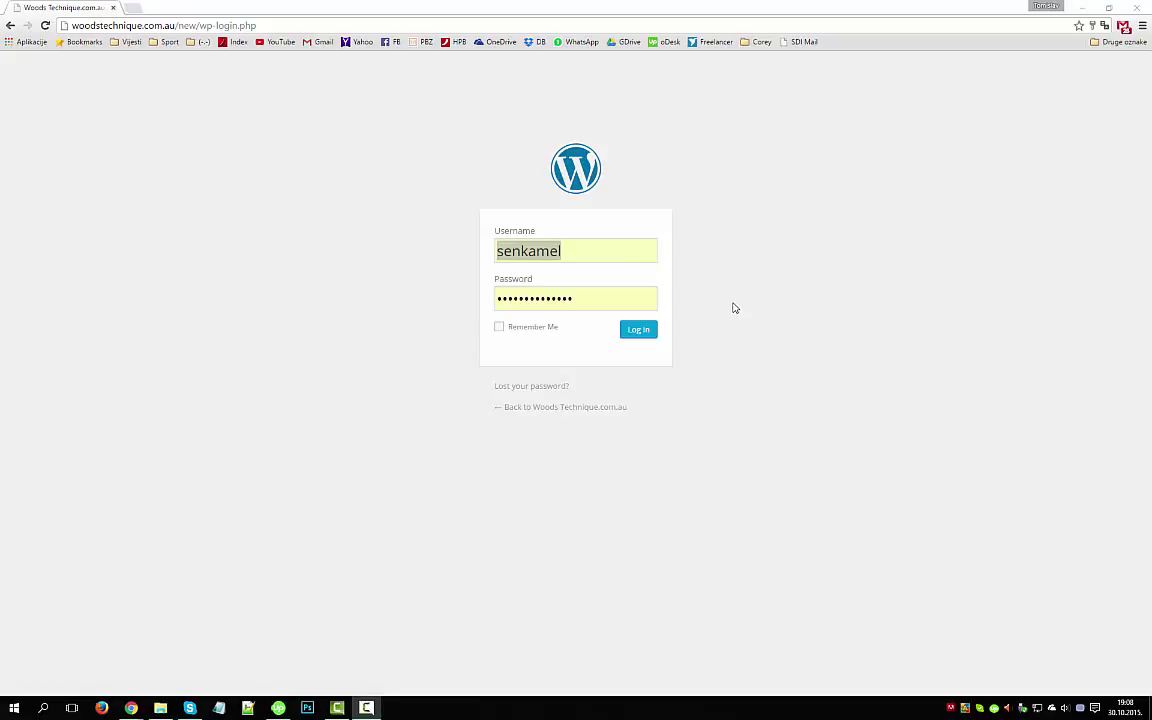
mouse_move(735, 295)
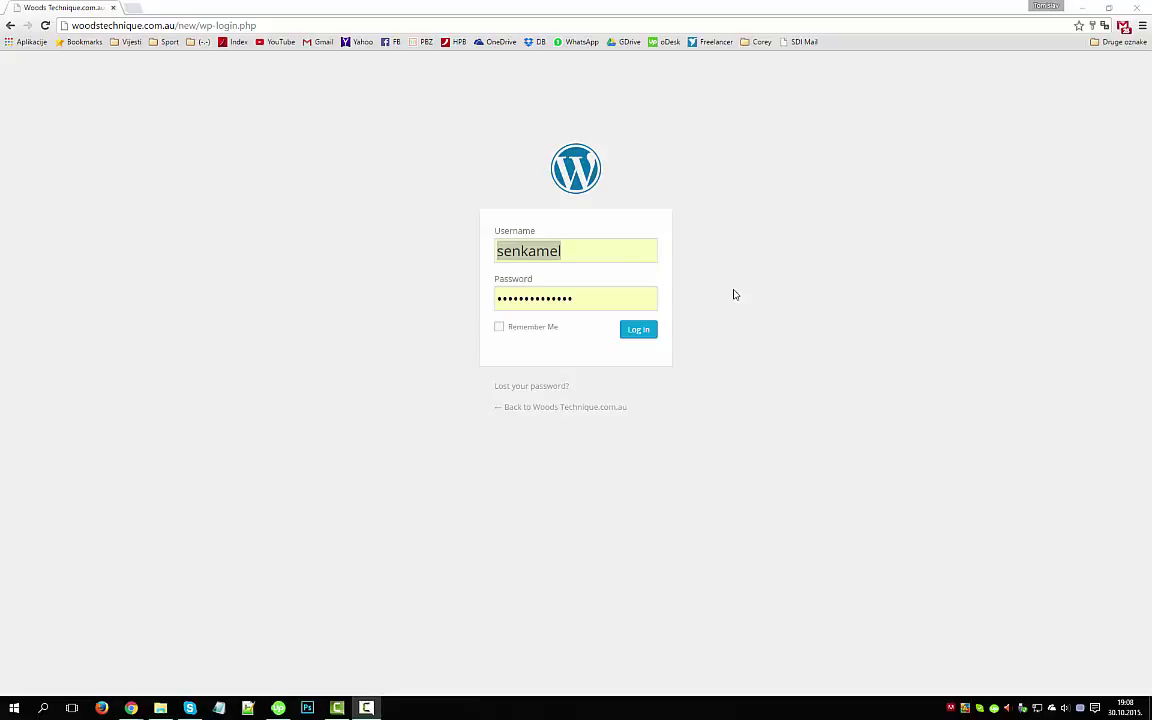
mouse_move(547, 217)
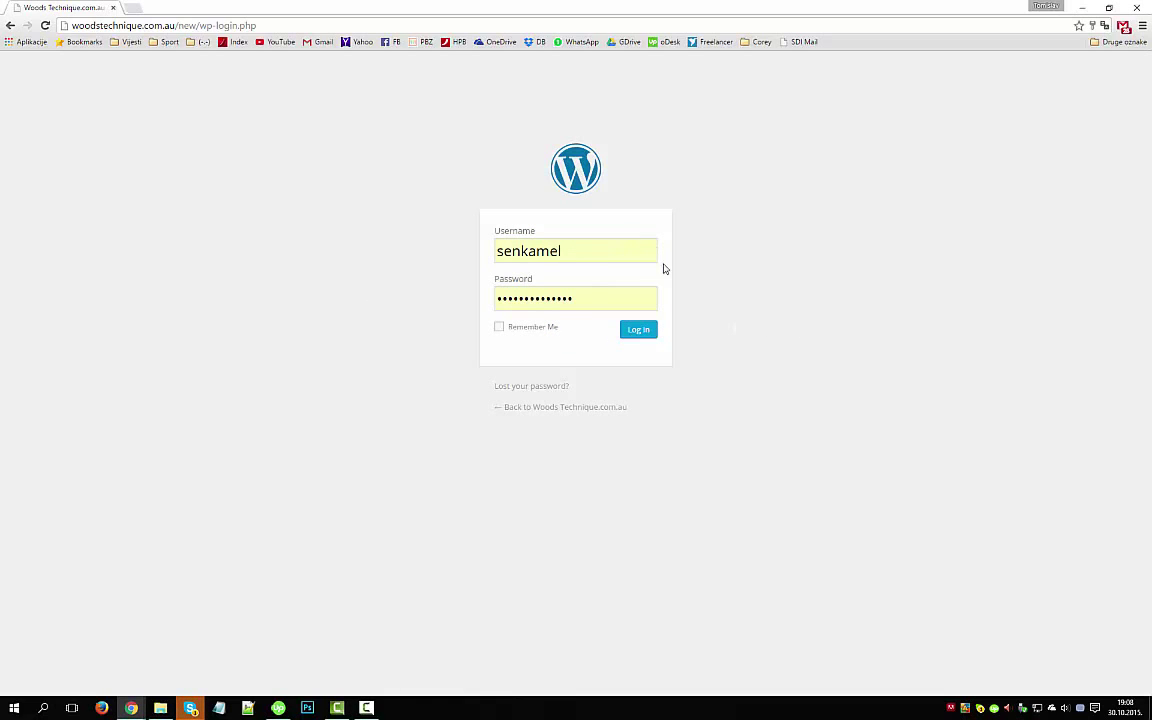
mouse_move(510, 280)
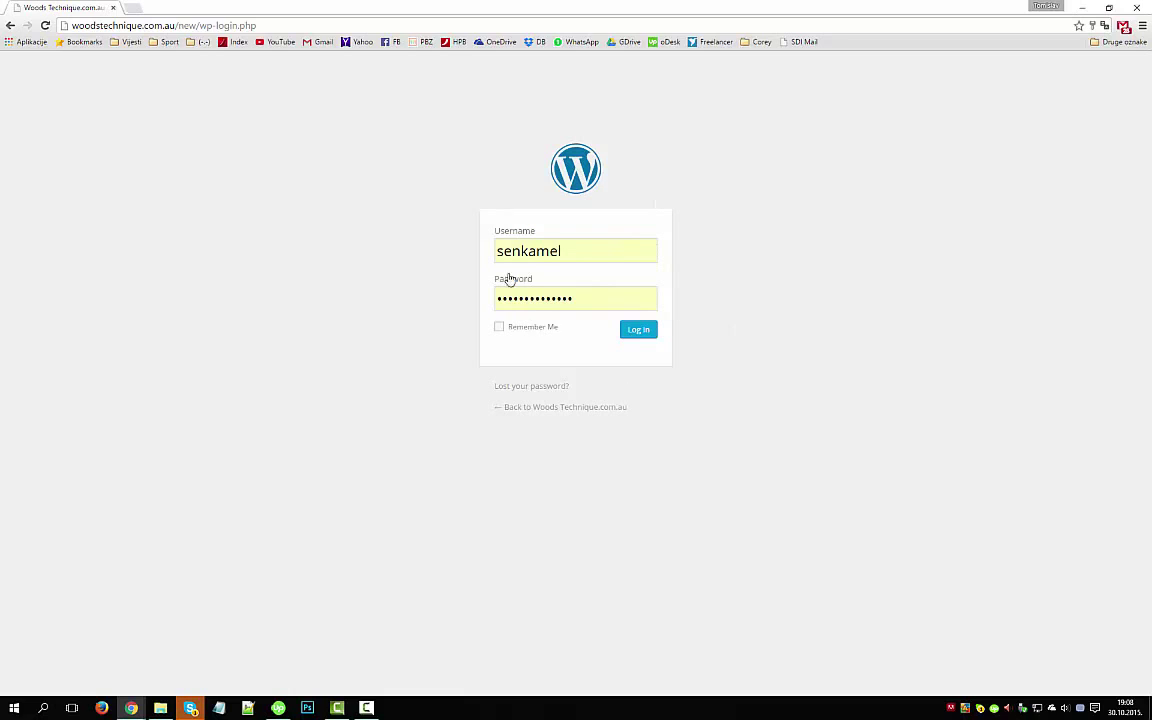
- Submit the filled-in credentials on the wp-login page to sign in
left_click(638, 329)
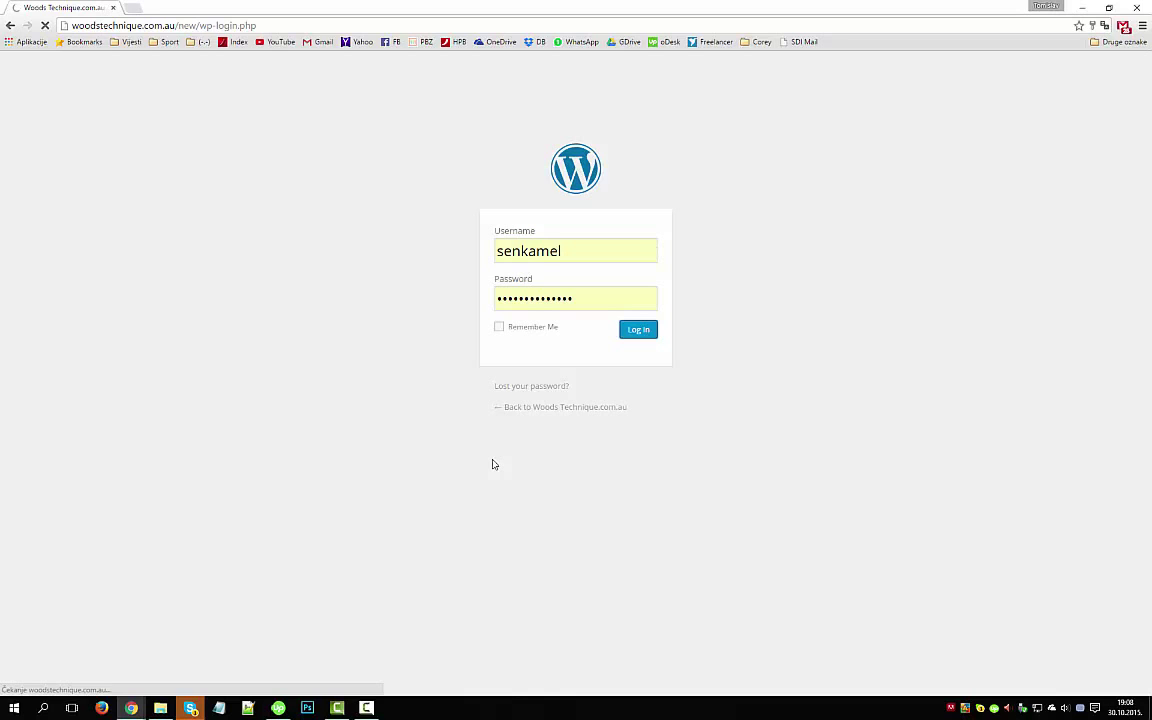
- Submit the login details to reach the Woods Technique admin dashboard
left_click(638, 329)
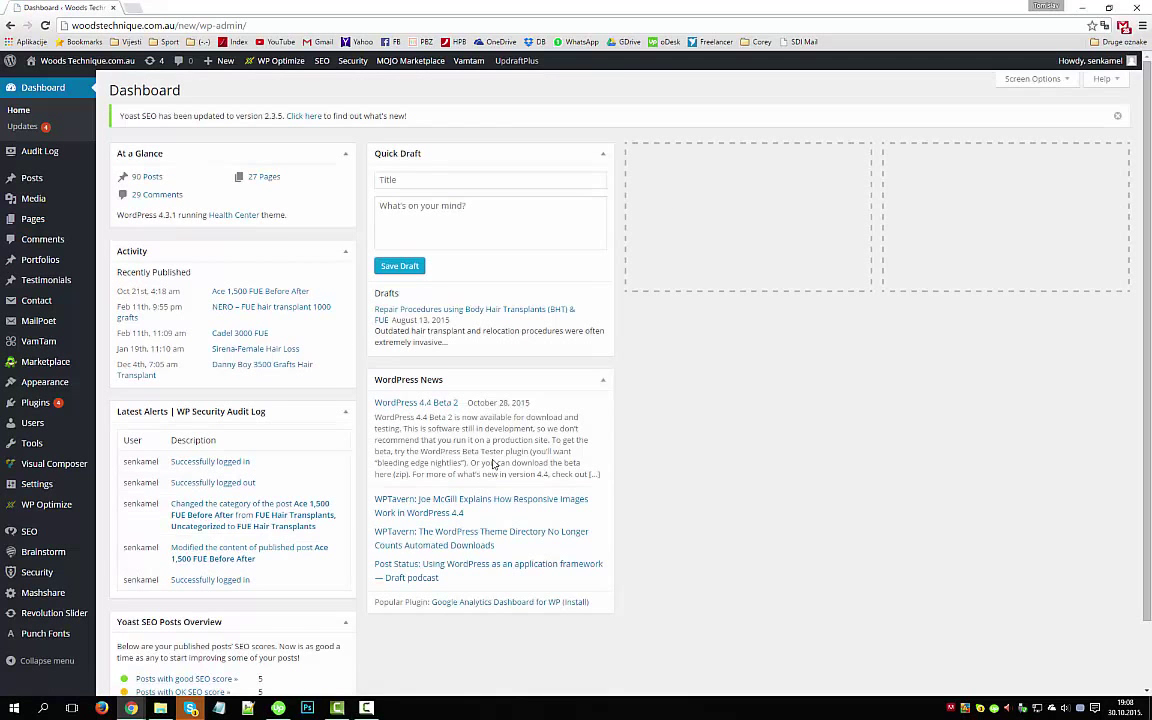
mouse_move(248, 101)
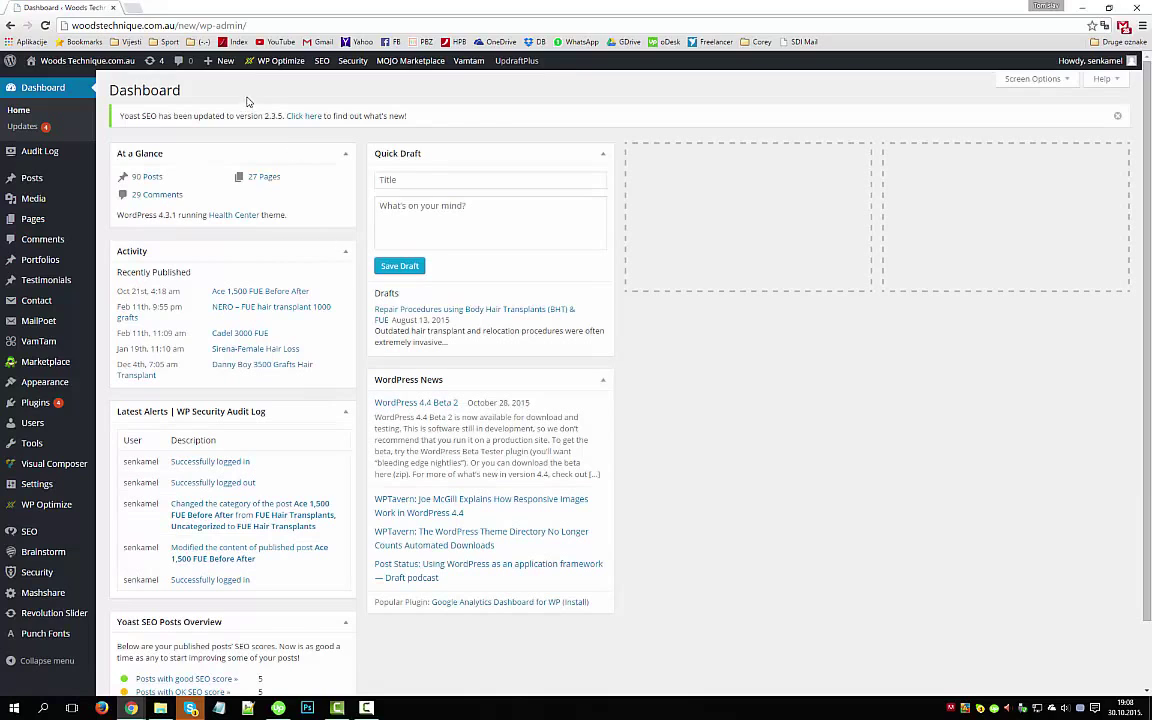
mouse_move(87, 61)
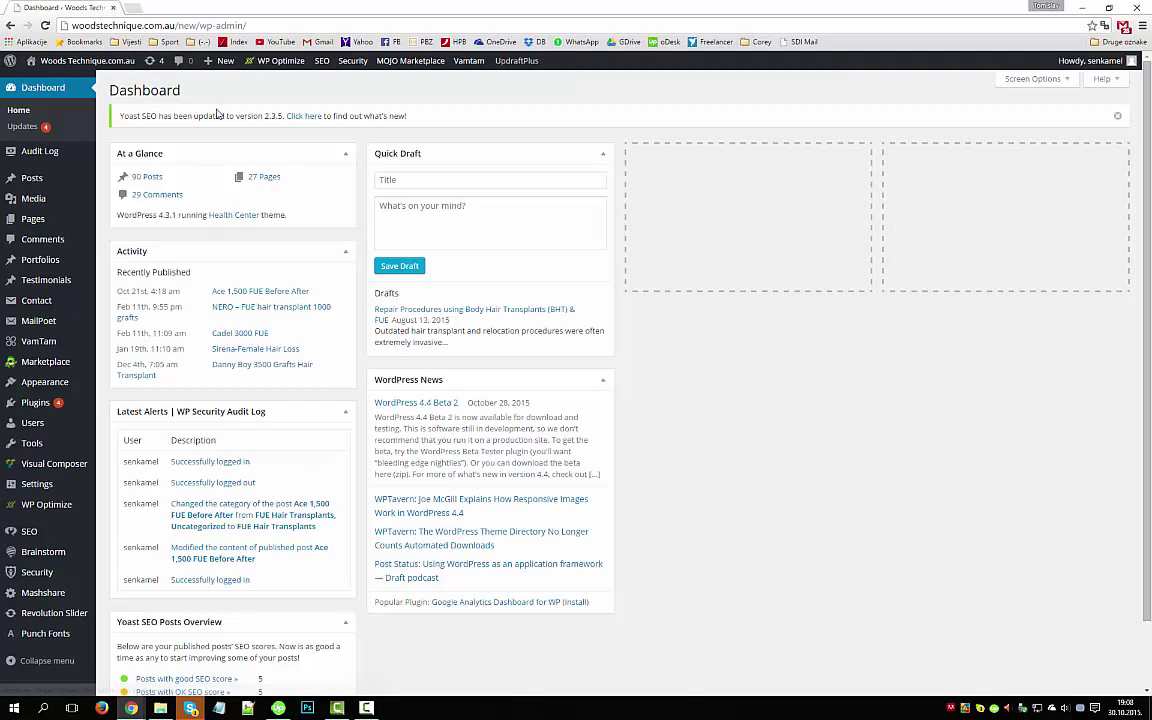
mouse_move(32, 178)
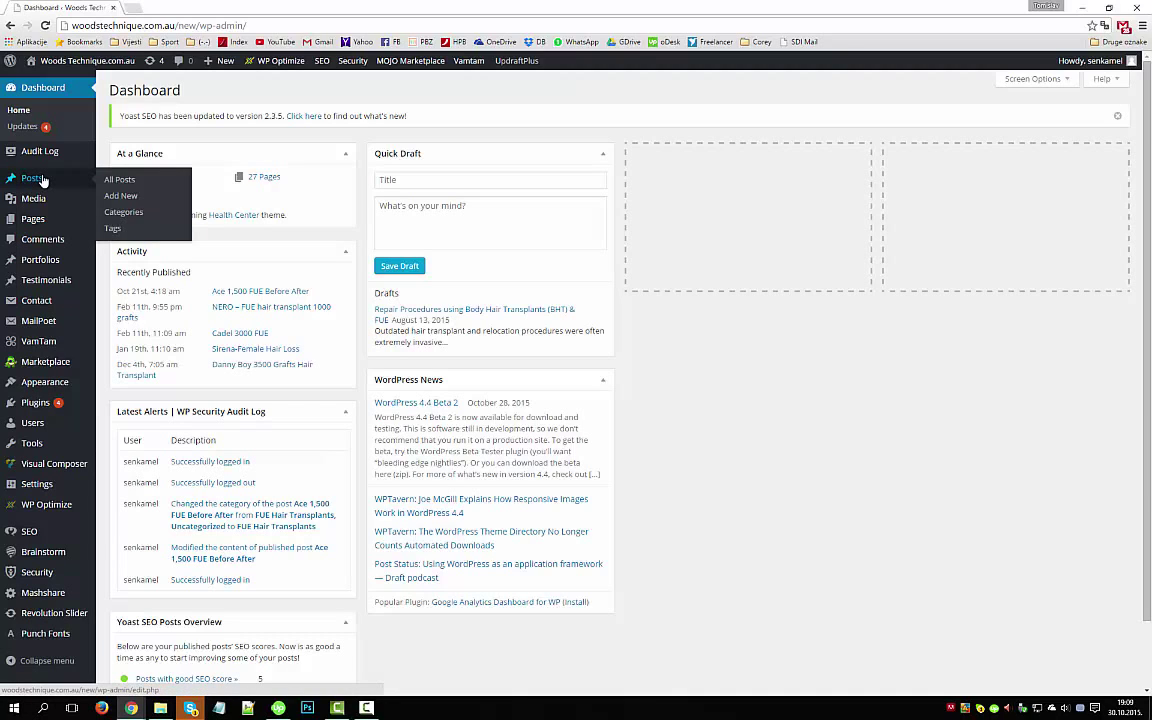
mouse_move(62, 186)
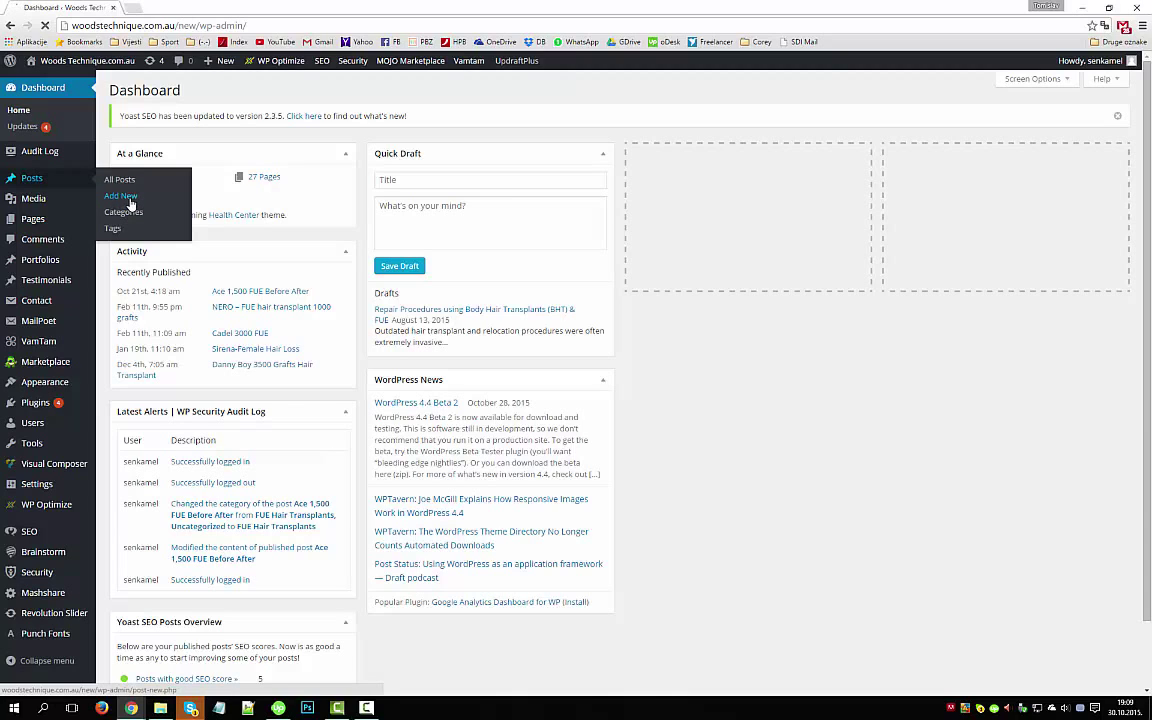
- Start a new post titled 'Example' and toggle between the Visual and Vamtam editors
left_click(121, 195)
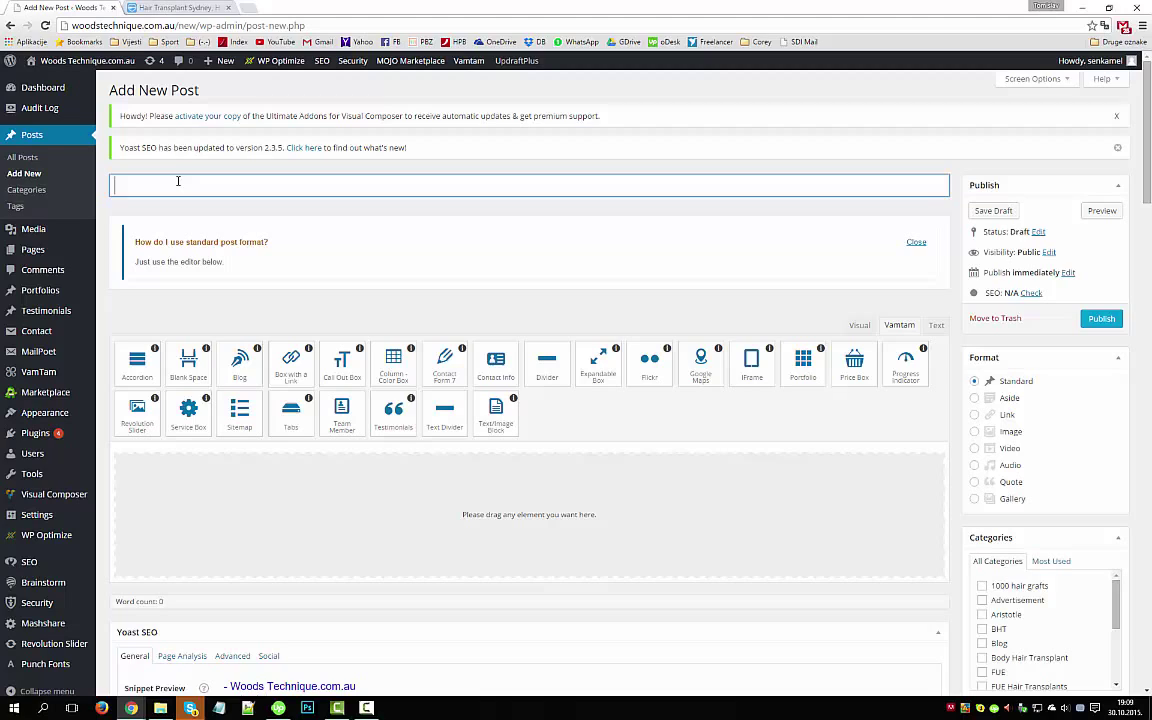
mouse_move(239, 287)
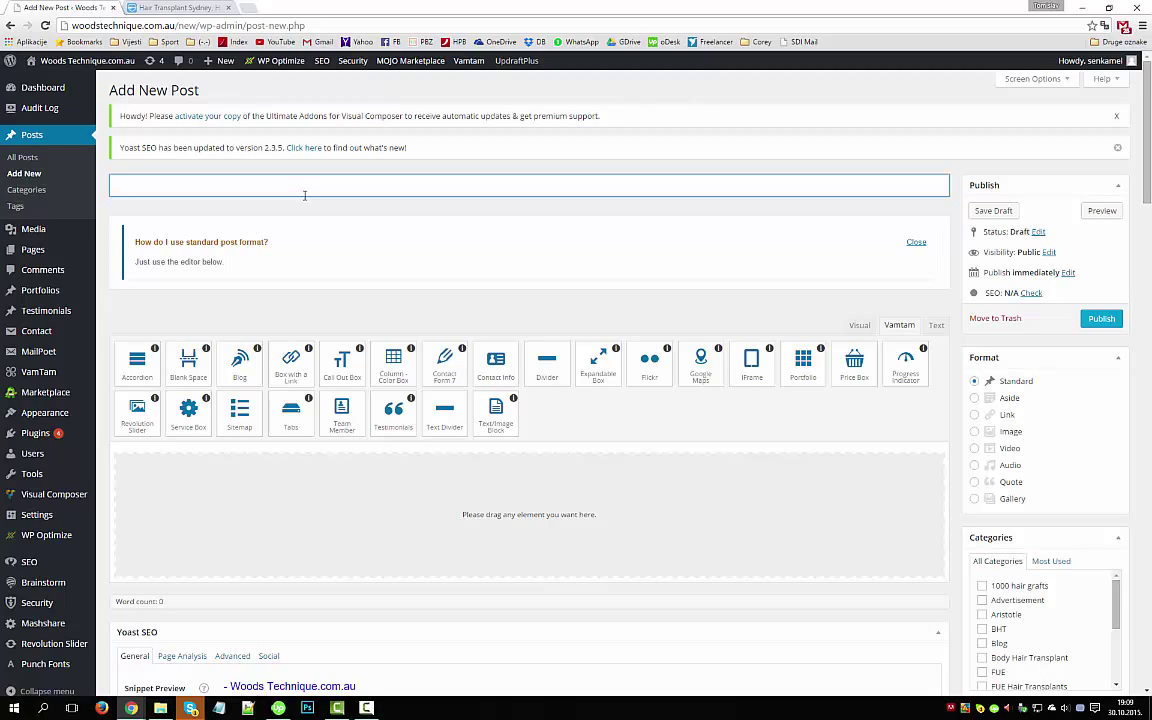
type("Example")
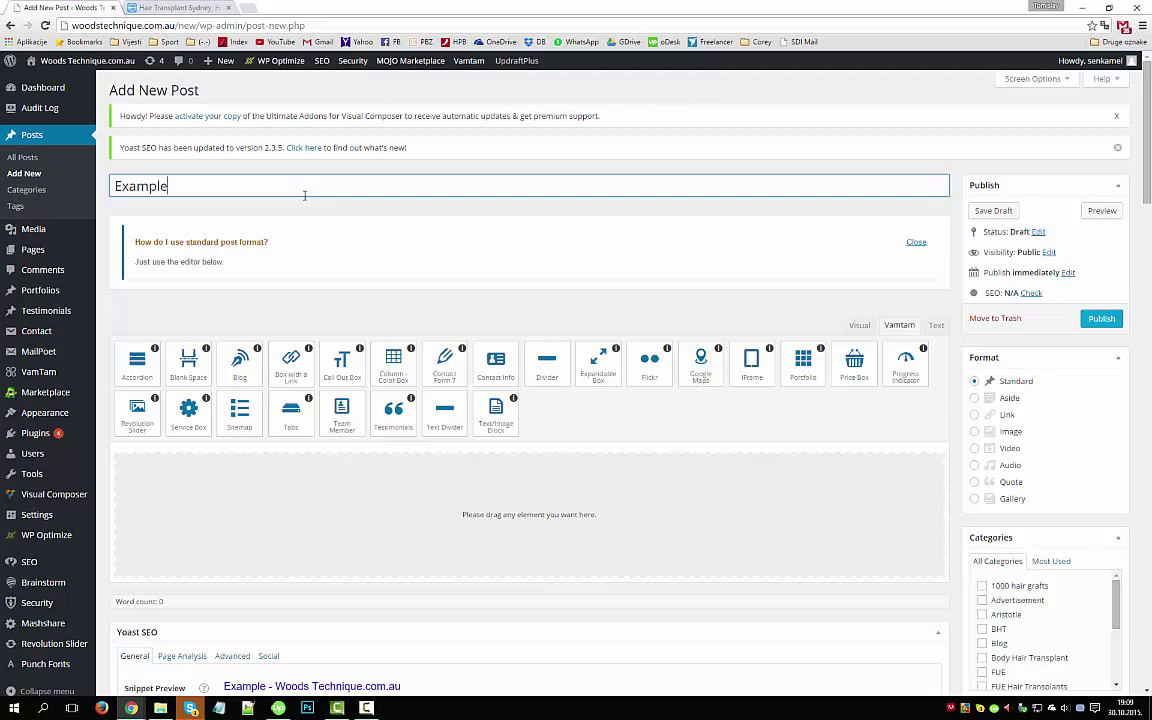
double_click(140, 186)
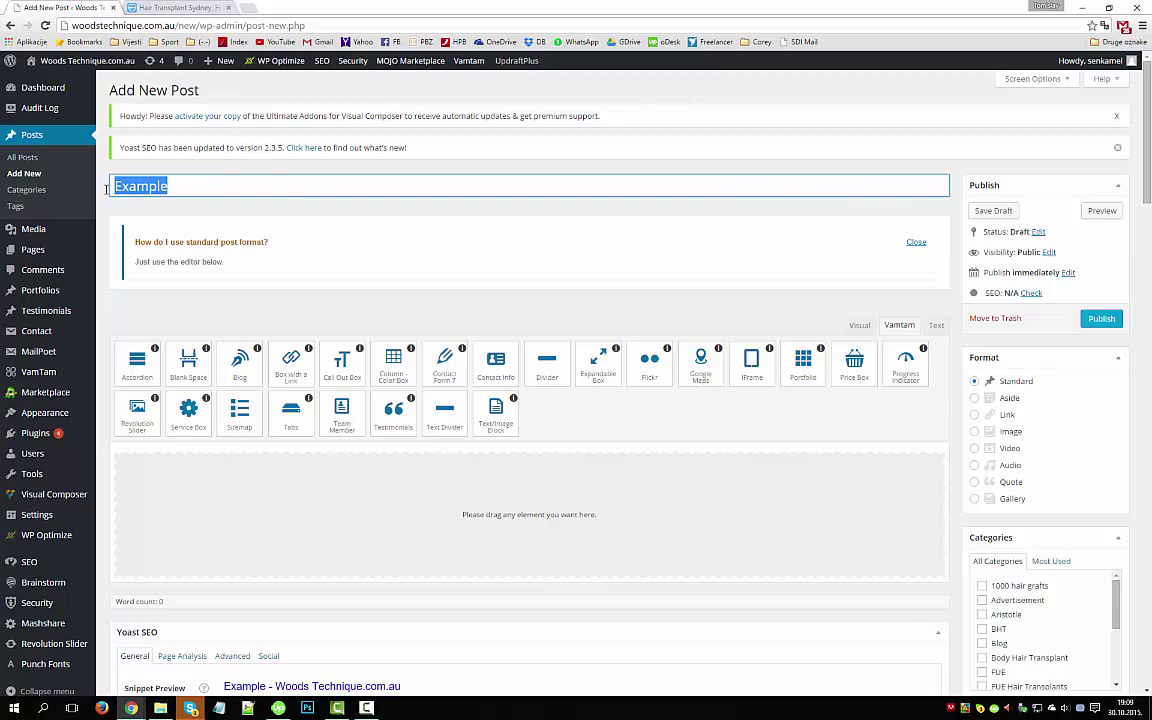
left_click(173, 186)
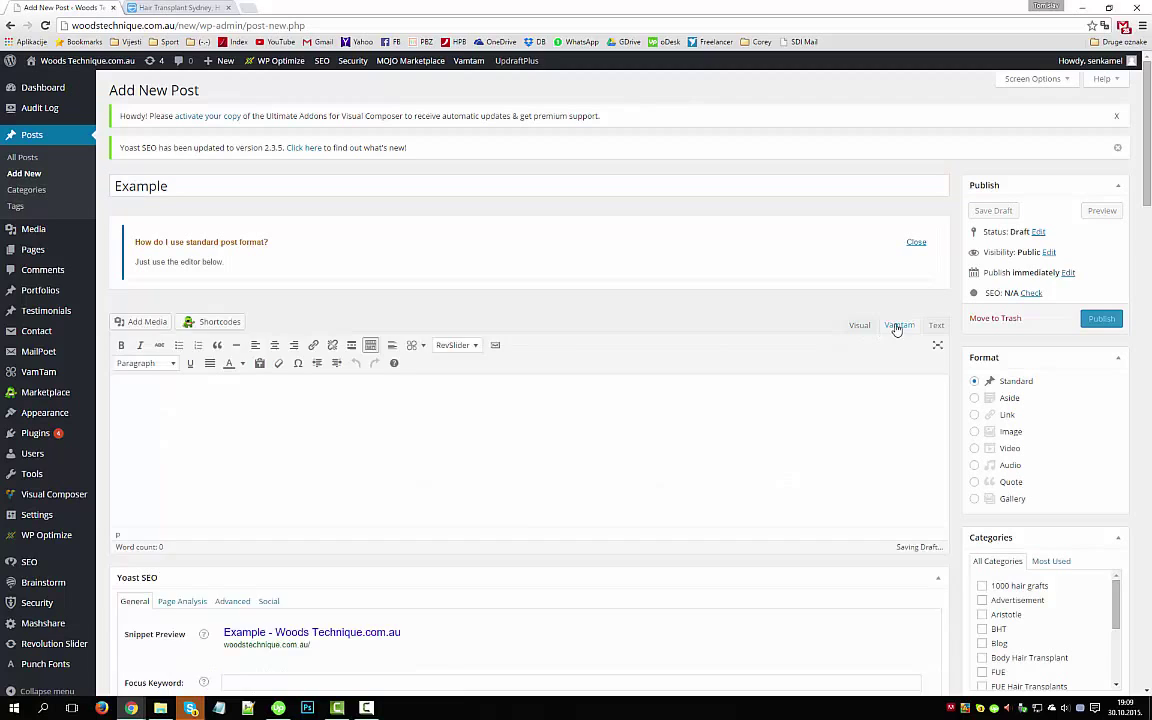
left_click(898, 325)
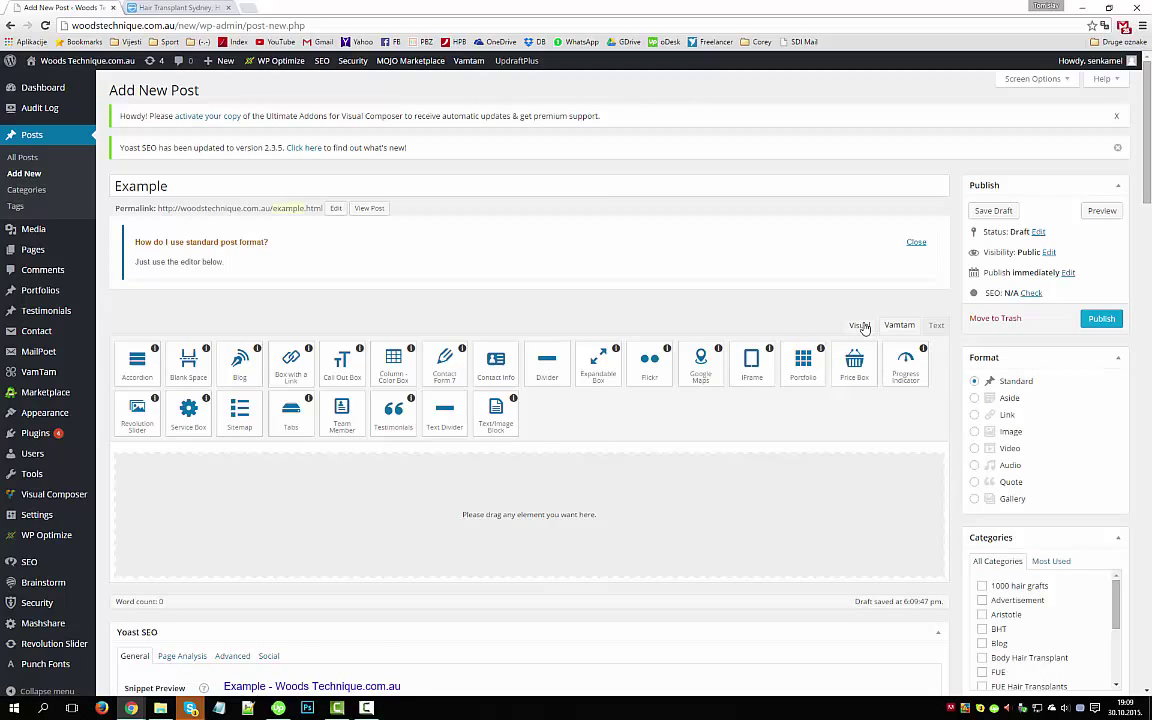
- Type 'Blog Video Post Example.' into the post body in the Visual editor
left_click(859, 325)
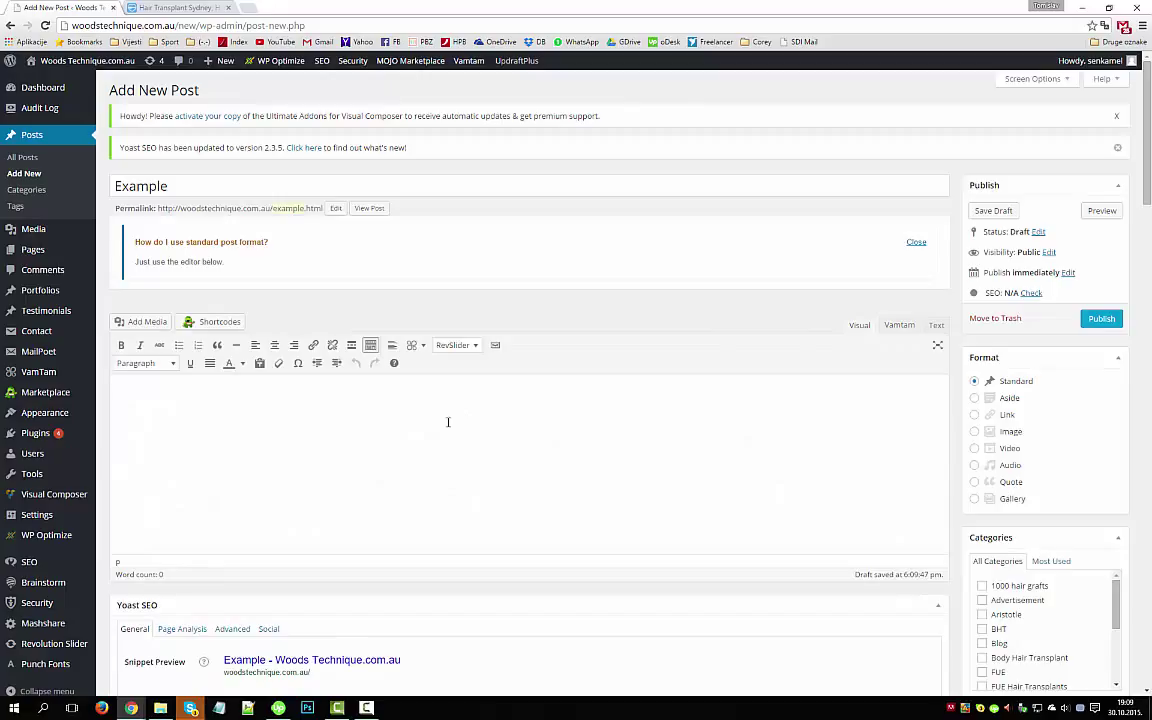
type("Blog Video Post E")
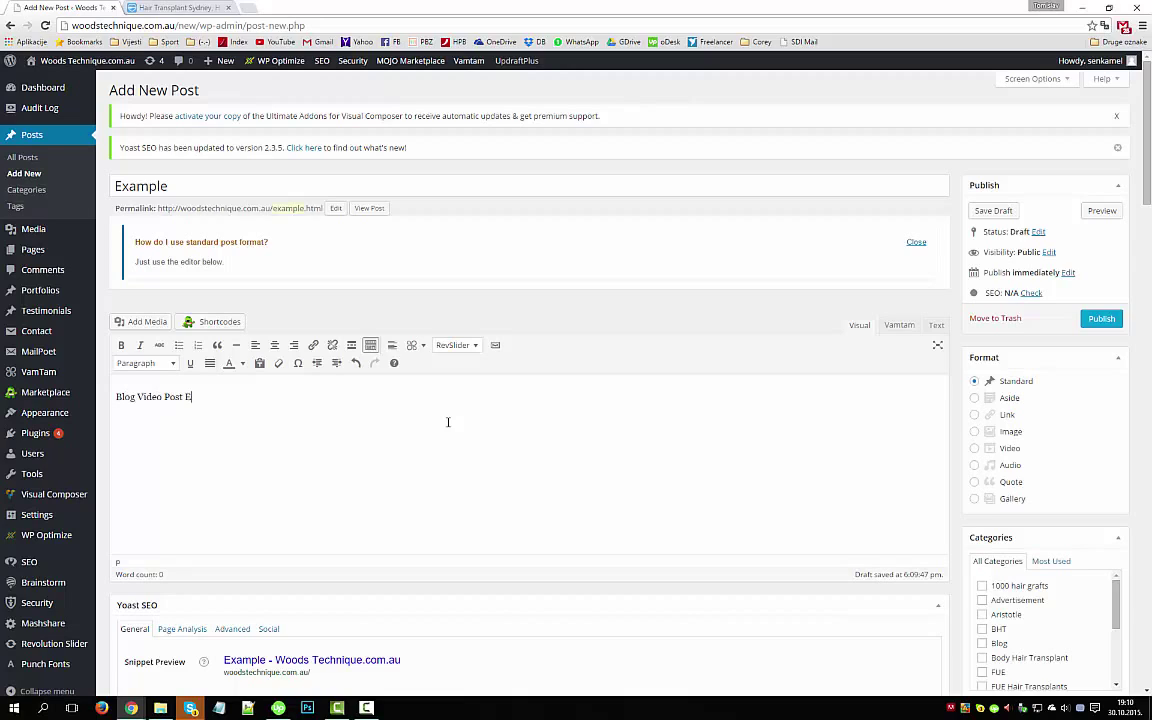
type("xample.")
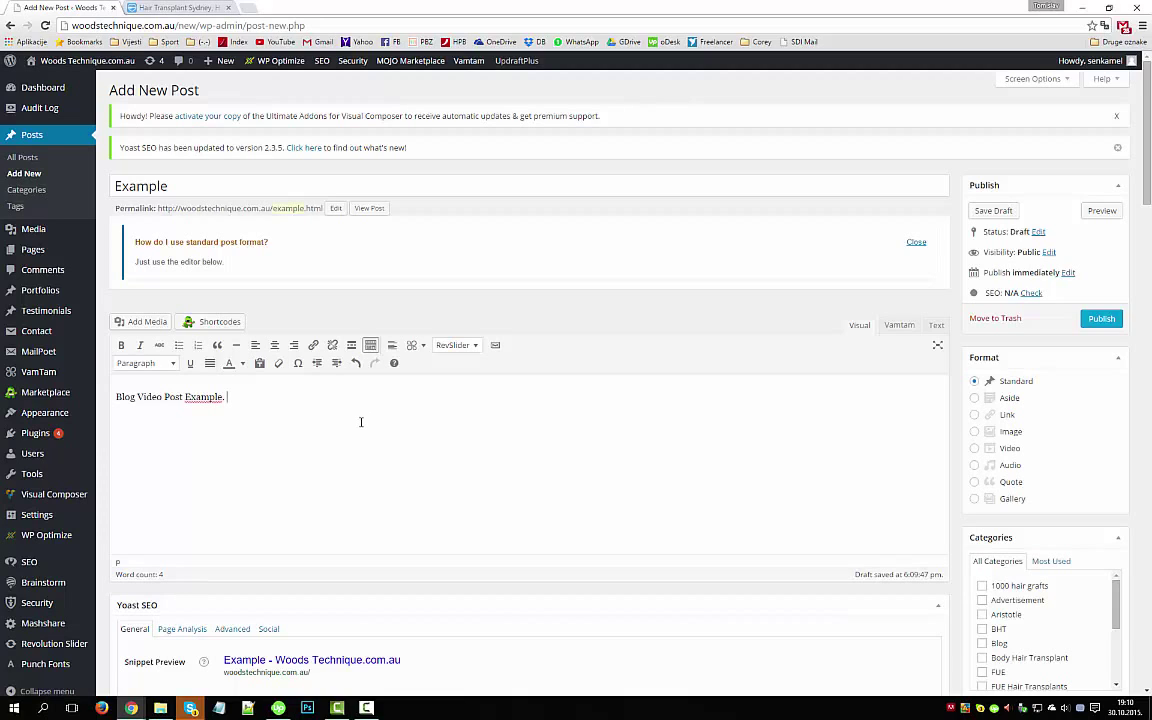
mouse_move(259, 362)
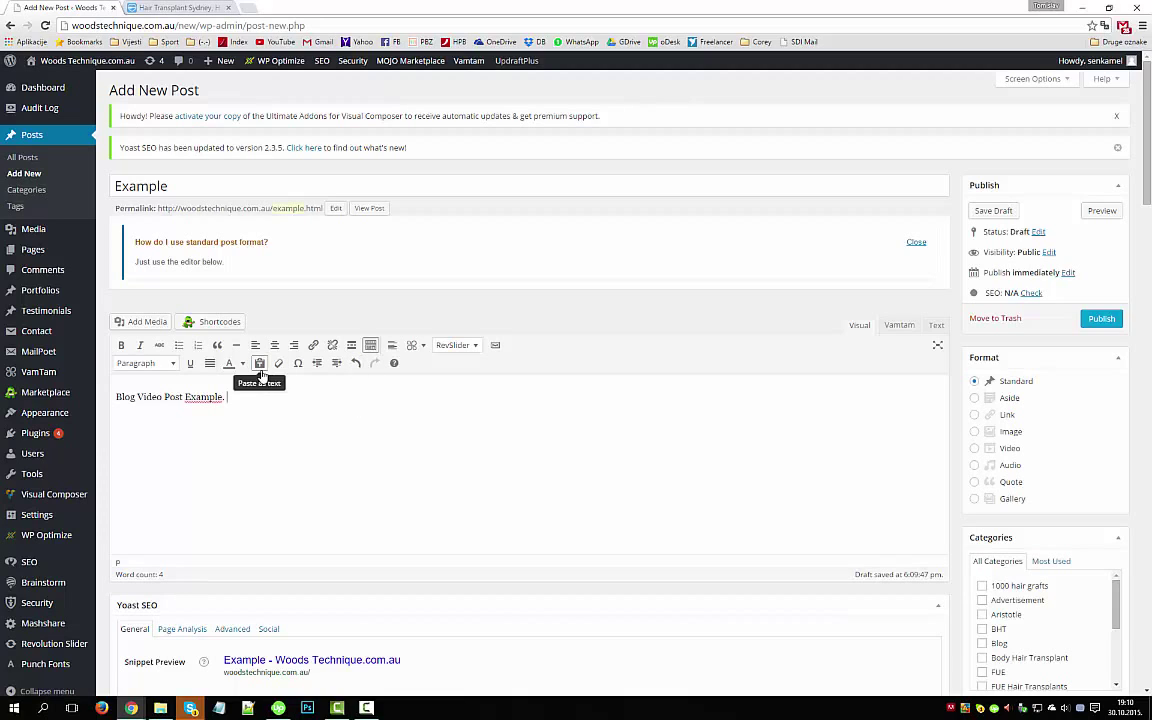
mouse_move(153, 335)
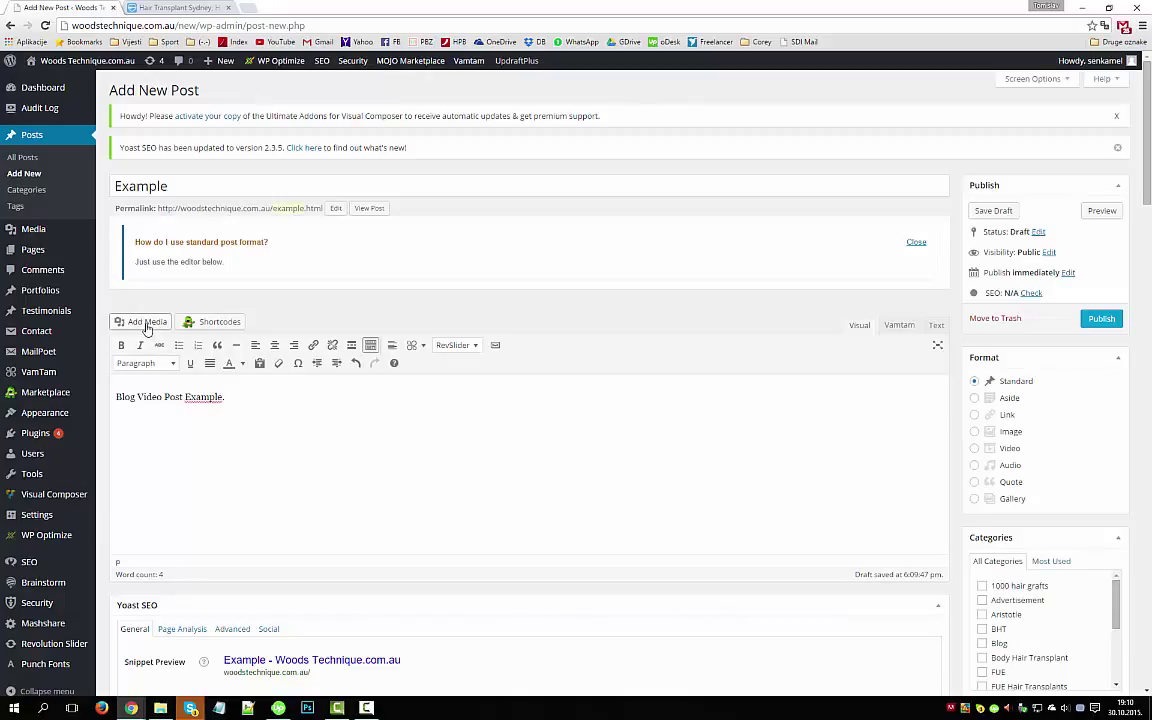
left_click(142, 321)
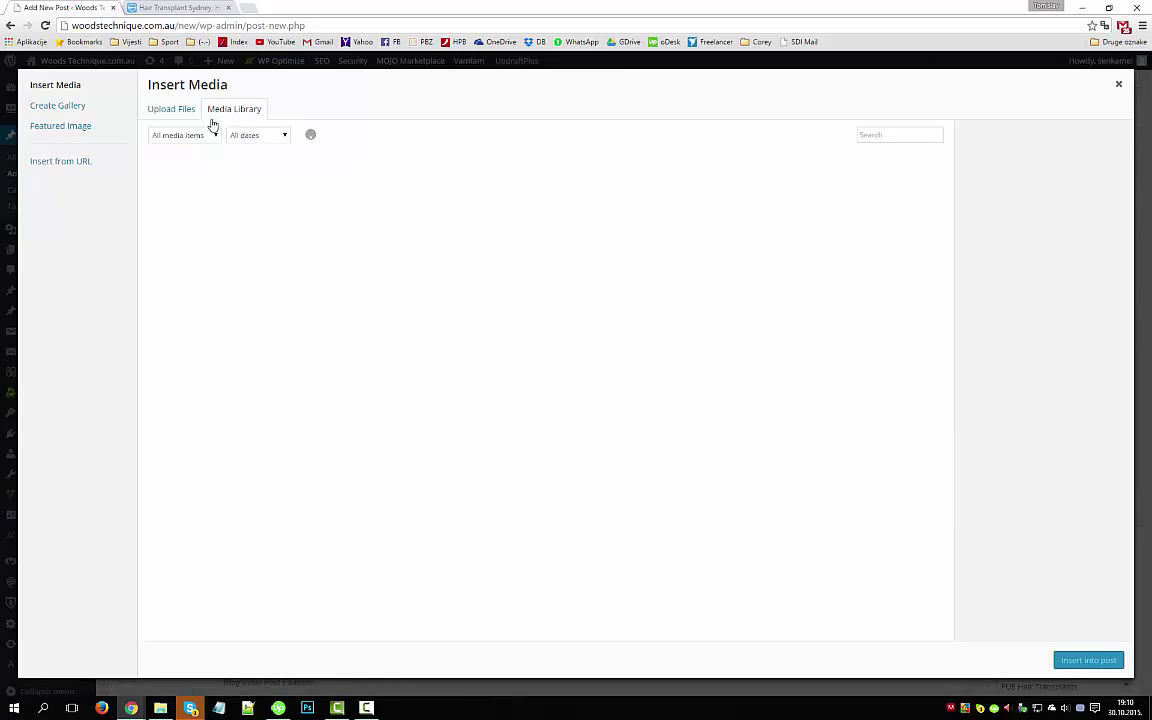
left_click(234, 108)
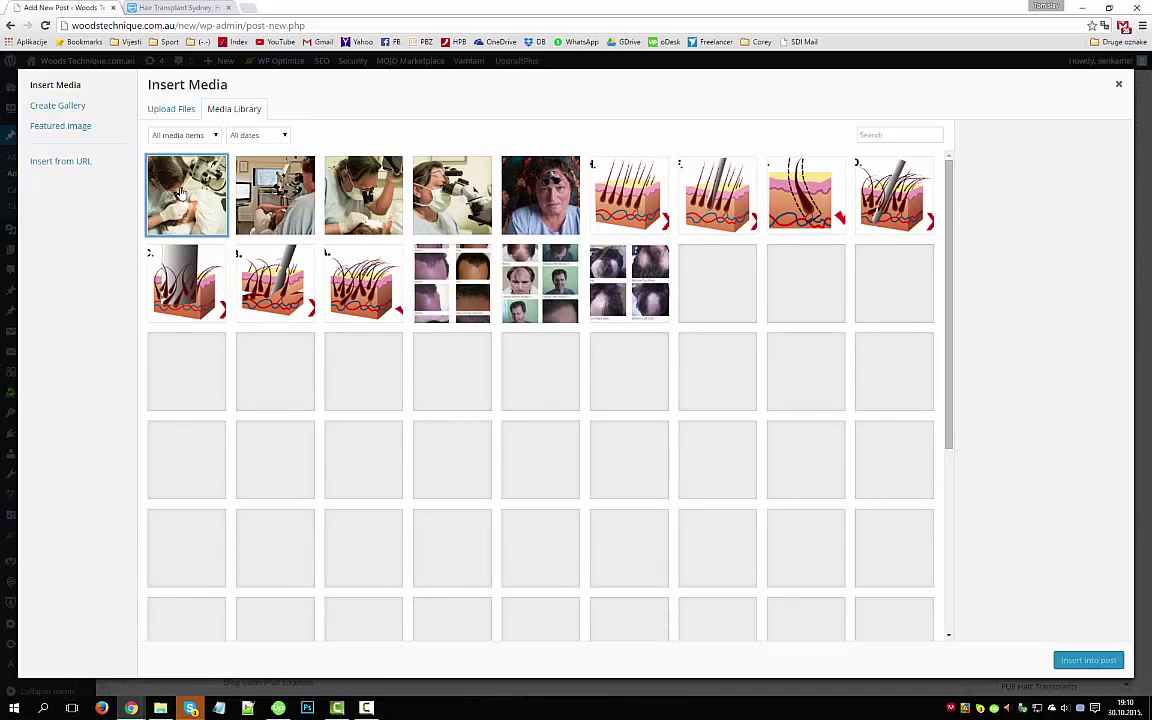
left_click(186, 195)
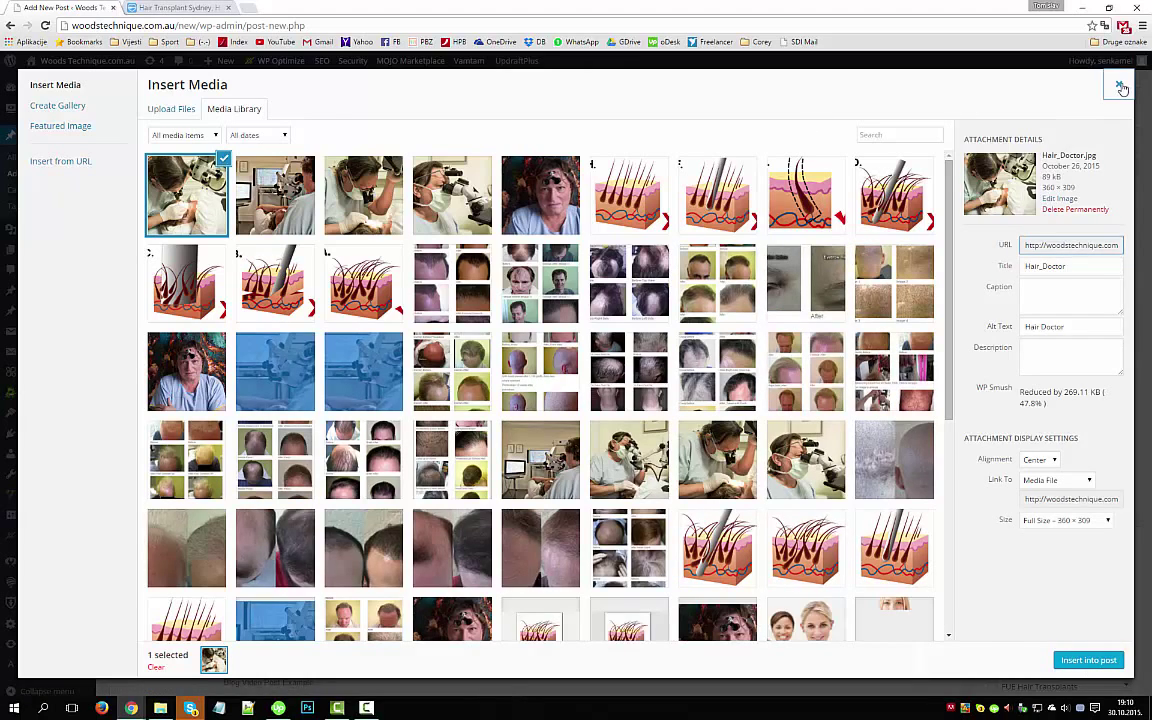
left_click(1120, 88)
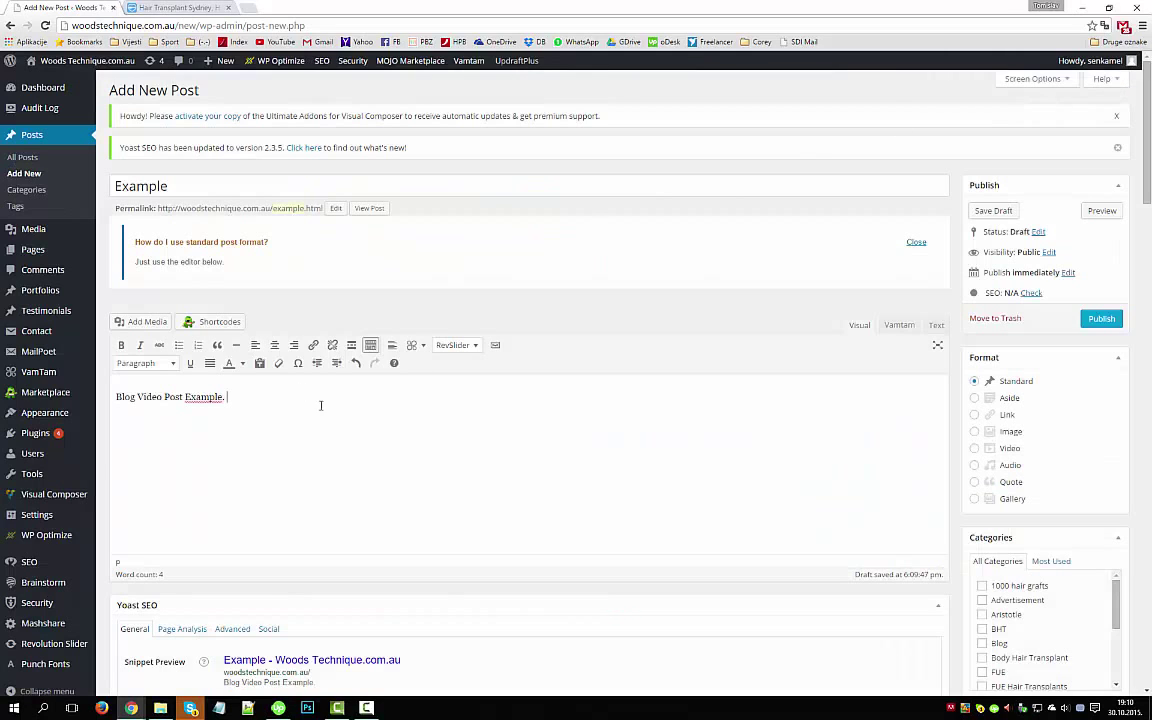
mouse_move(229, 363)
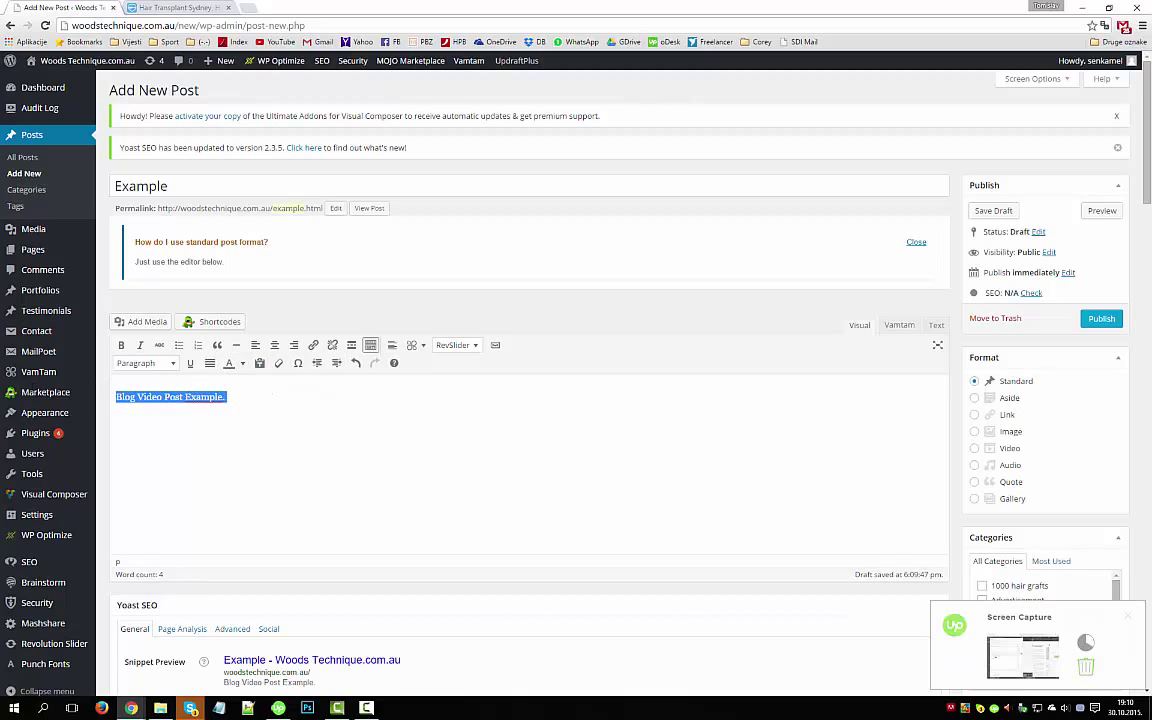
mouse_move(159, 345)
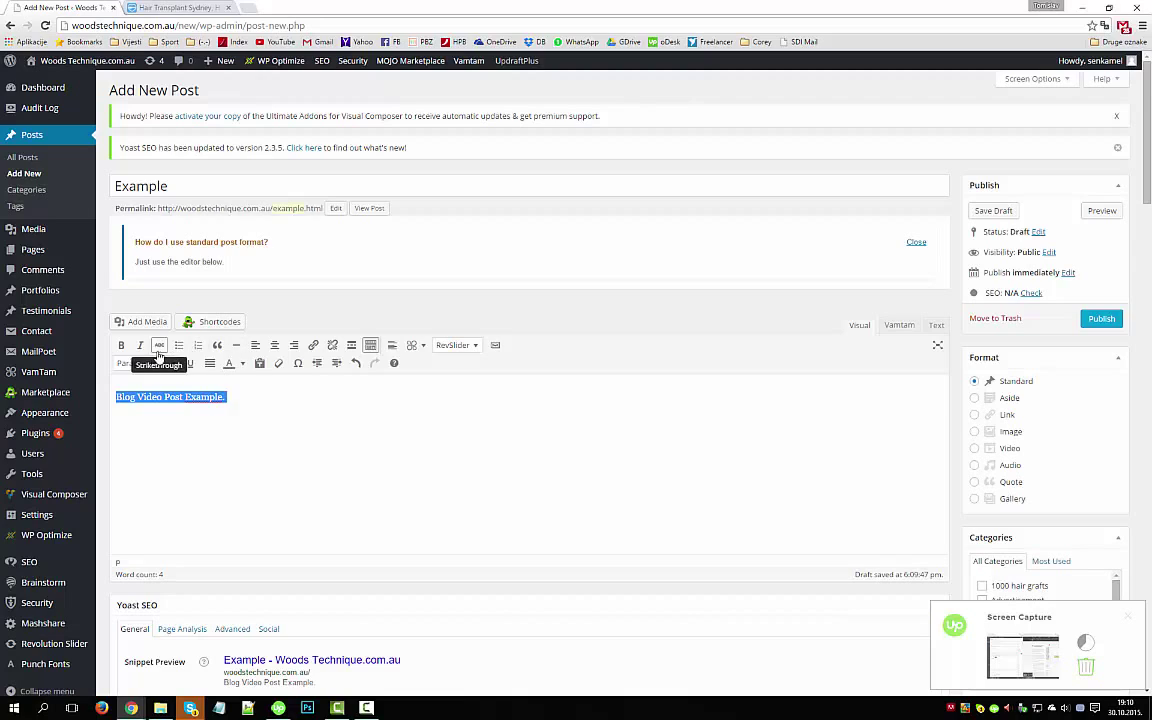
- Remove the bold italic styling from 'Blog Video Post Example.'
left_click(140, 345)
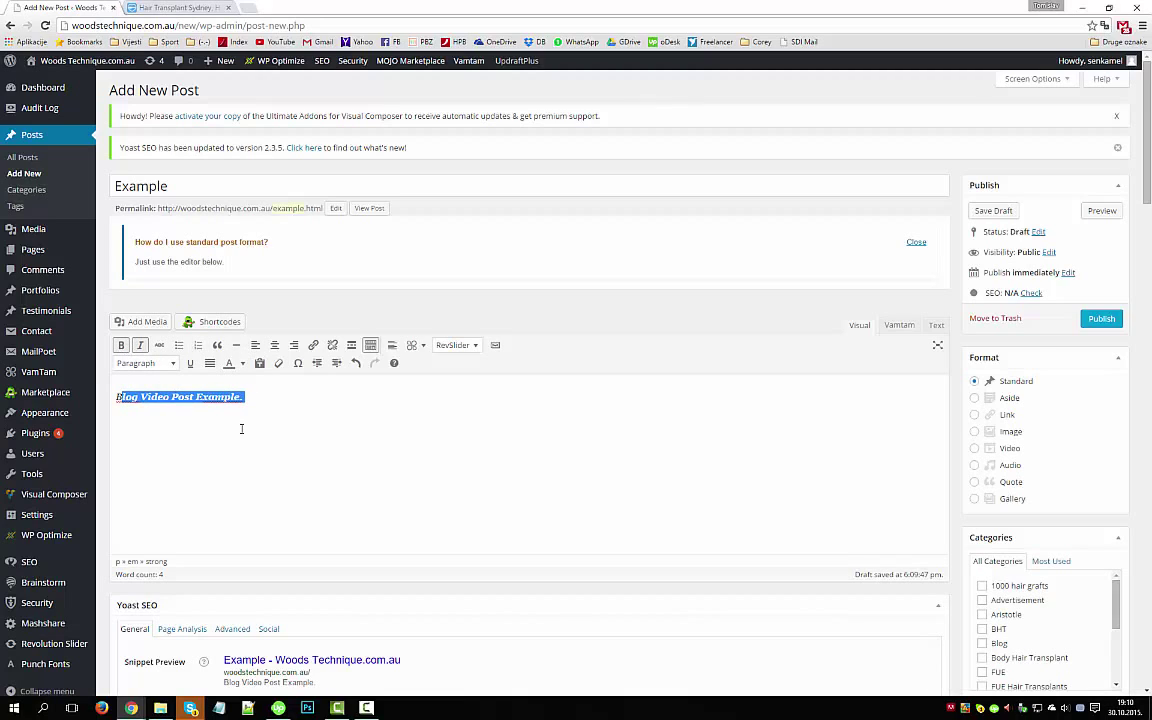
left_click(140, 345)
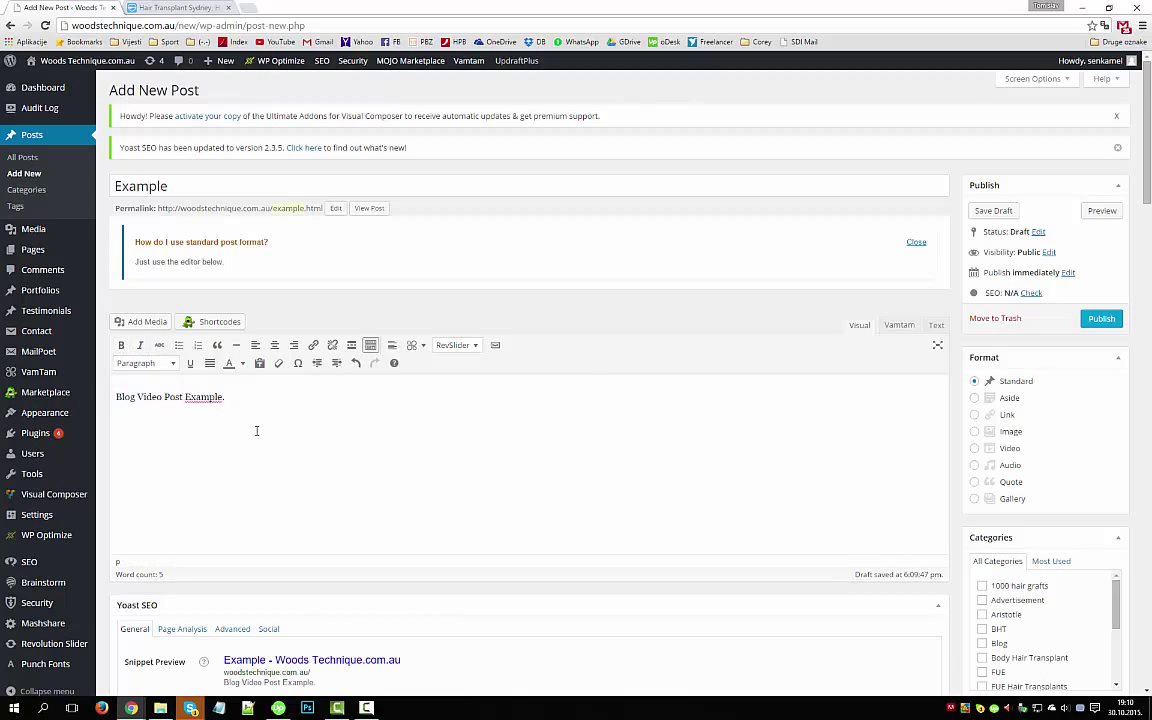
- Tick the Blog checkbox in the Categories box, leaving it checked
scroll("down", 3)
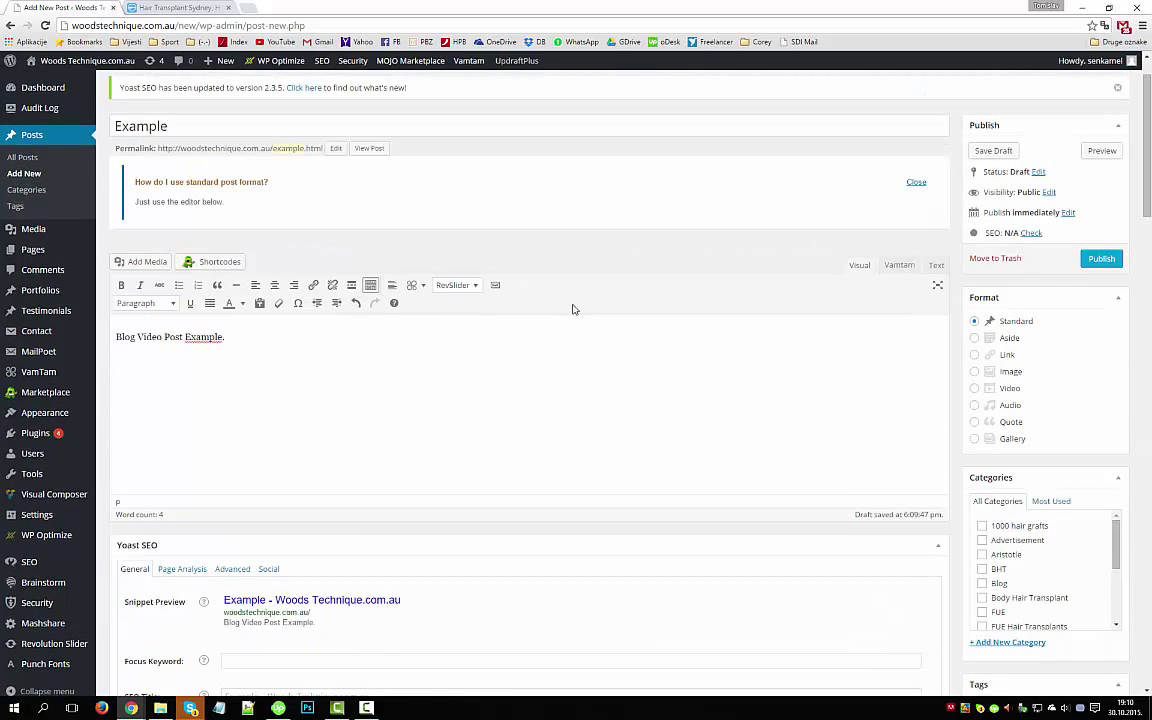
mouse_move(585, 317)
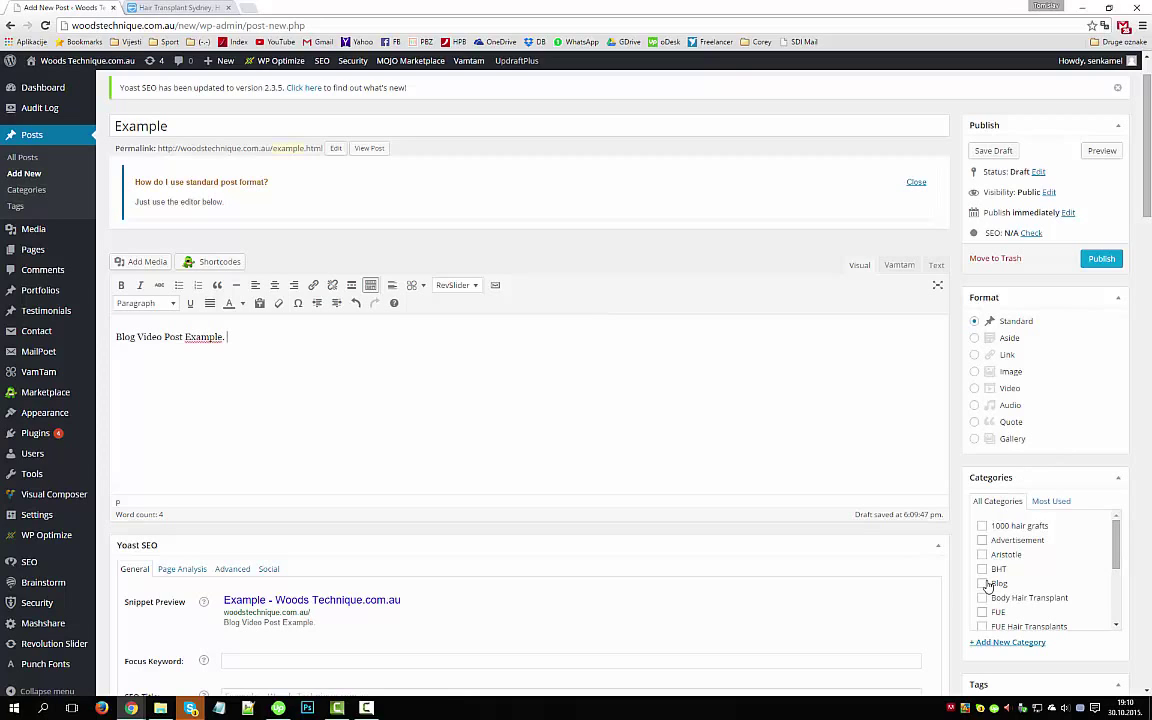
left_click(982, 583)
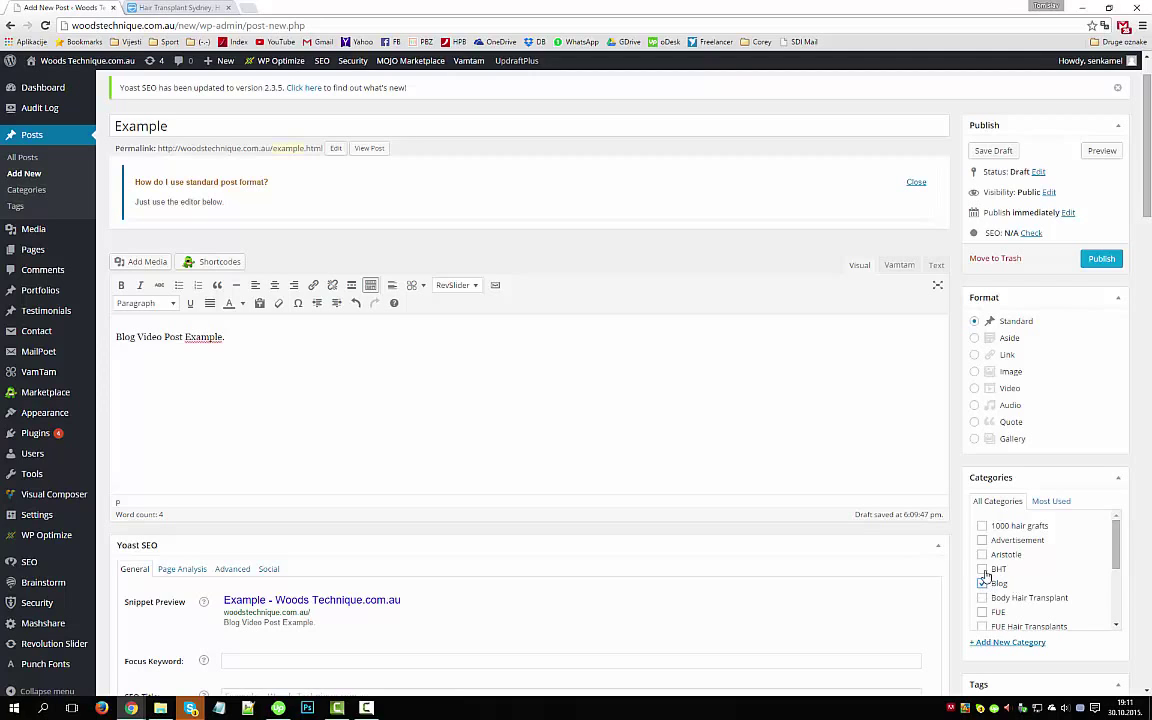
left_click(982, 583)
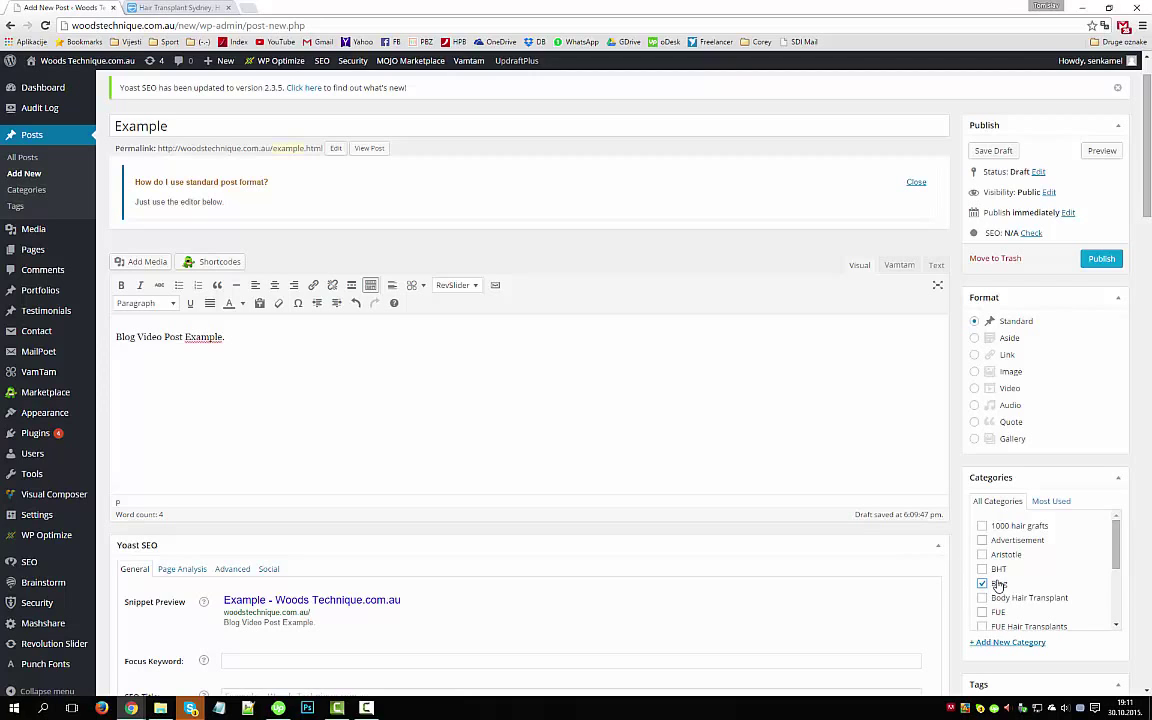
left_click(982, 583)
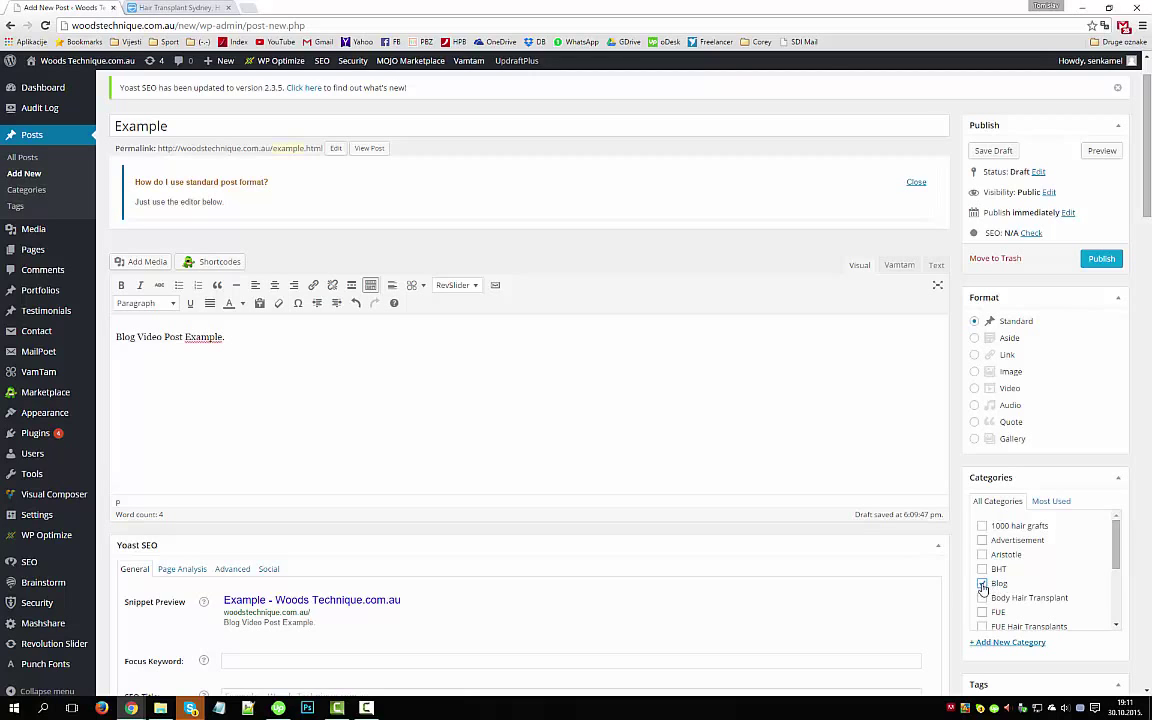
left_click(982, 583)
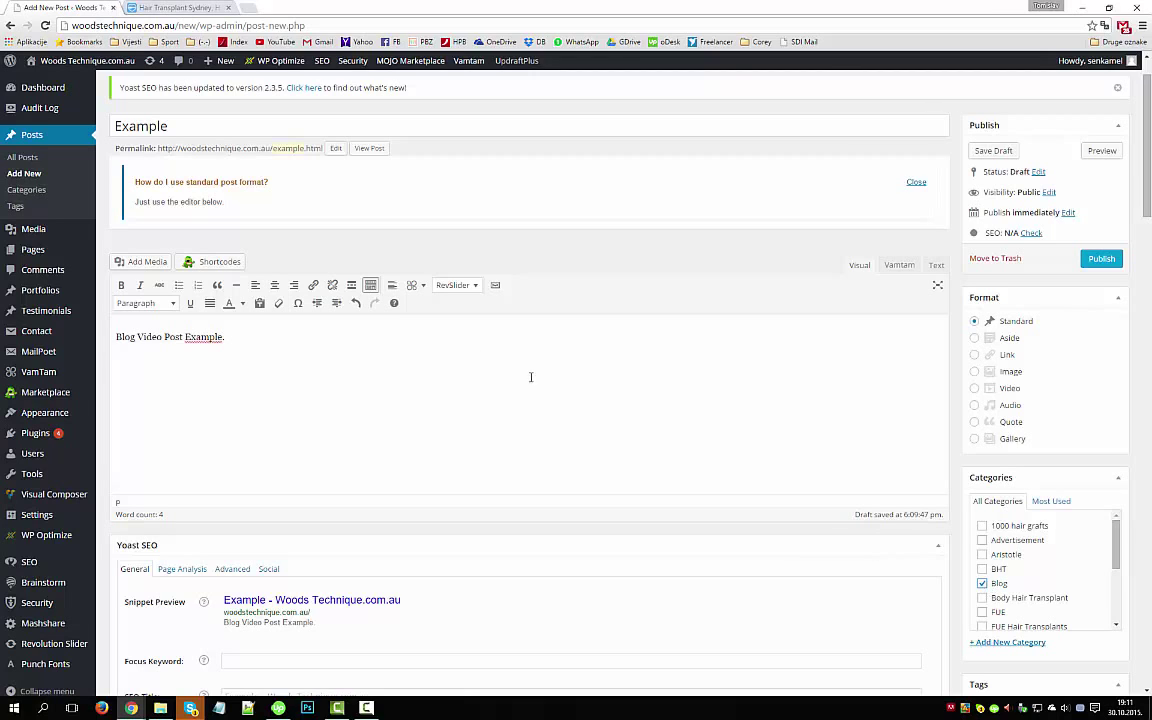
- Set Show Body Top Widget Areas to Off in VamTam Options
scroll("down", 3)
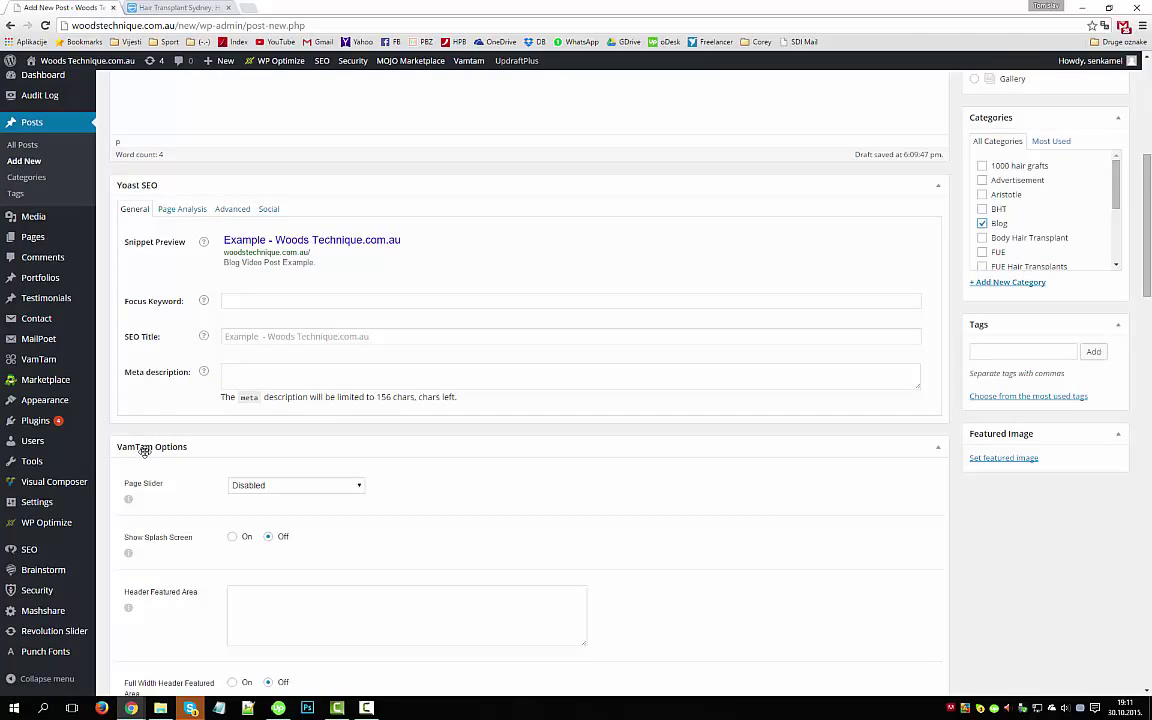
scroll("down", 3)
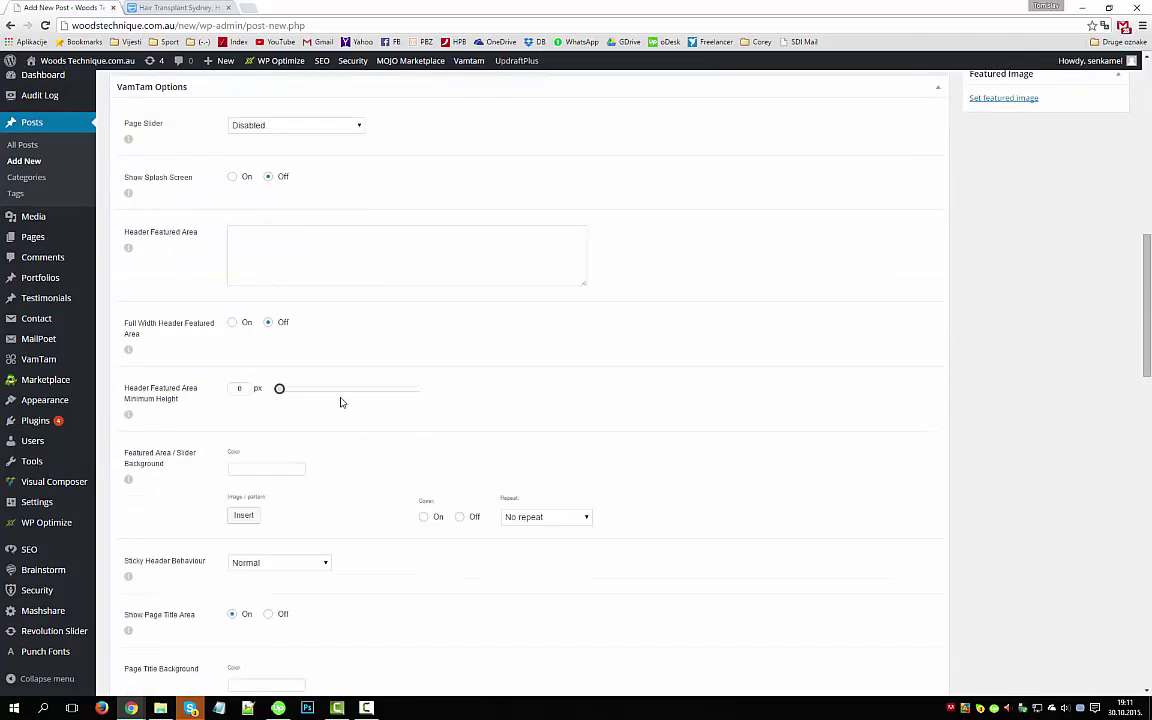
scroll("down", 3)
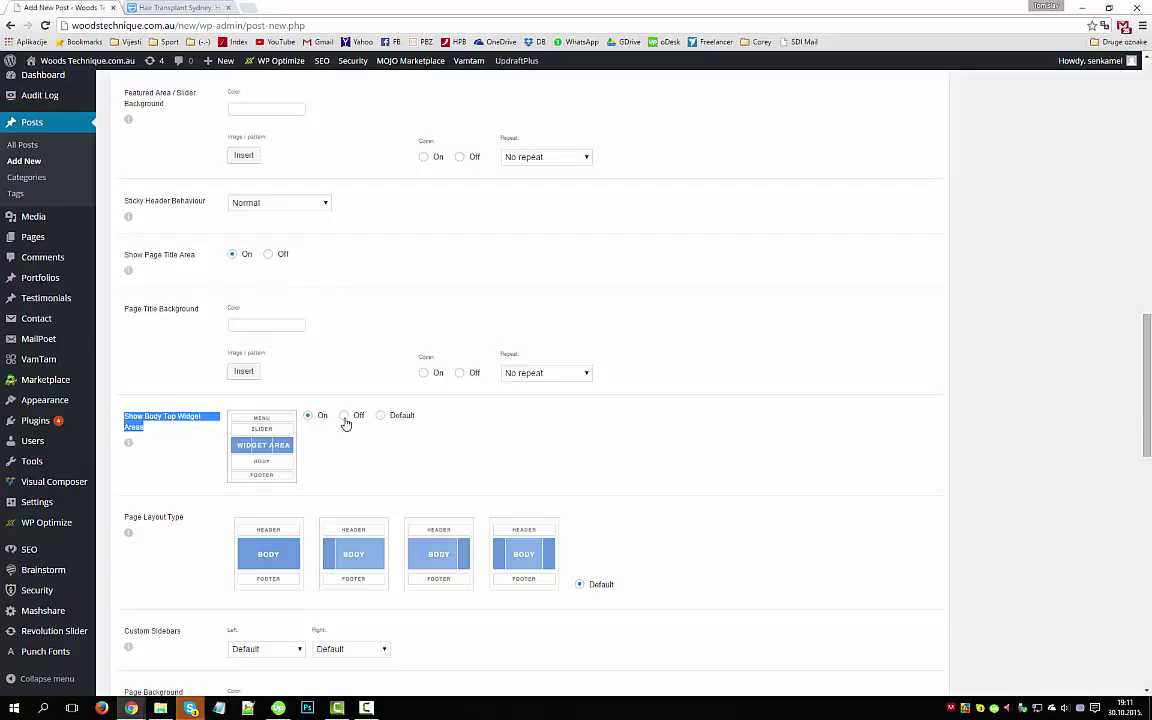
left_click(344, 415)
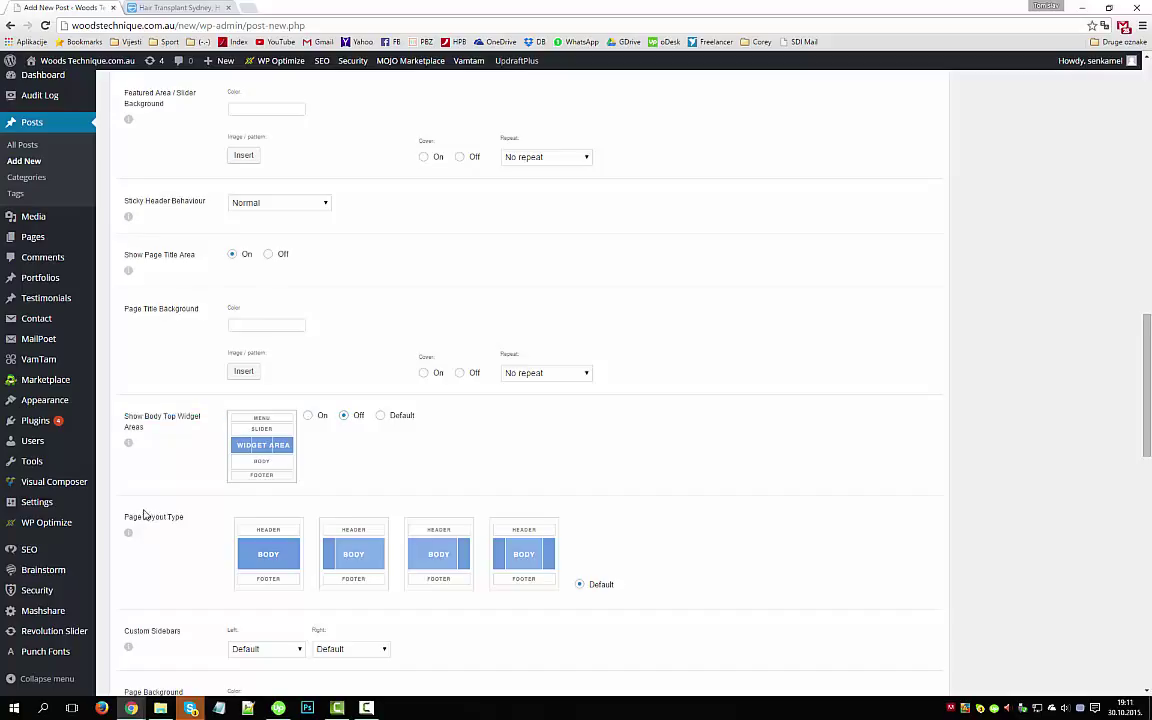
- Choose the right-sidebar Page Layout Type for the post
scroll("down", 3)
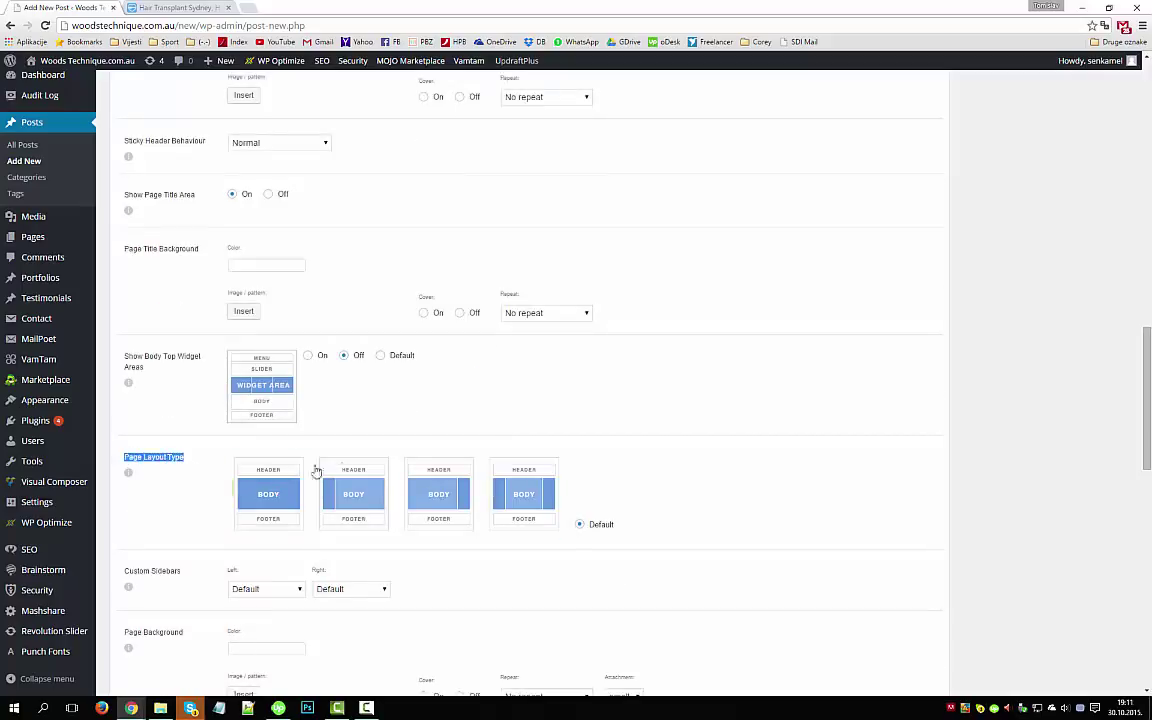
left_click(438, 493)
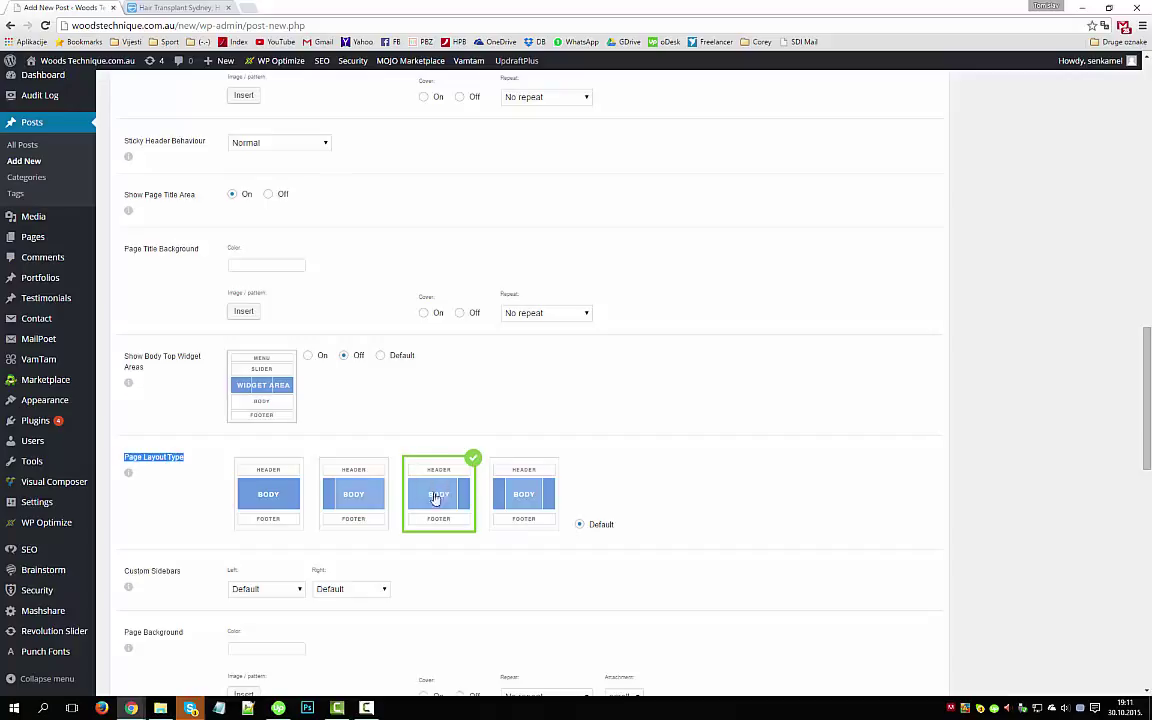
mouse_move(428, 489)
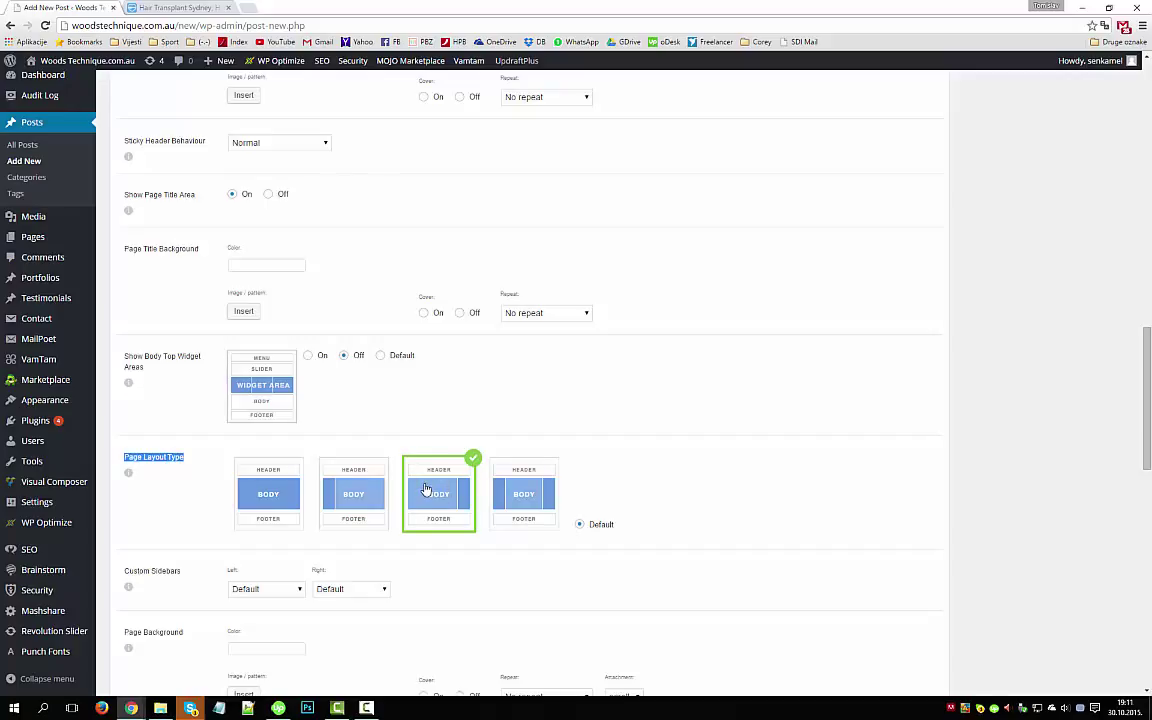
left_click(579, 524)
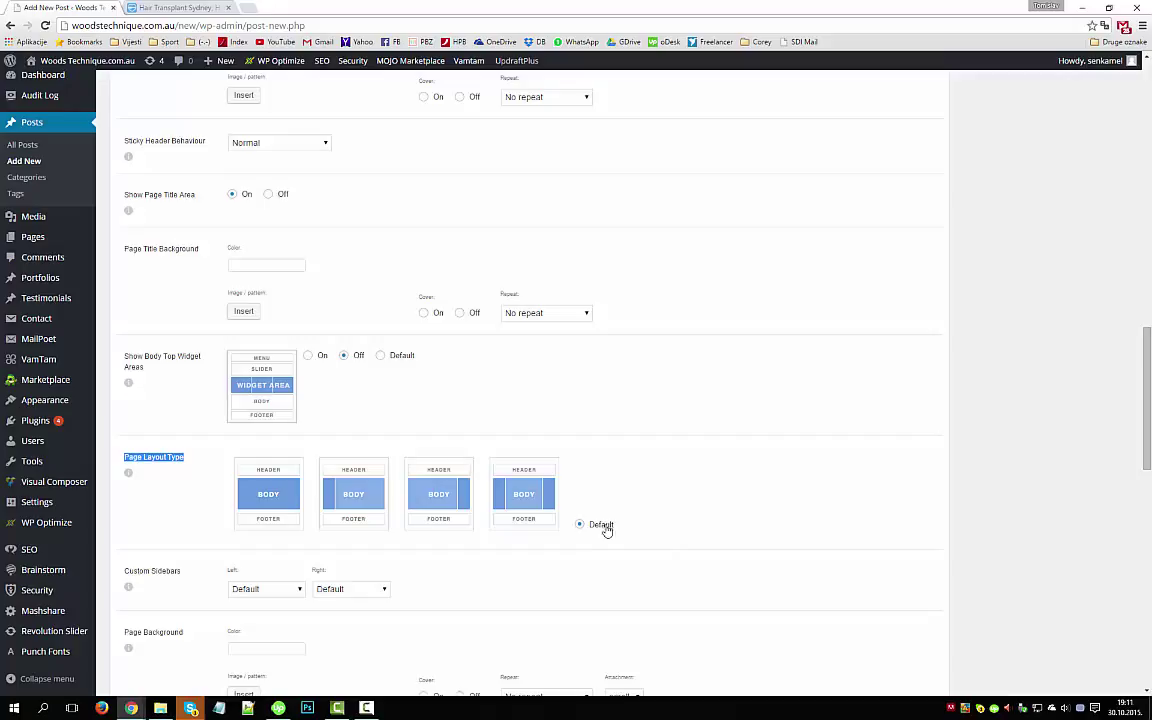
left_click(438, 493)
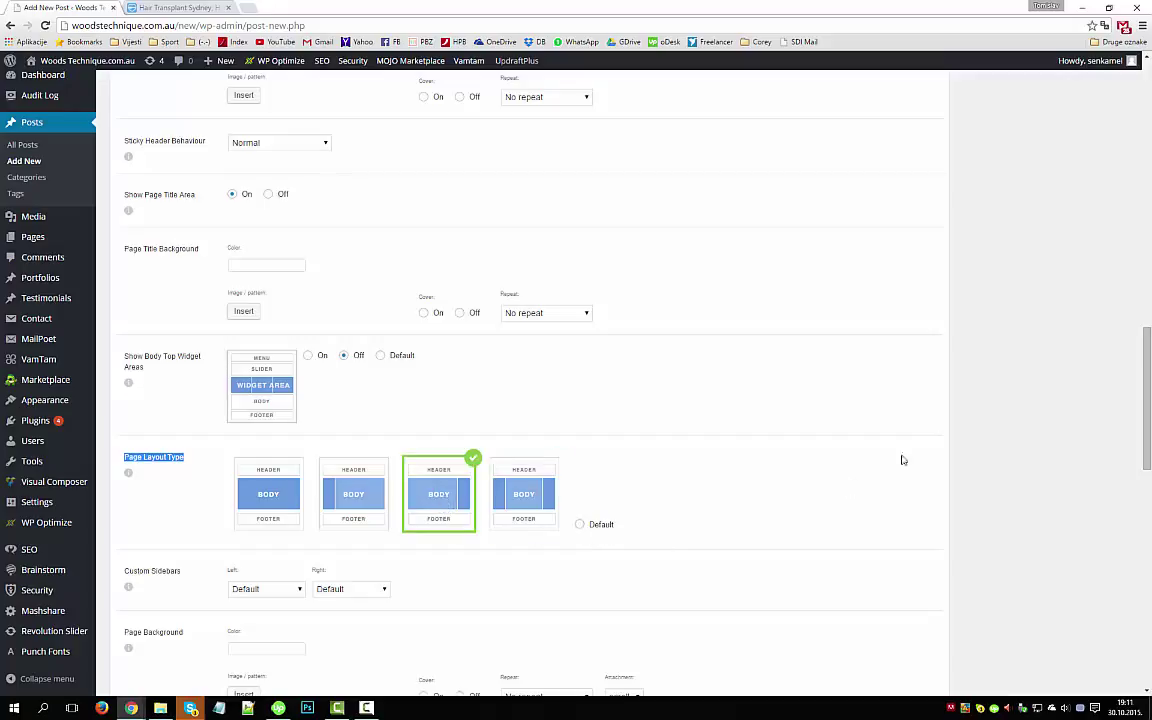
scroll("down", 3)
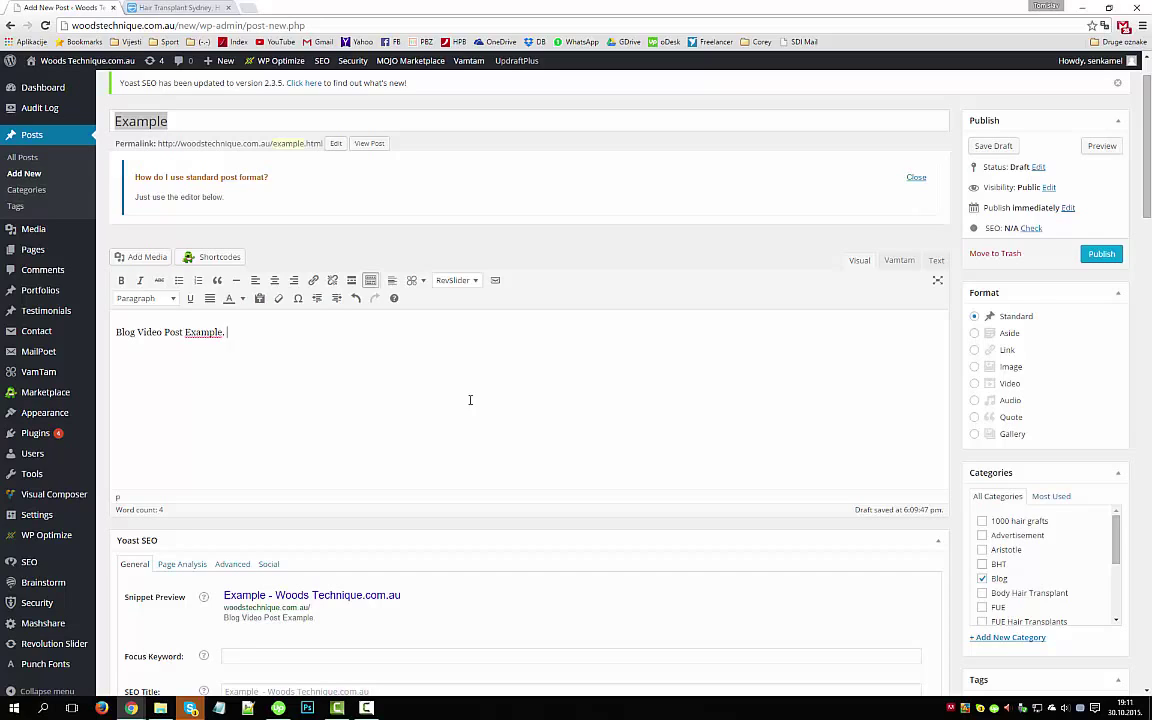
mouse_move(587, 309)
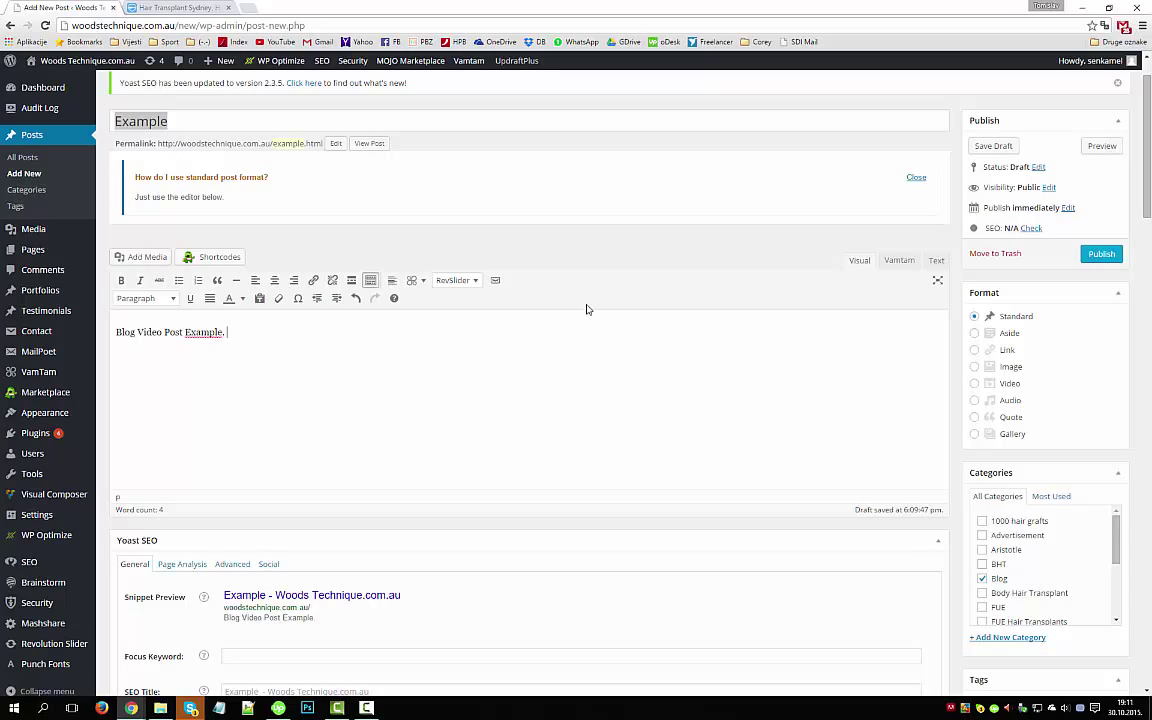
mouse_move(571, 268)
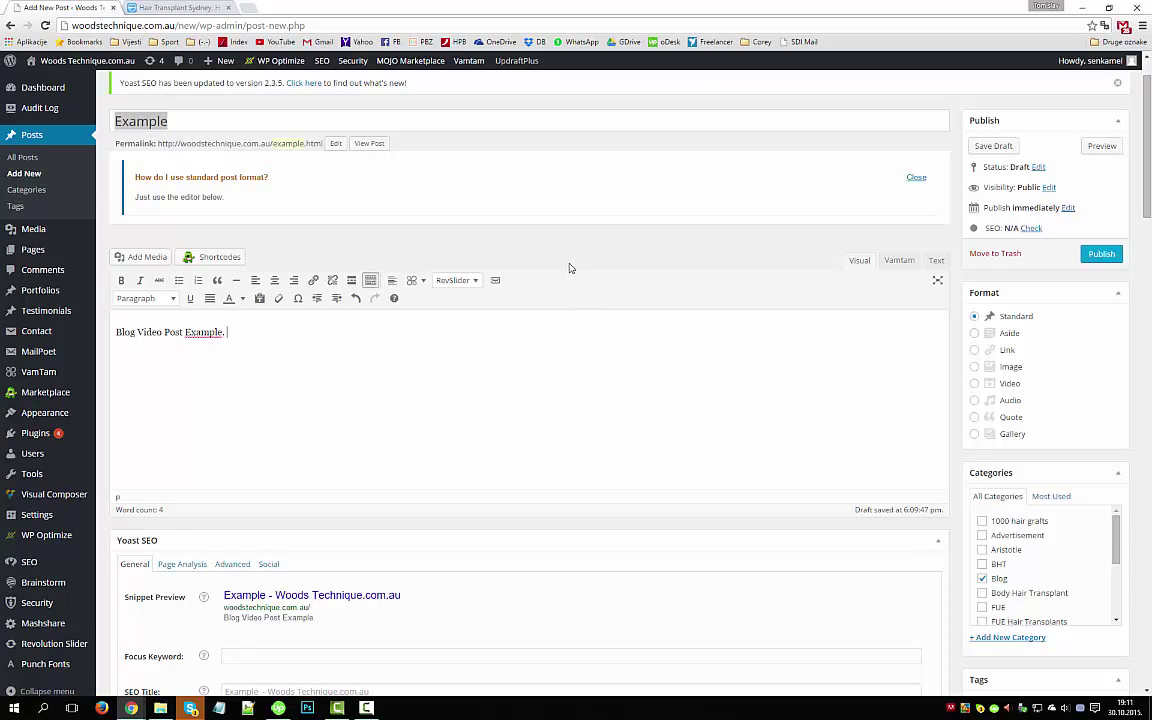
mouse_move(968, 269)
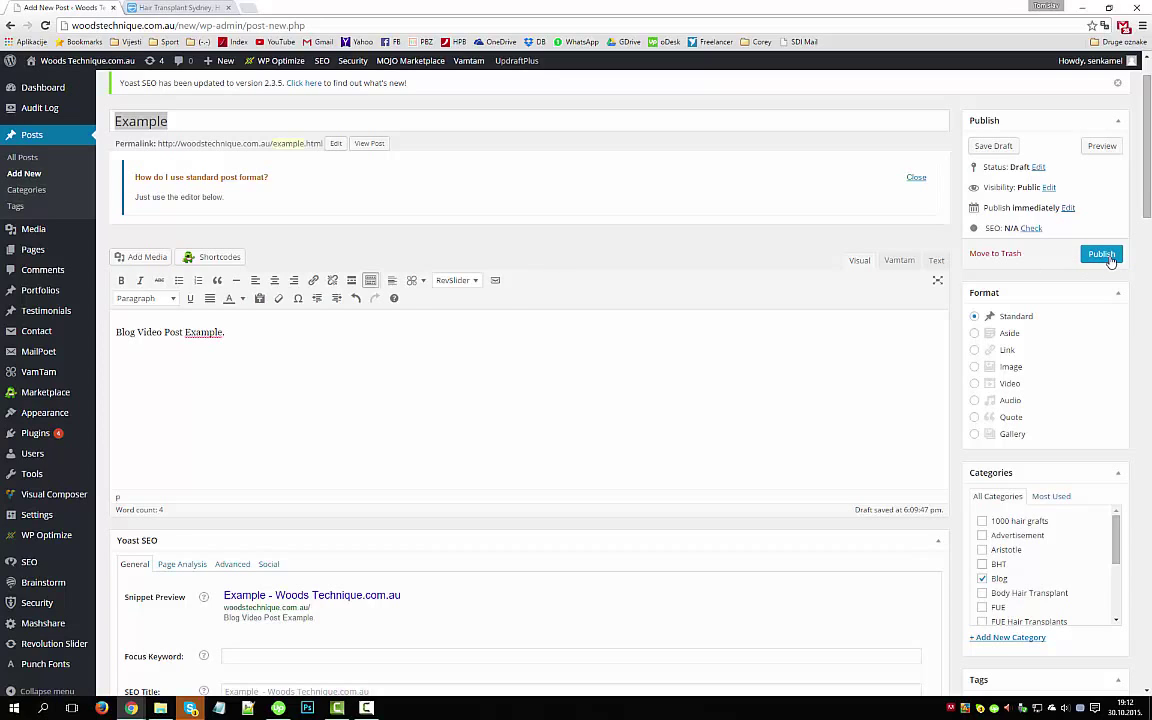
- Publish the Example post
left_click(1100, 253)
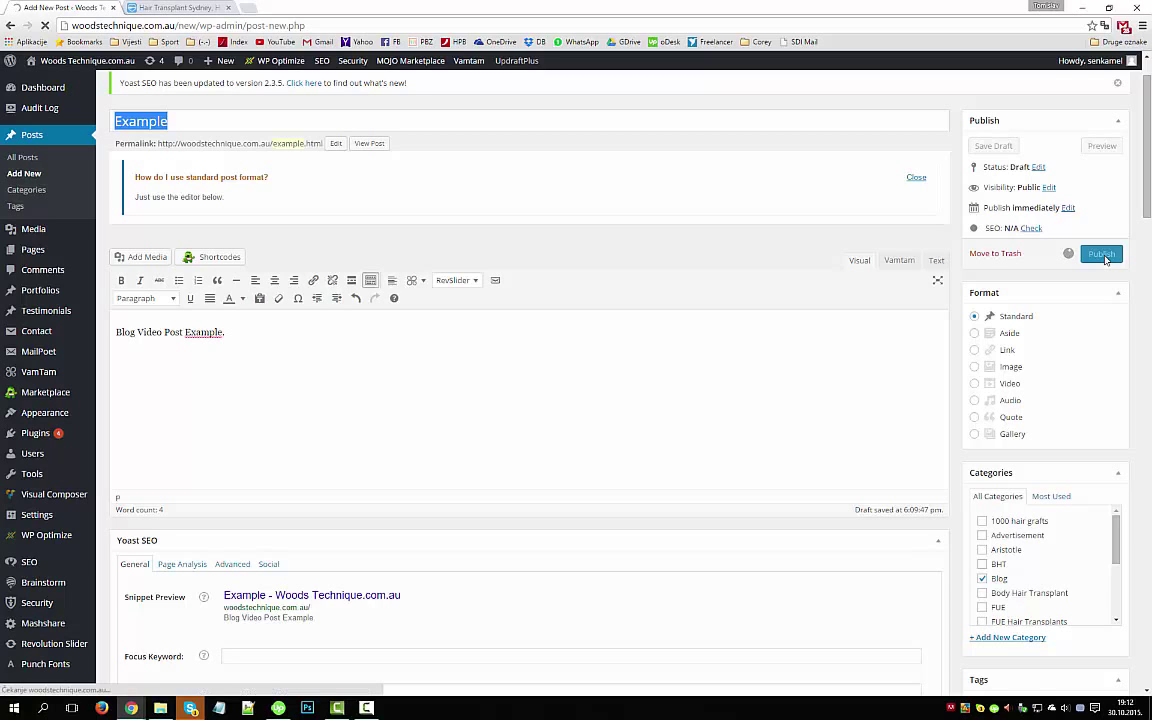
left_click(1100, 253)
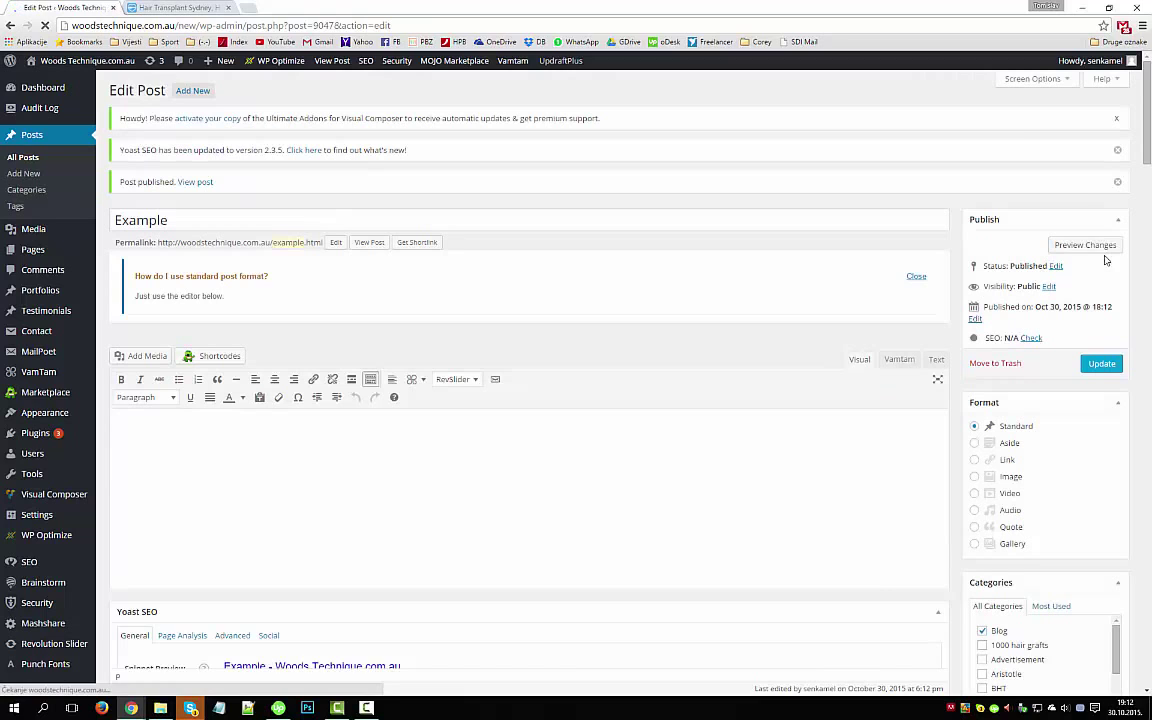
- Open the live site's Blog page from the menu in the second browser tab
type("Blog Video Post Example.")
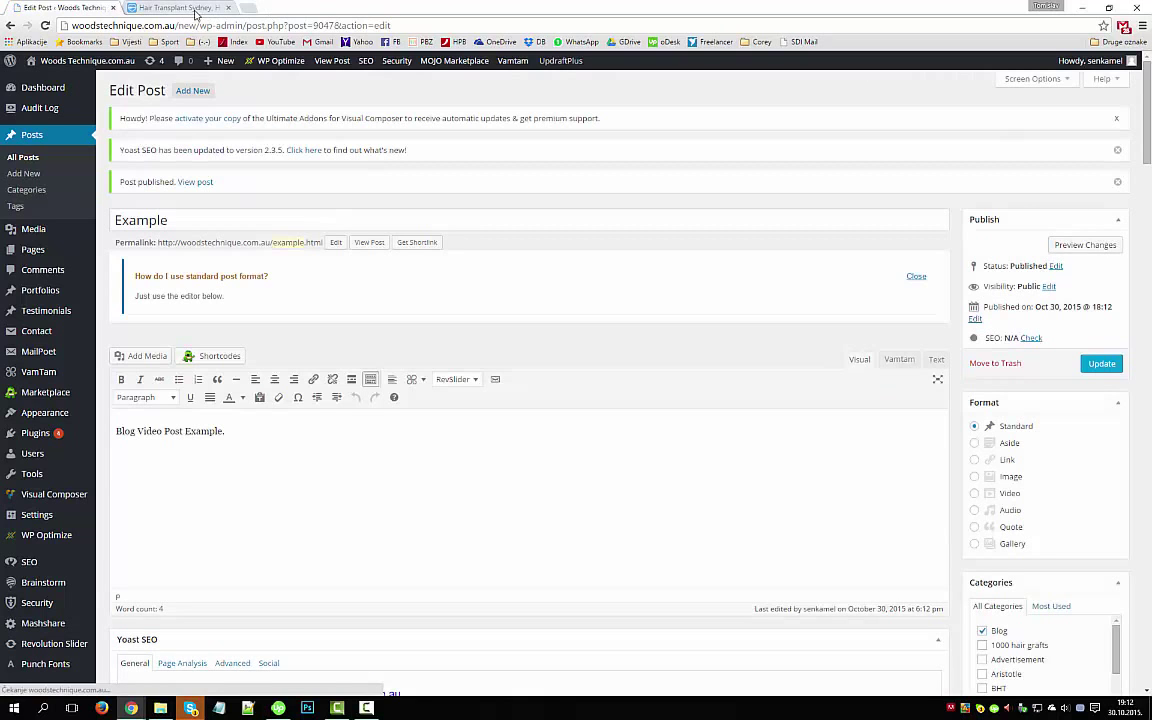
left_click(175, 7)
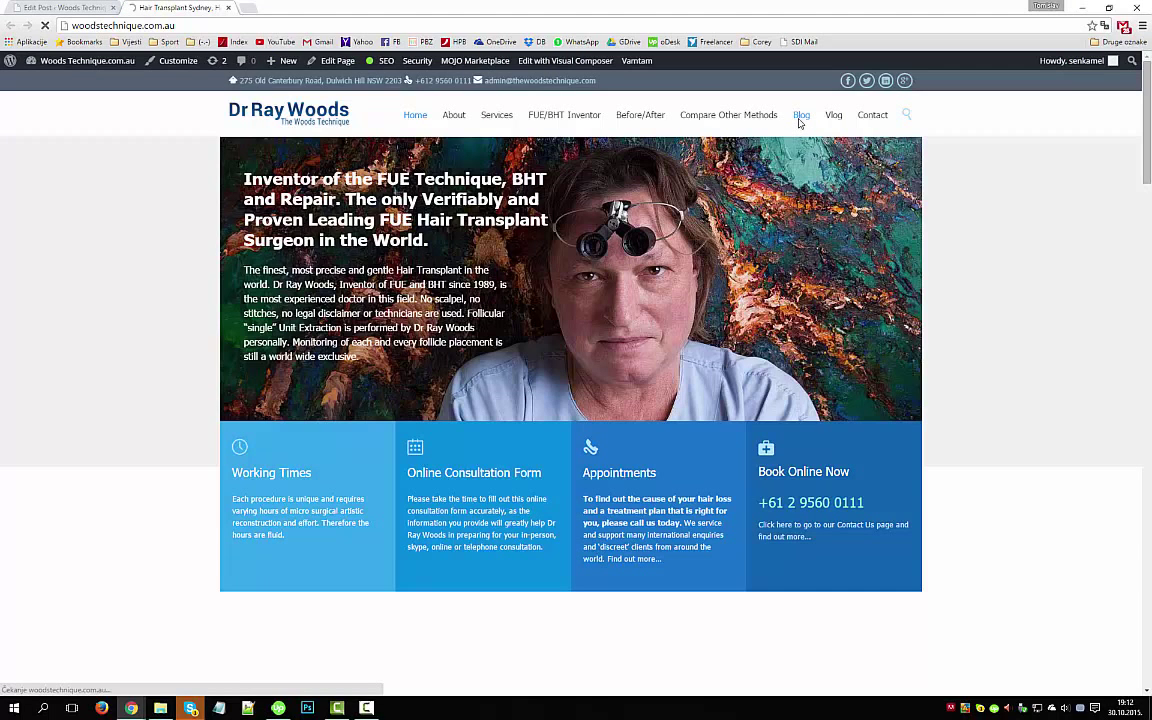
left_click(801, 114)
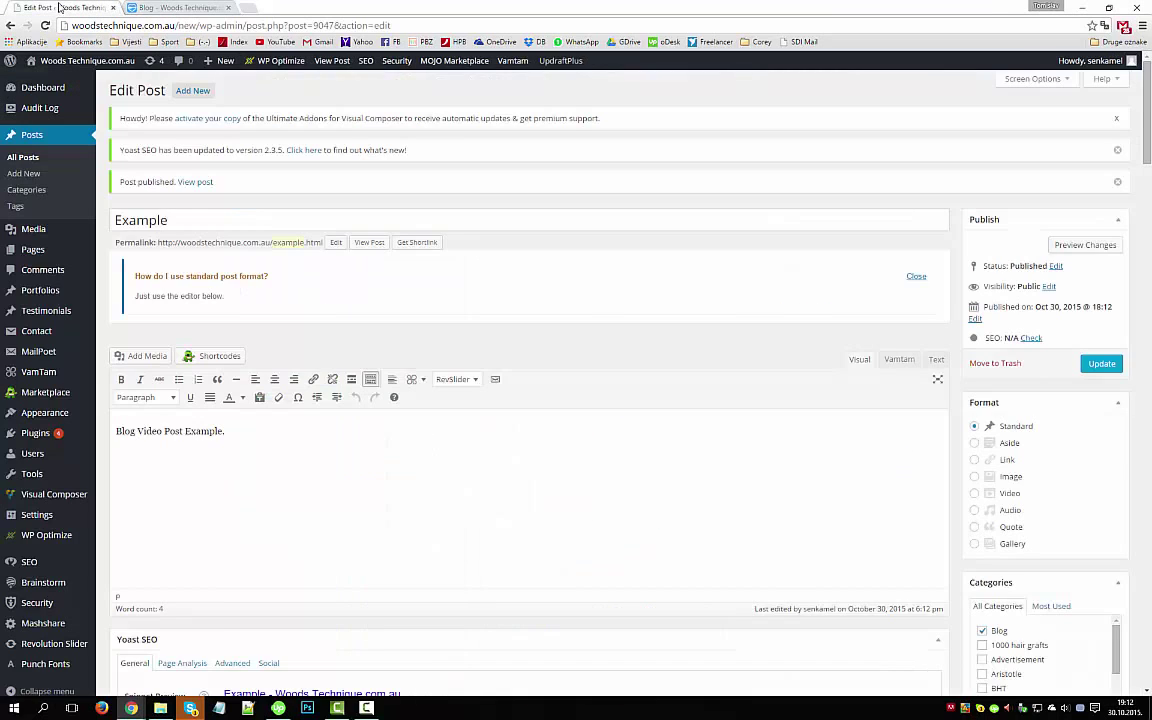
- Open Set featured image's Upload Files screen, cancelling the file browser without choosing an image
scroll("down", 3)
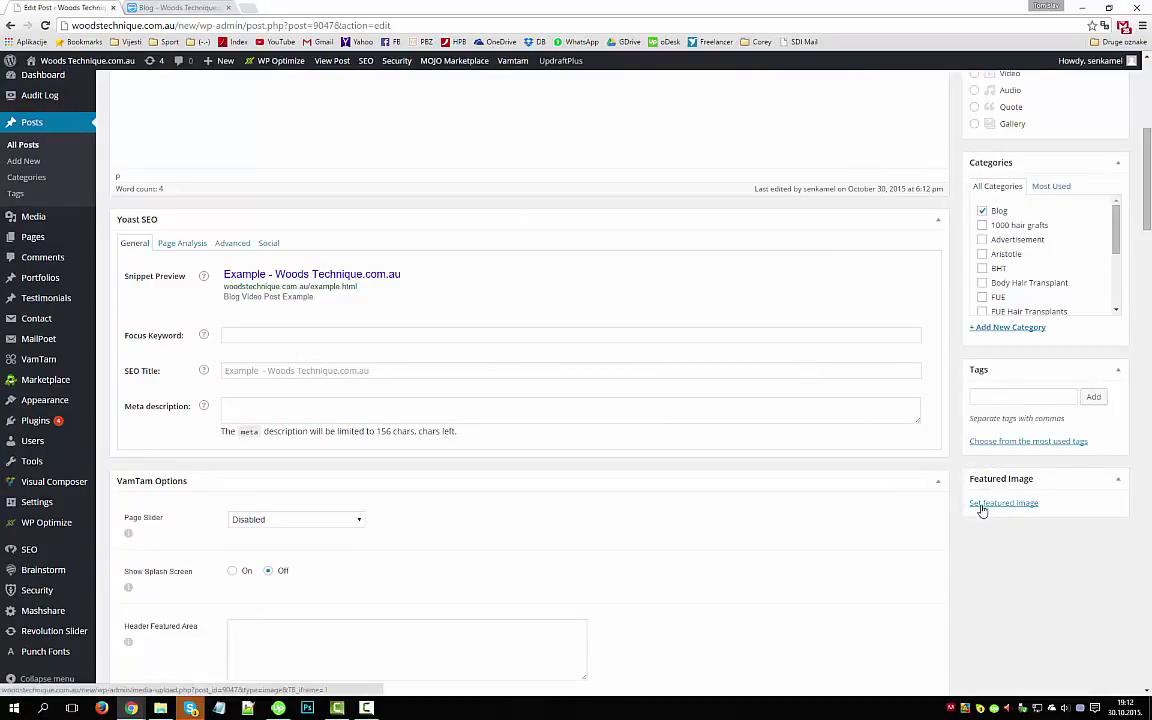
left_click(1003, 502)
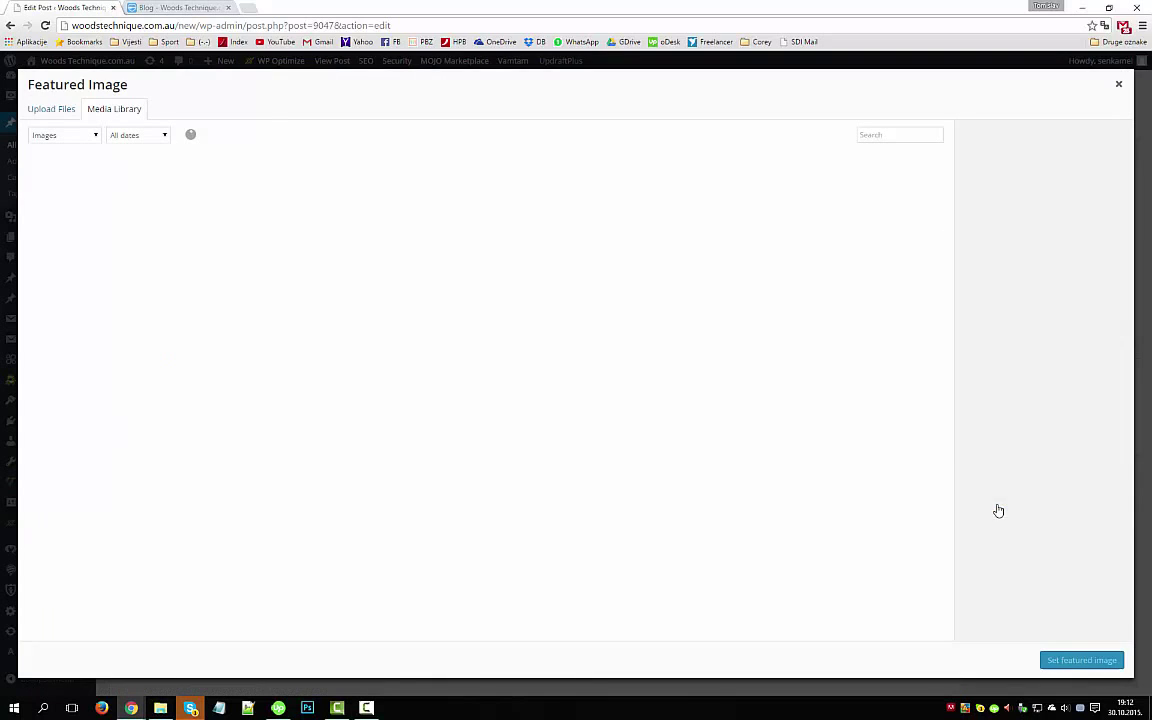
left_click(50, 108)
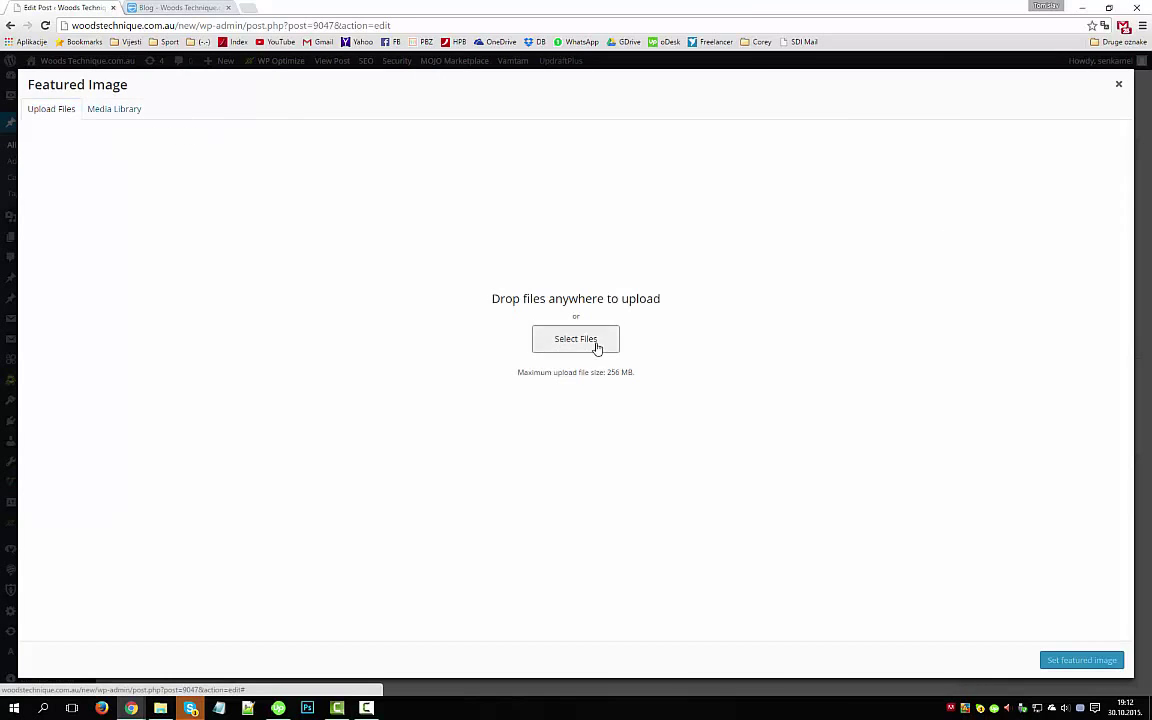
left_click(575, 338)
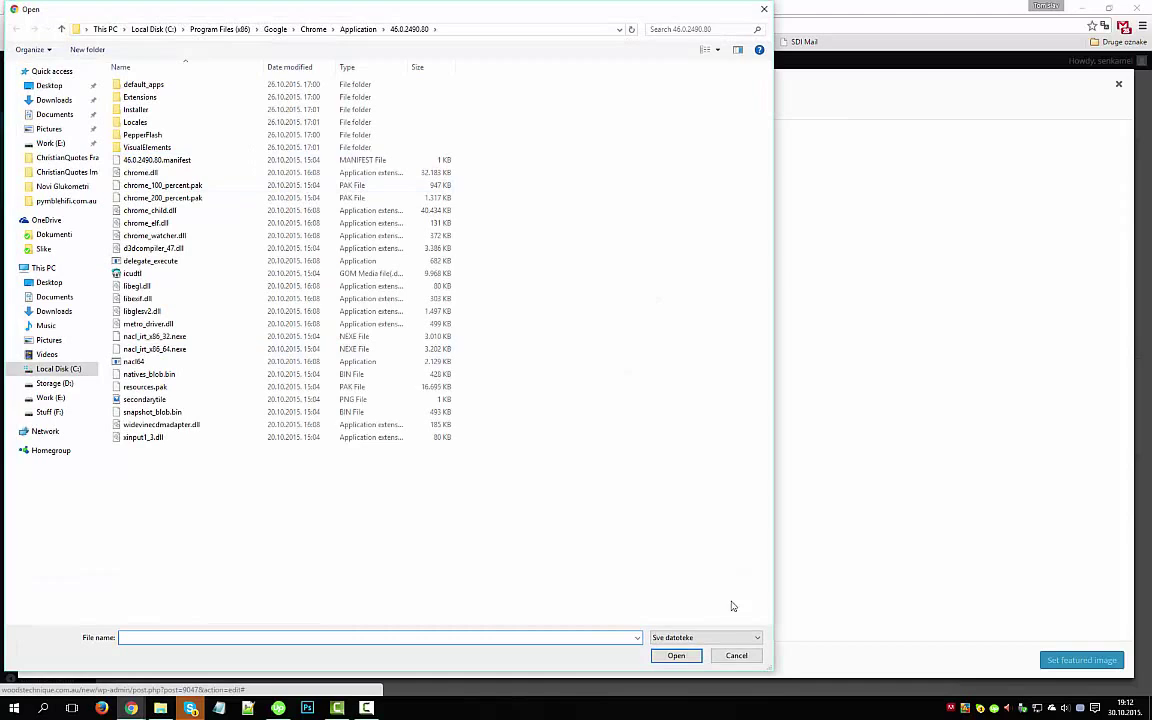
left_click(736, 655)
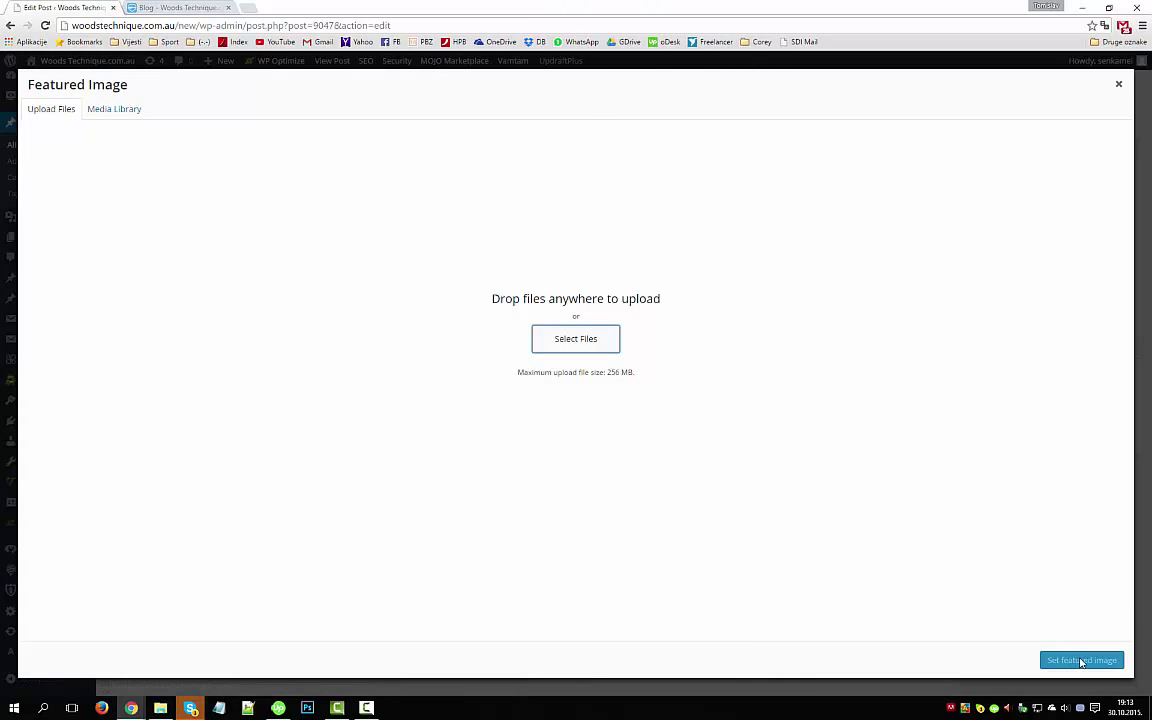
mouse_move(730, 445)
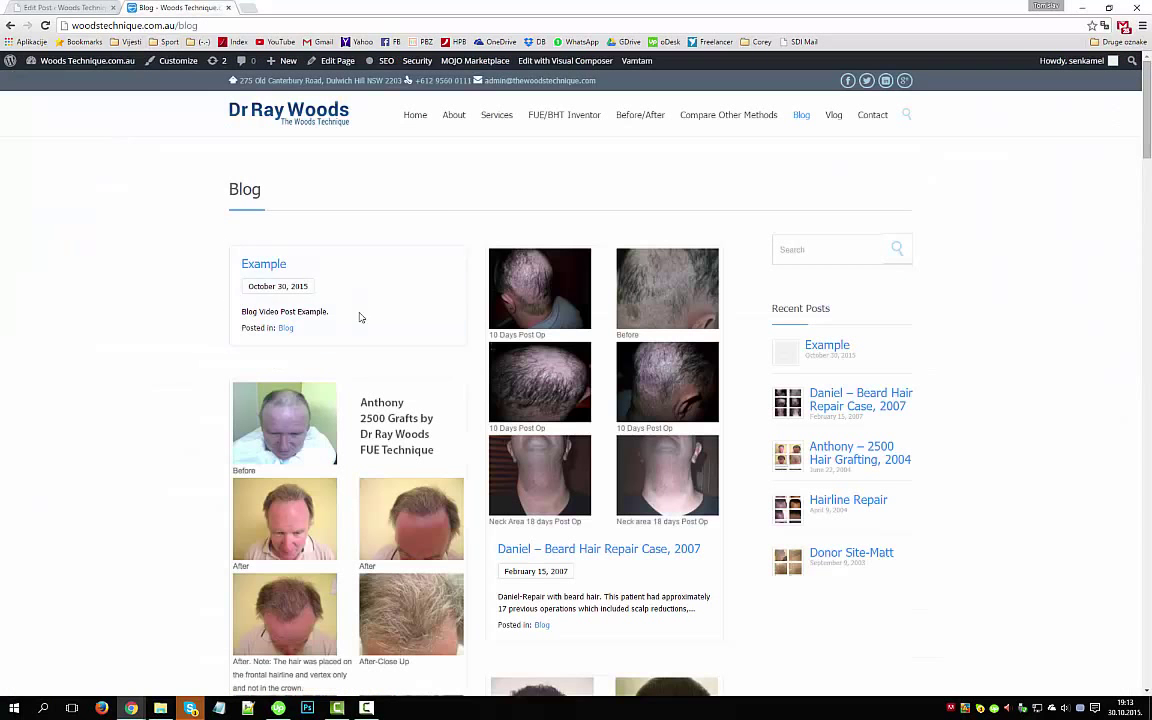
- Scroll the Blog listing and open the 'Example' post on its own page
scroll("down", 3)
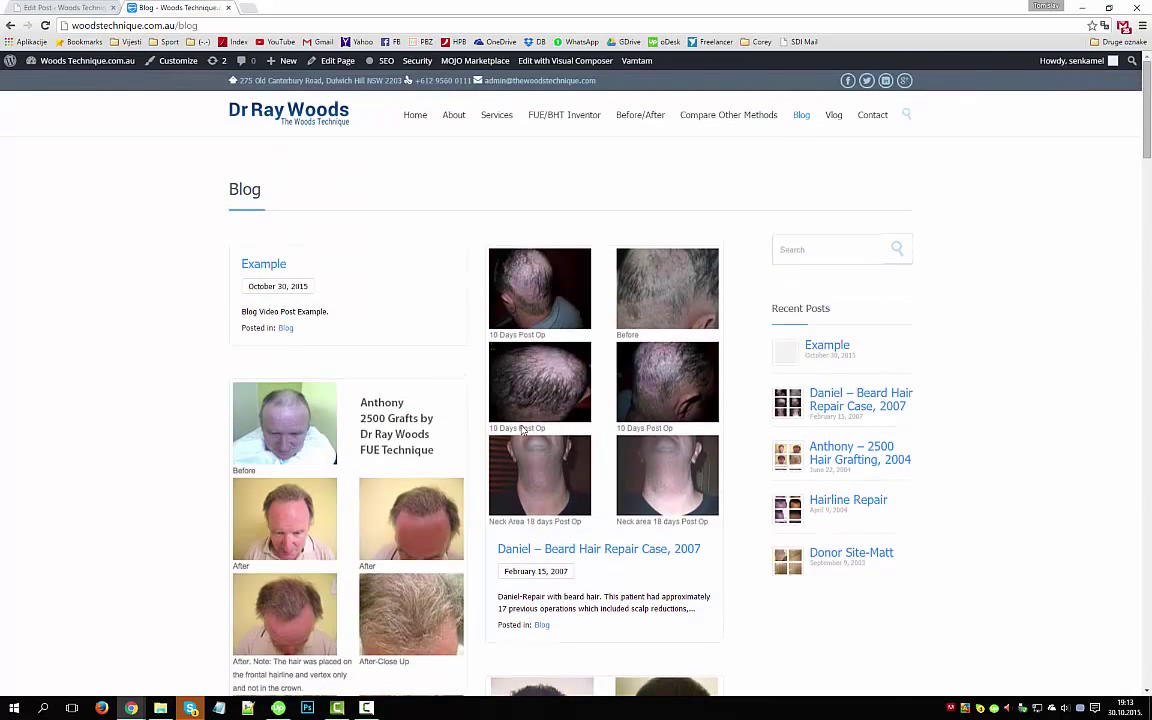
mouse_move(264, 272)
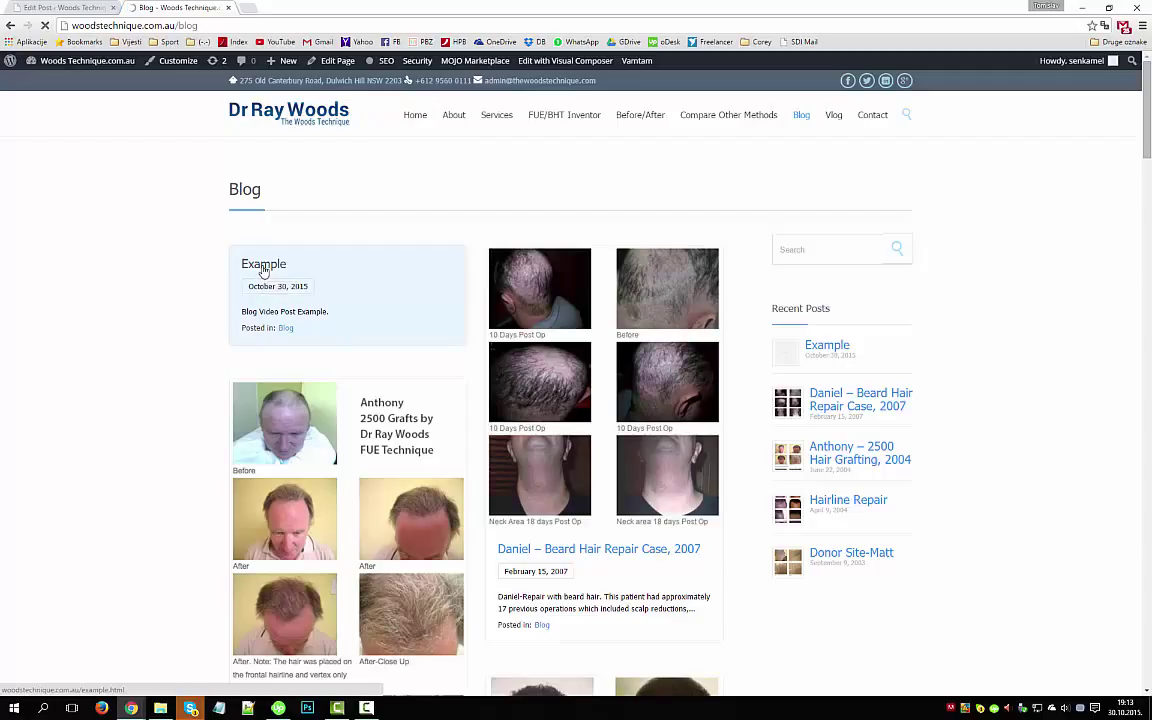
left_click(264, 263)
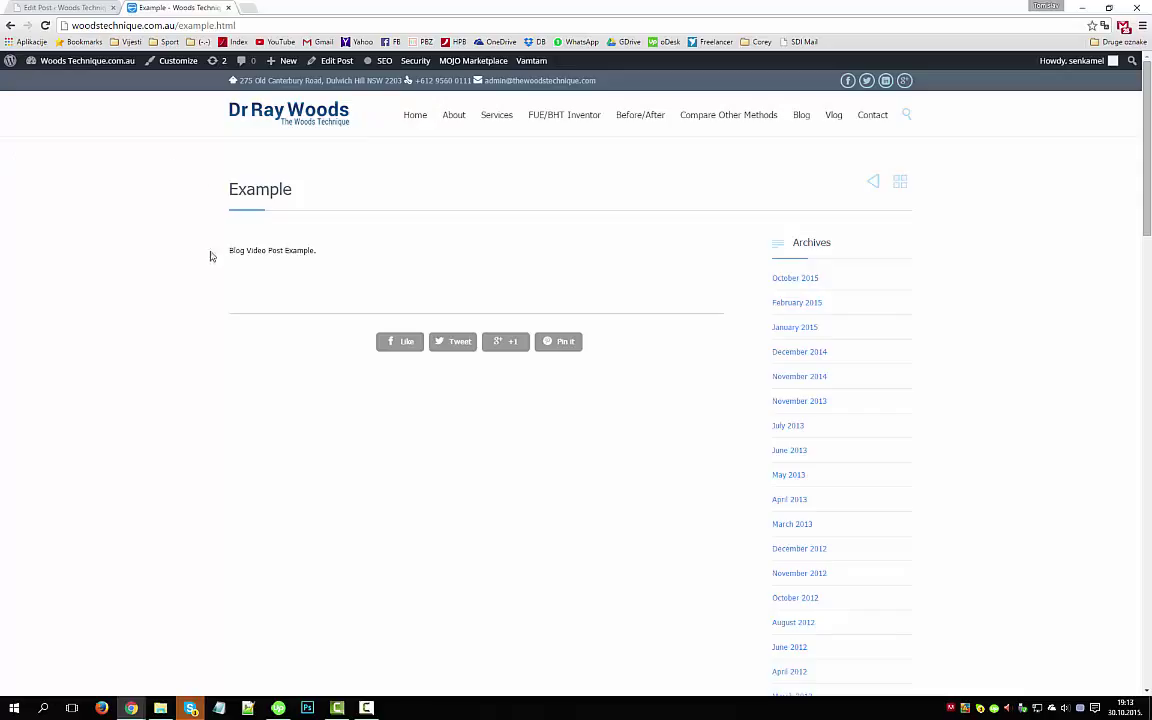
mouse_move(207, 247)
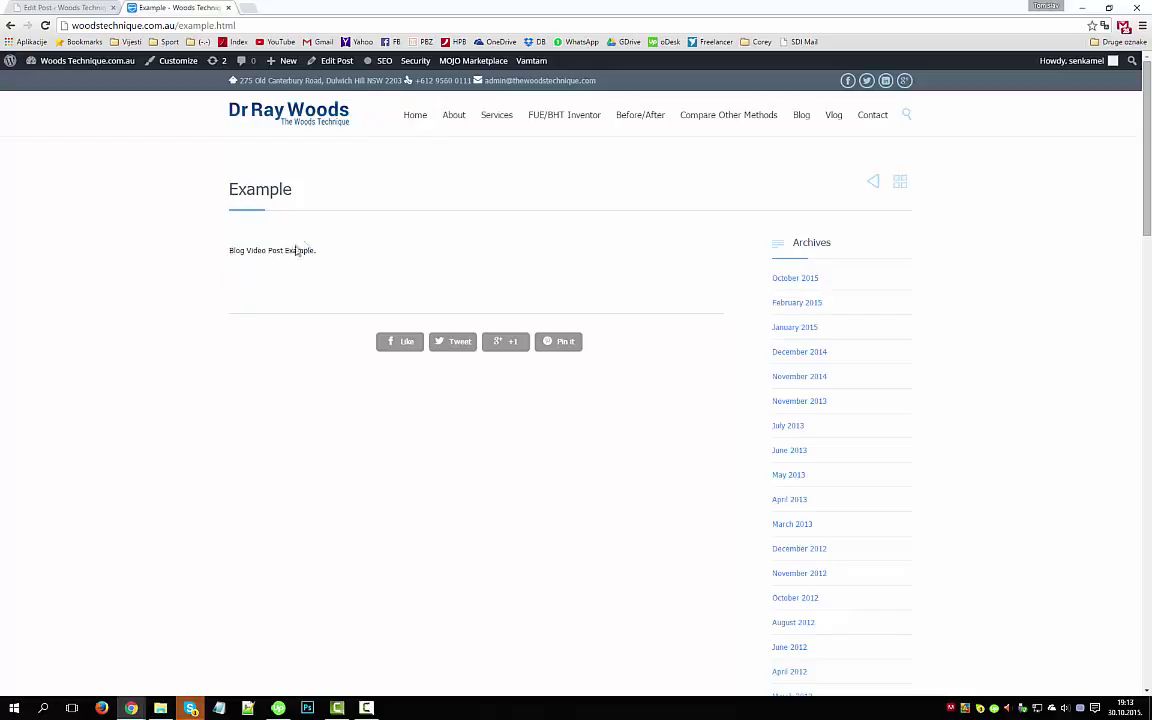
mouse_move(330, 222)
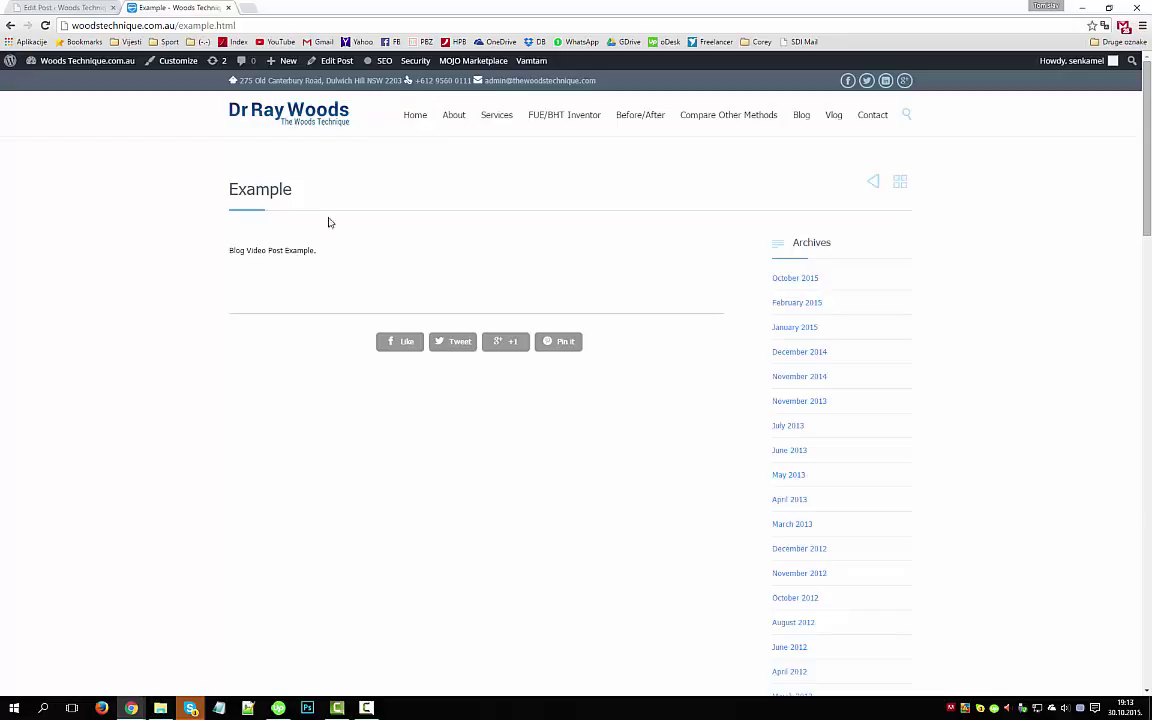
mouse_move(300, 225)
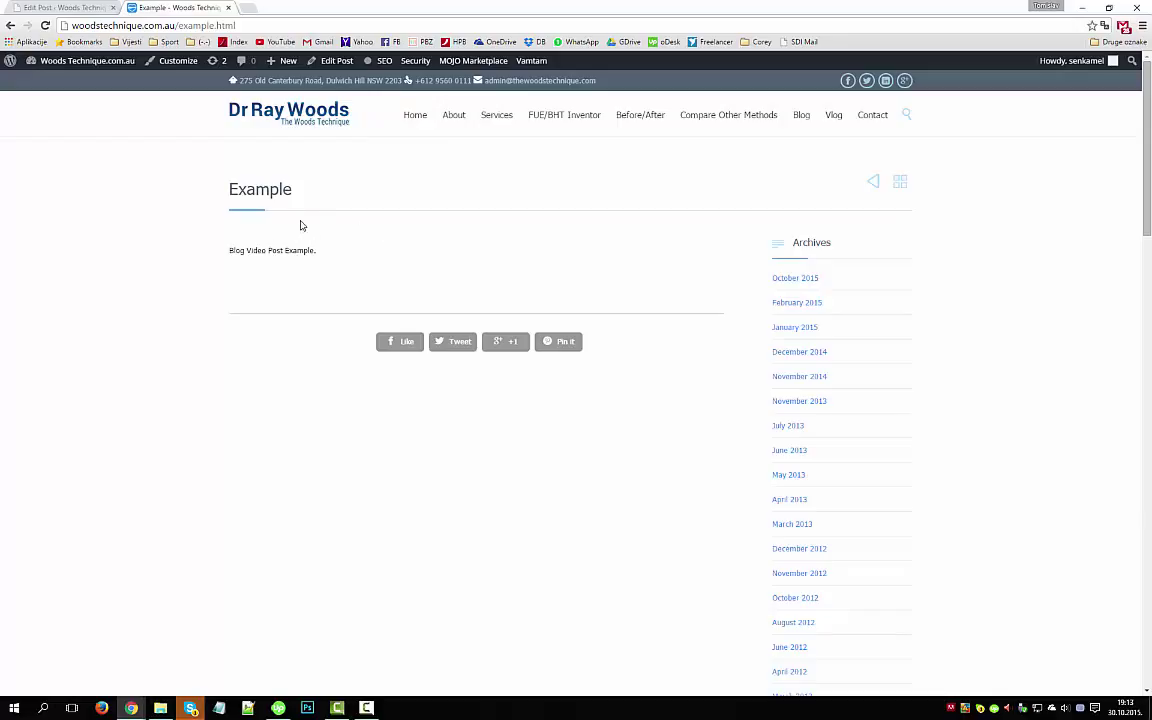
mouse_move(321, 221)
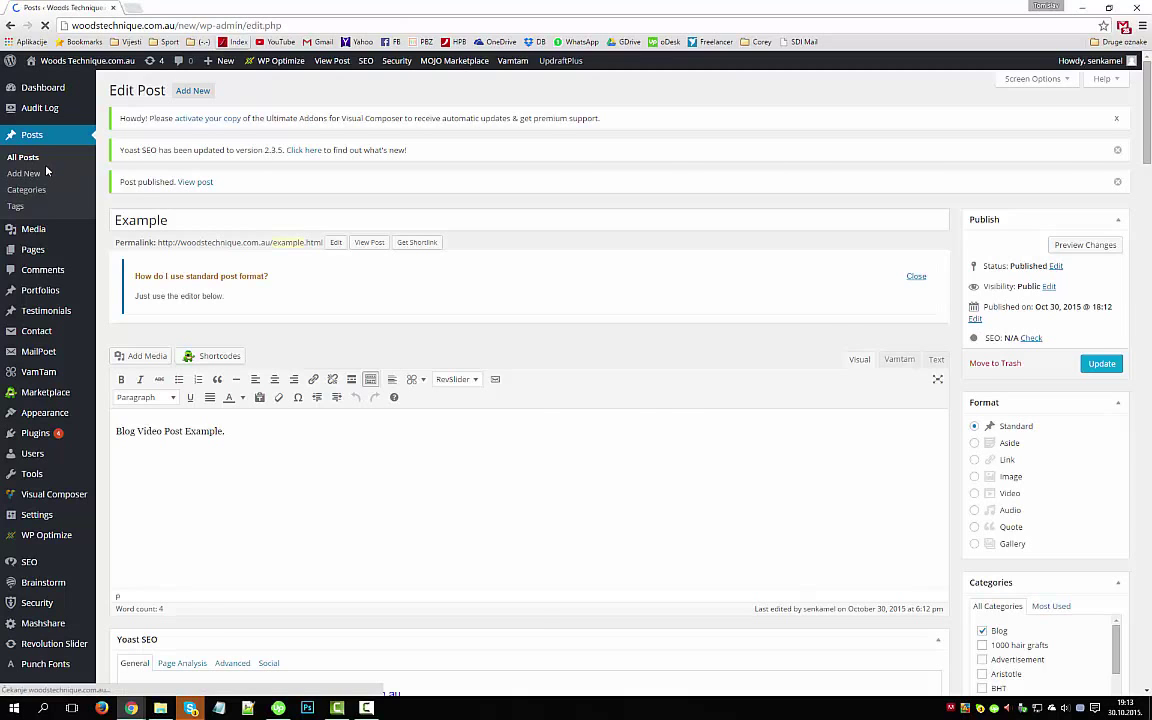
- Move the 'Example' post to the Trash from All Posts, leaving 91 posts
left_click(22, 157)
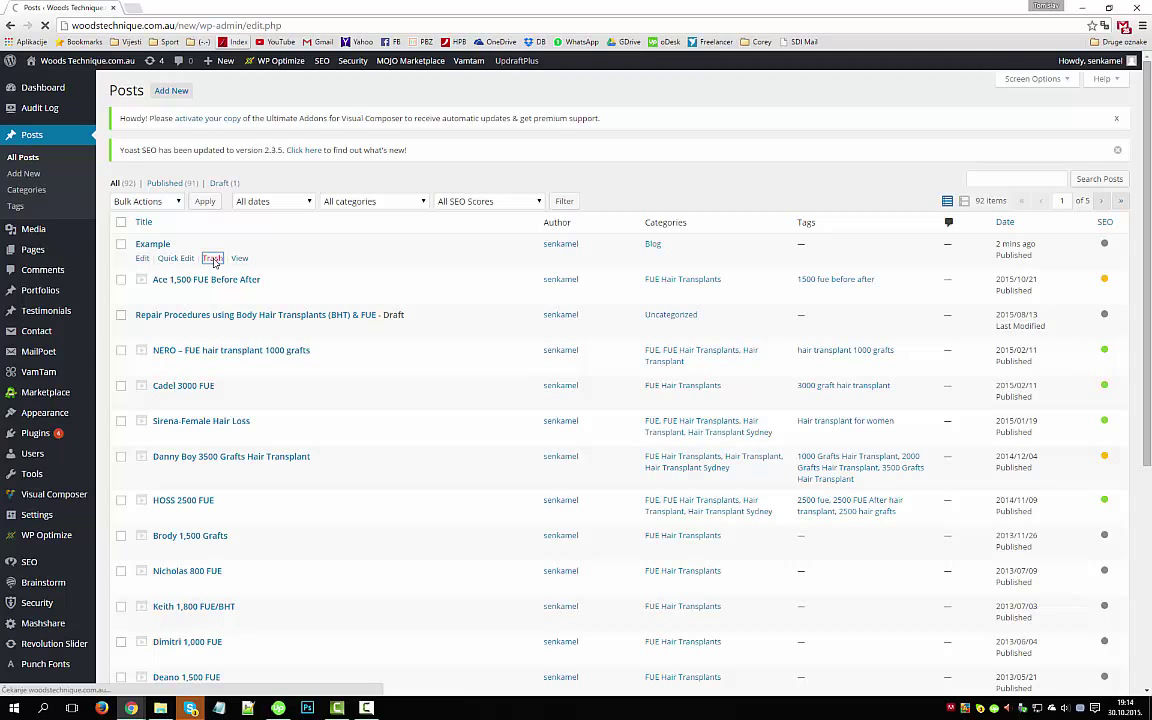
left_click(212, 258)
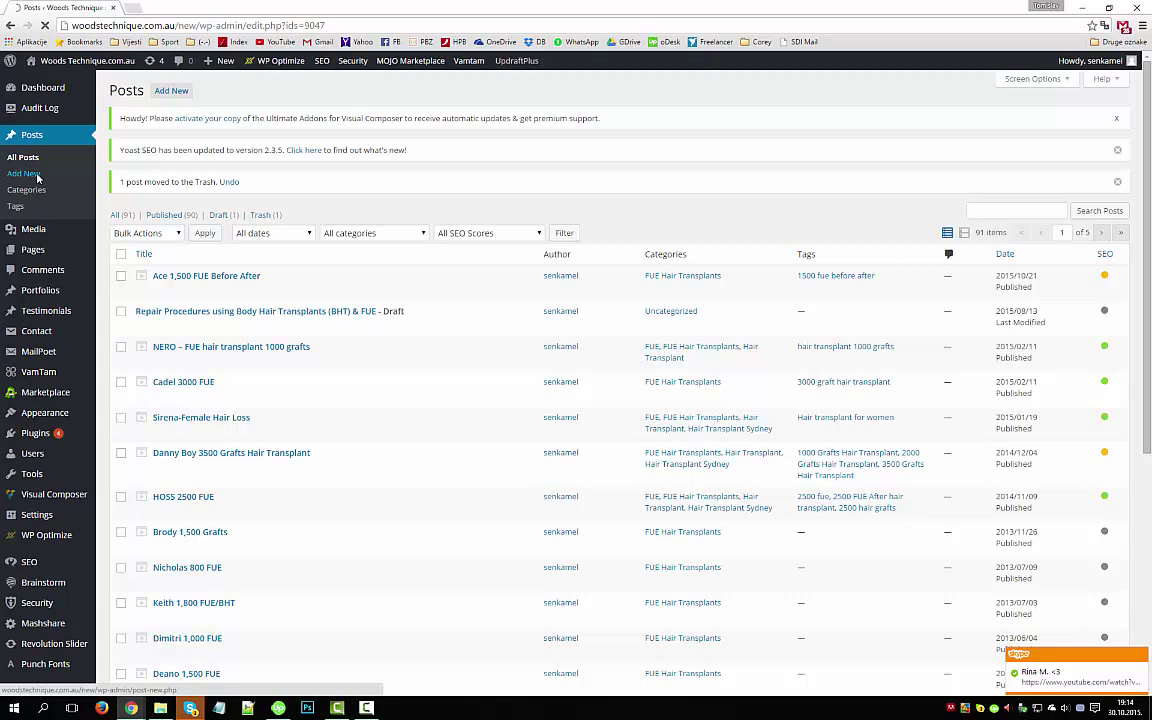
- Create a new post and enter the title 'Video Blog Example'
left_click(23, 173)
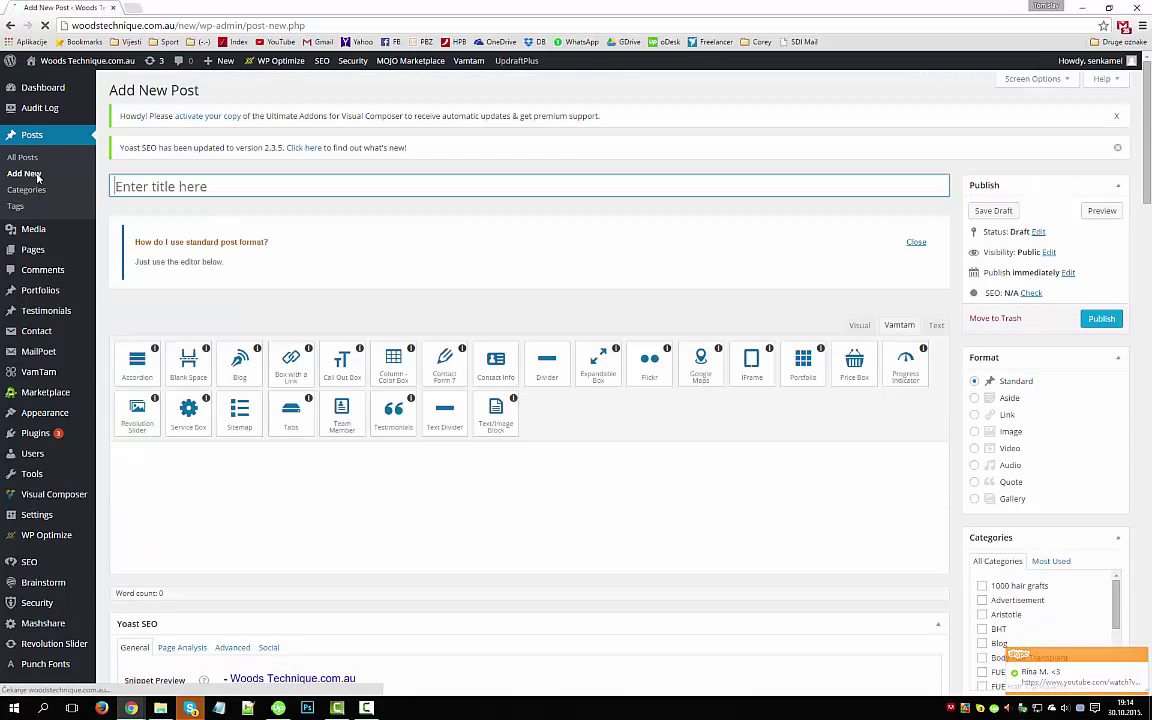
type("V")
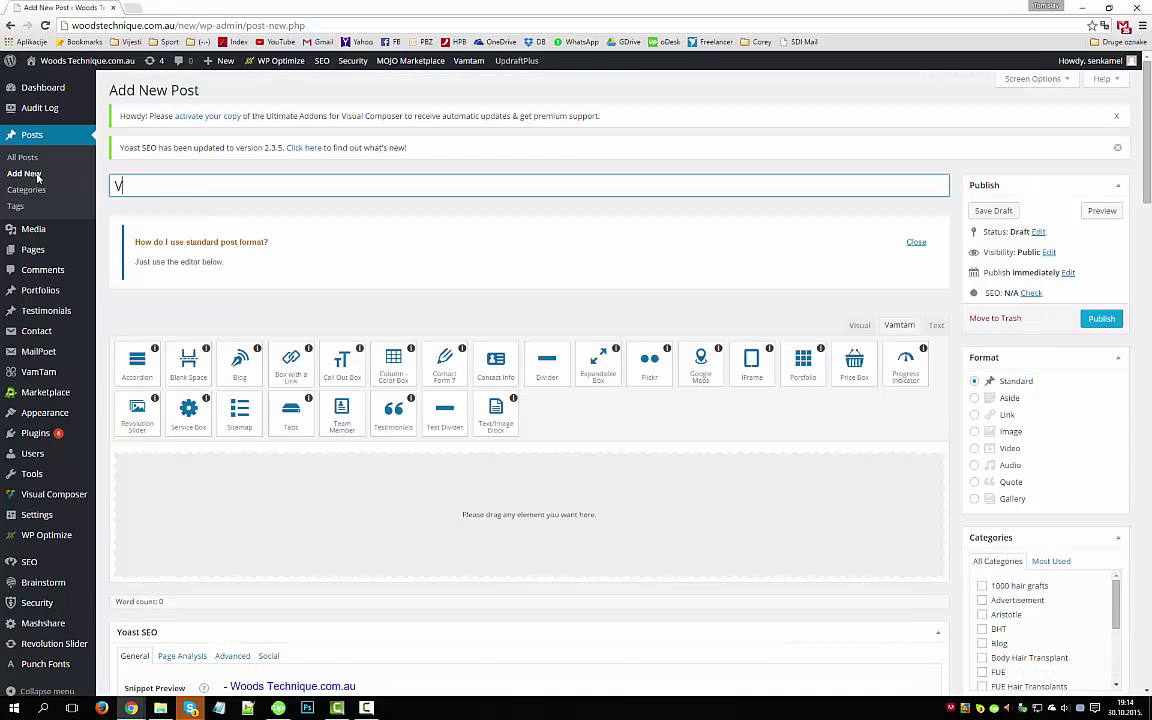
type("ideo Blog Example")
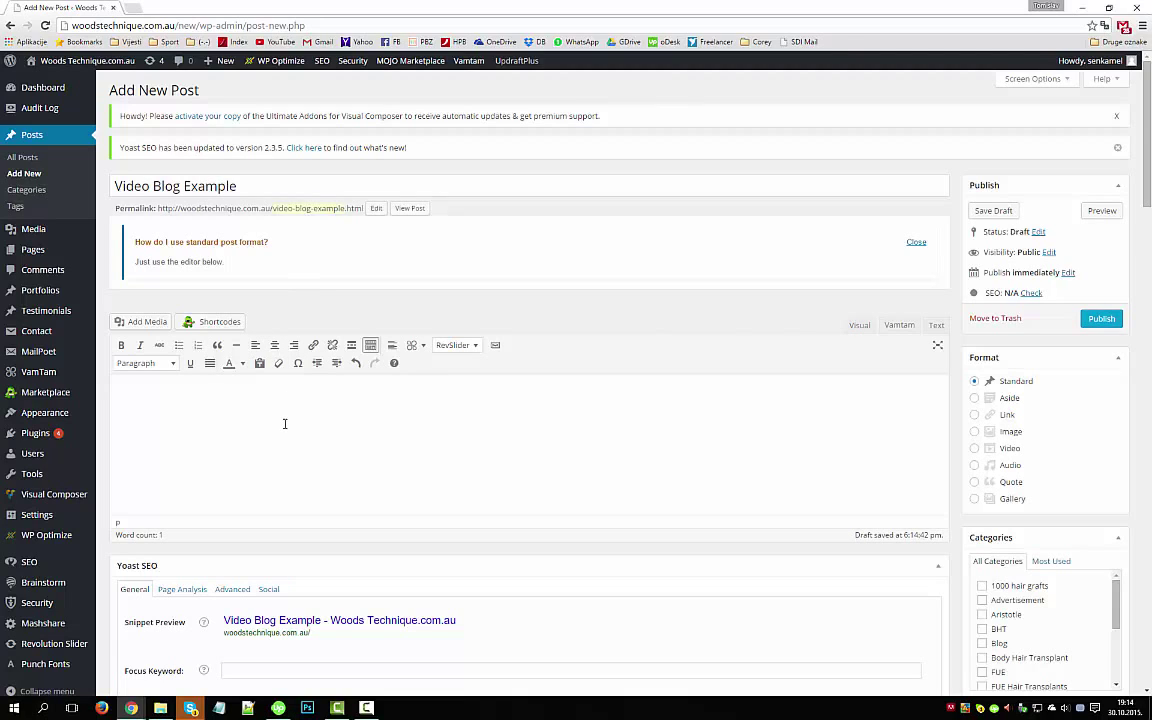
mouse_move(265, 402)
type("Write some text here.")
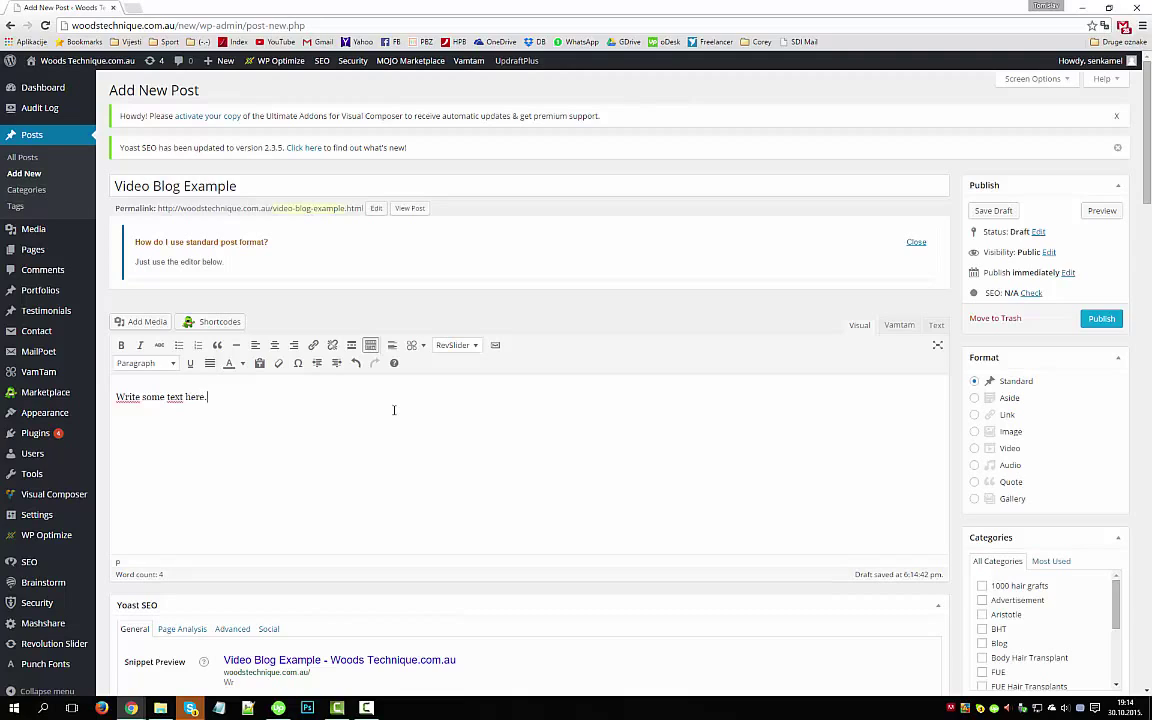
mouse_move(860, 397)
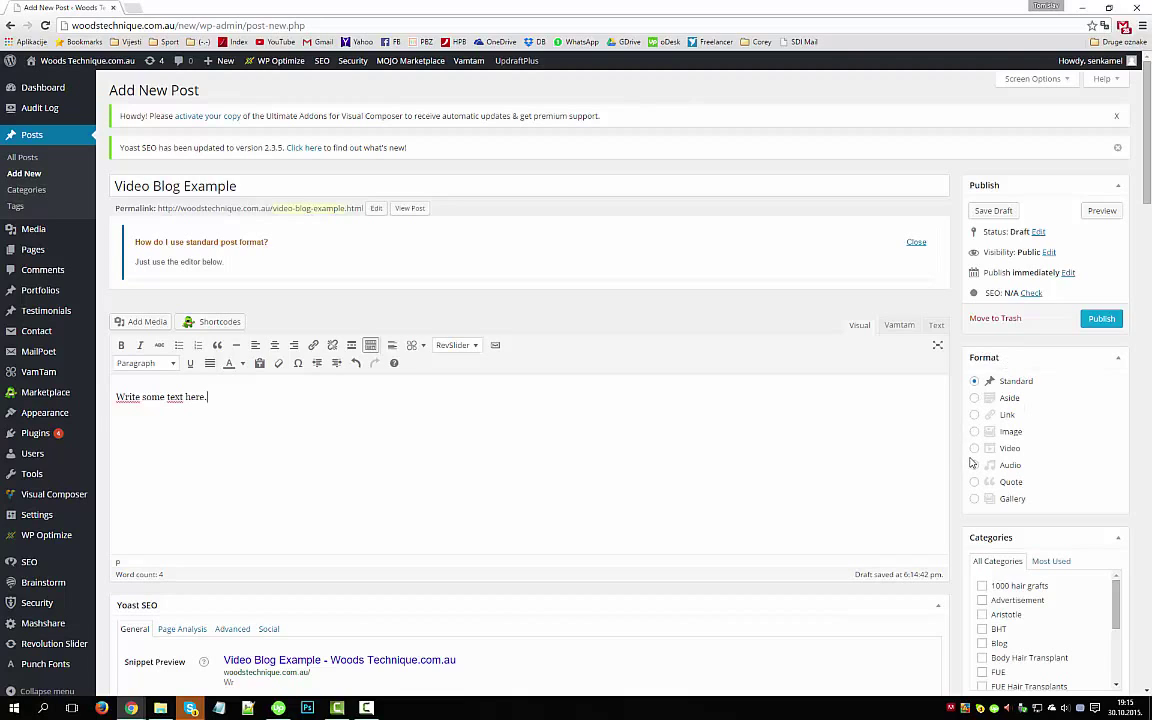
- Choose the Video post format and focus the video Link field
left_click(974, 448)
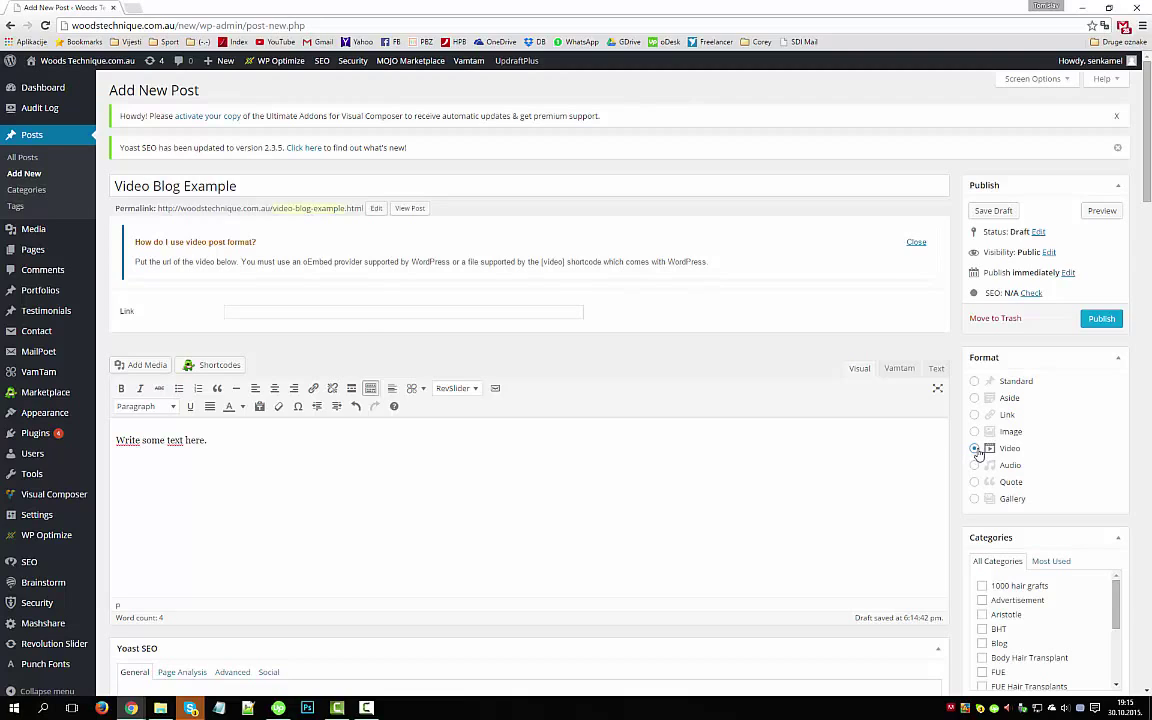
left_click(974, 448)
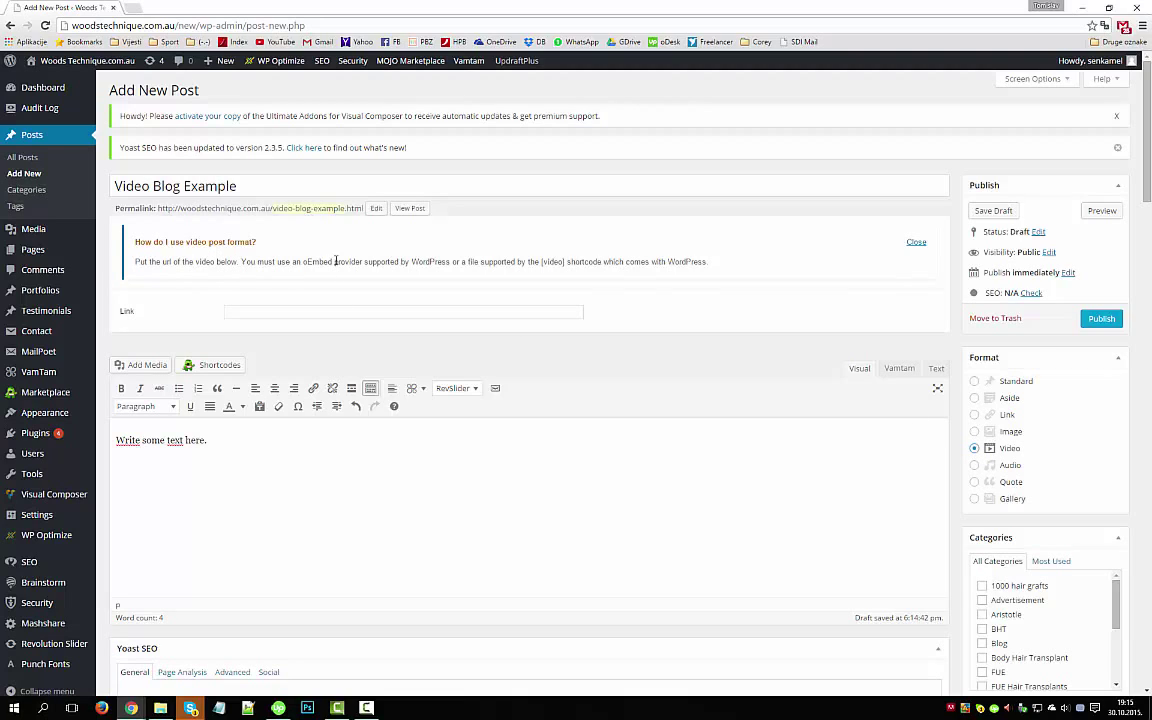
mouse_move(344, 285)
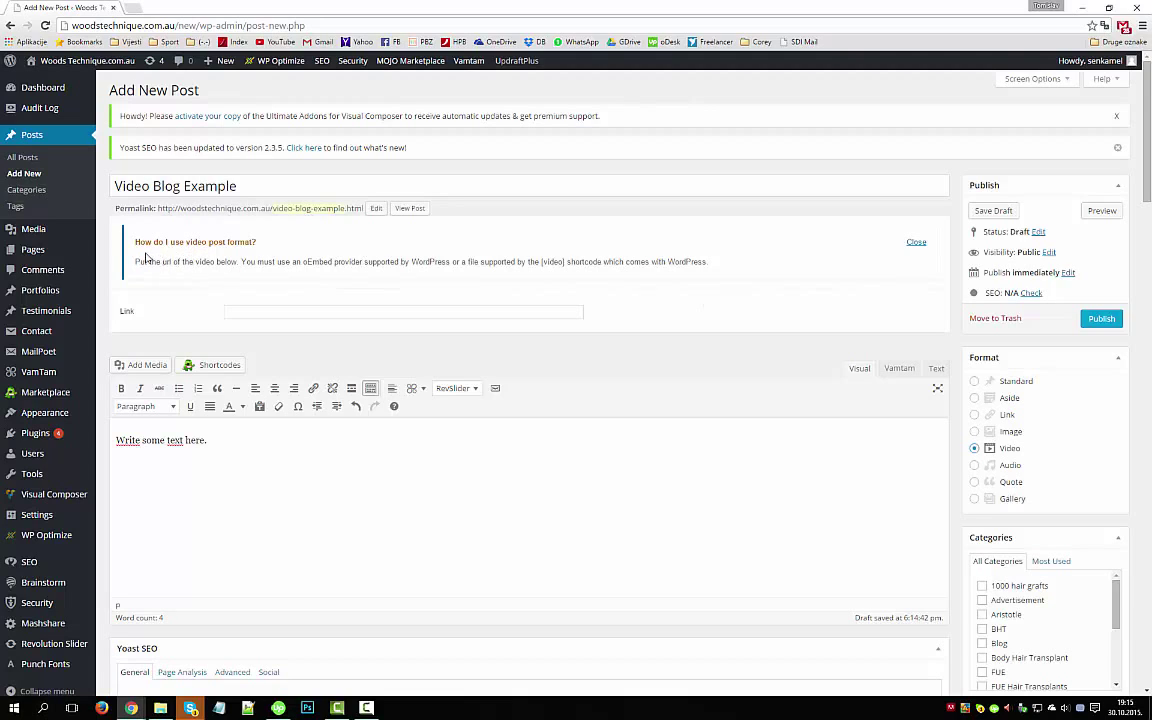
mouse_move(198, 313)
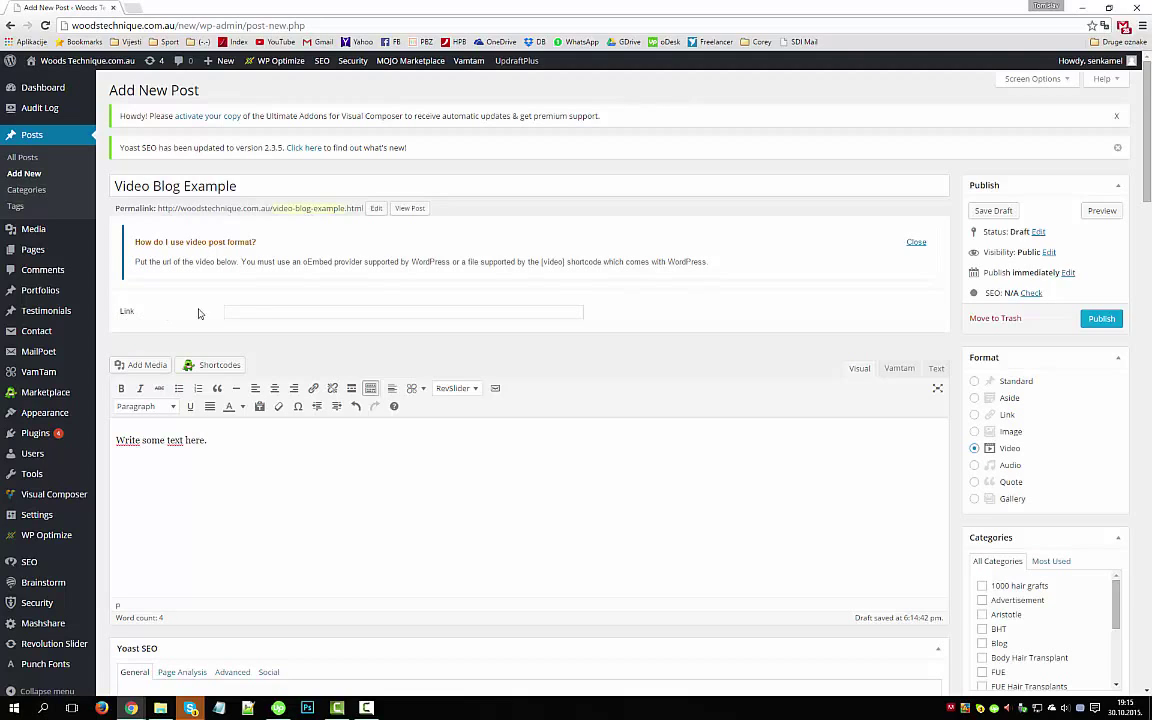
left_click(403, 311)
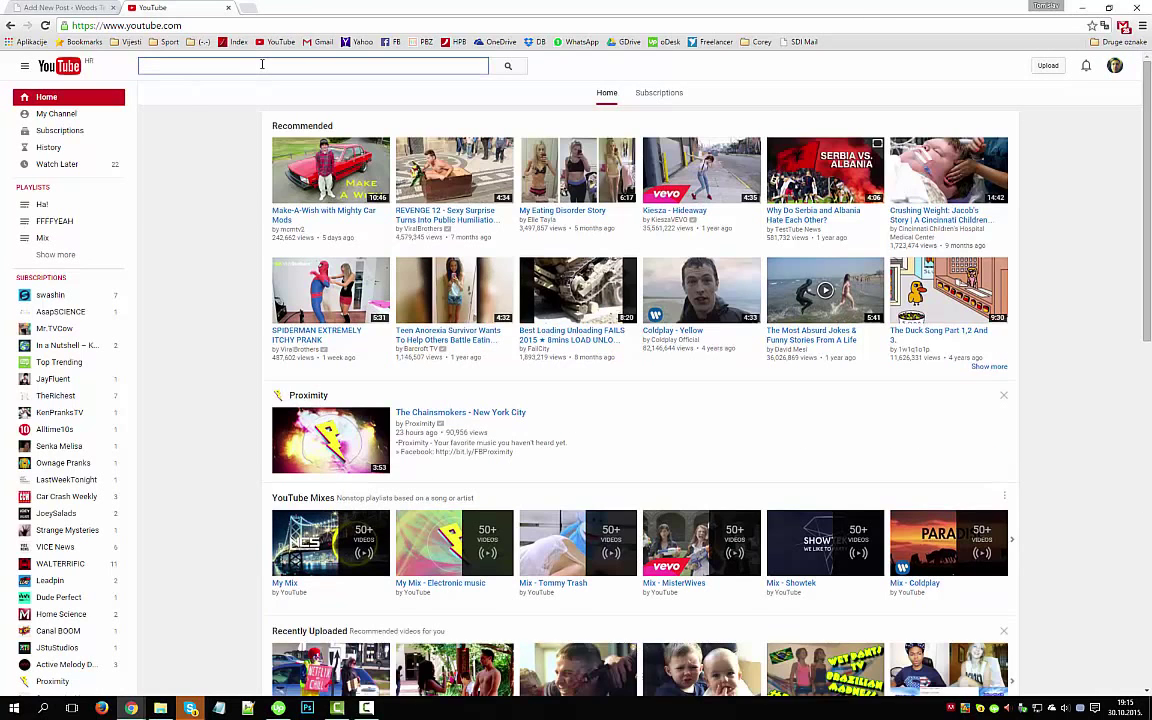
- Search YouTube for 'song', open Wiz Khalifa's 'See You Again' and copy its URL
type("s")
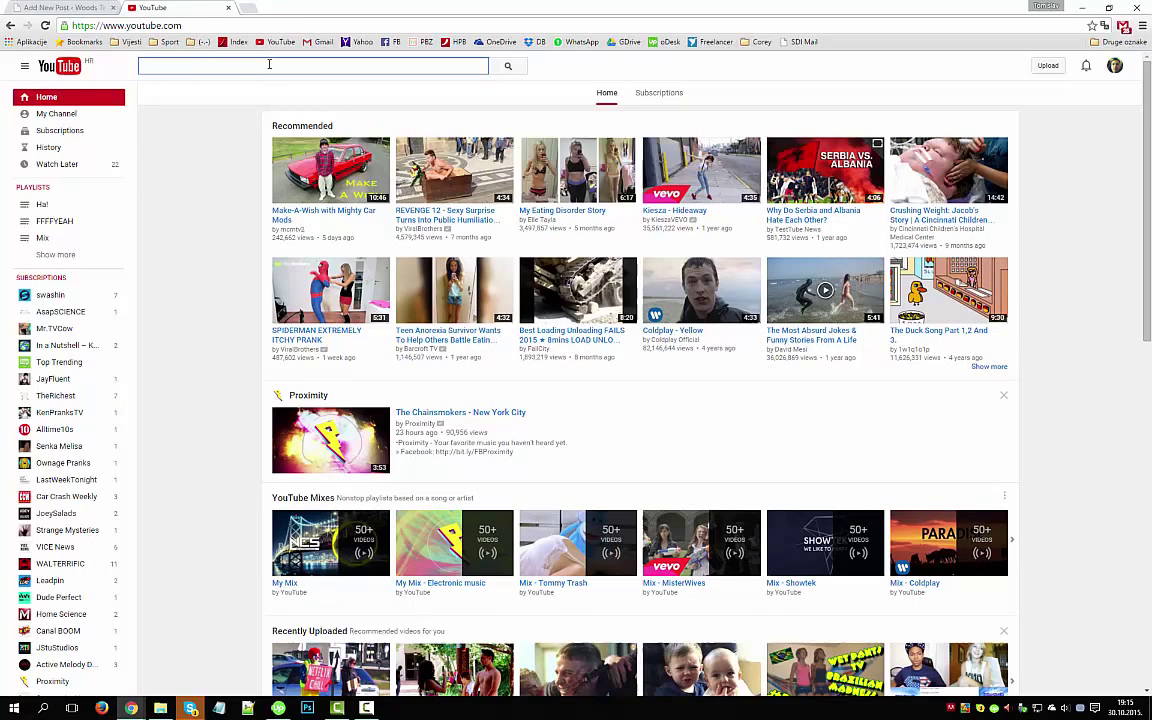
type("song")
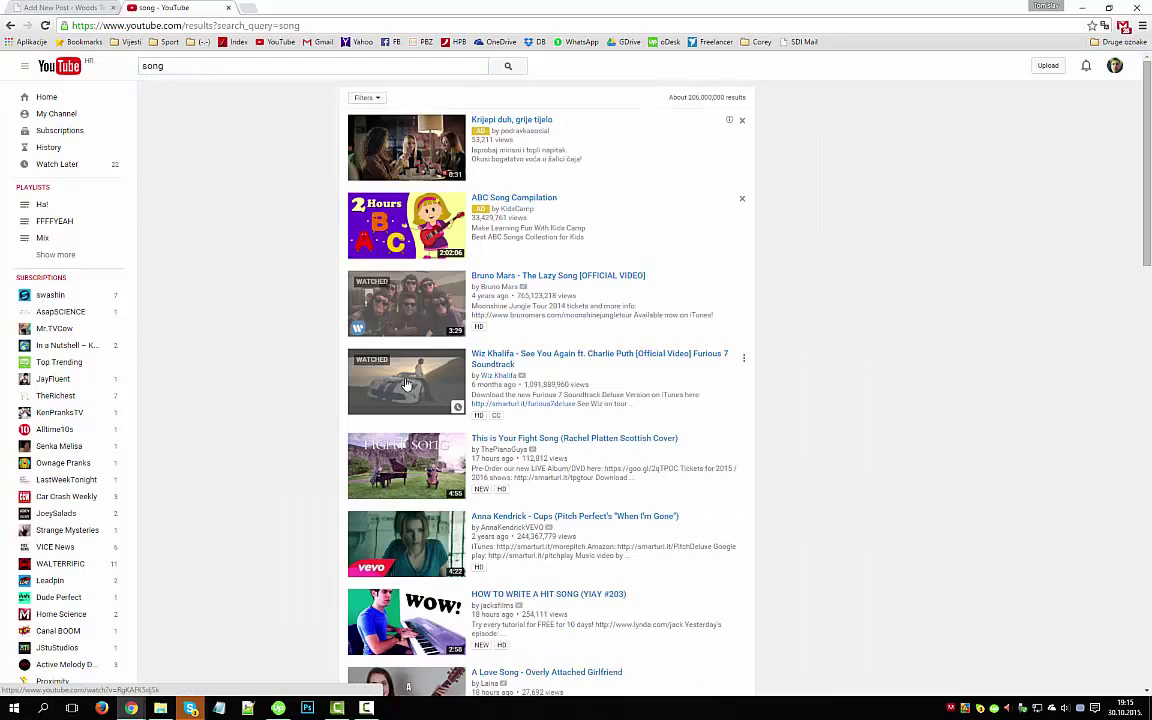
left_click(405, 382)
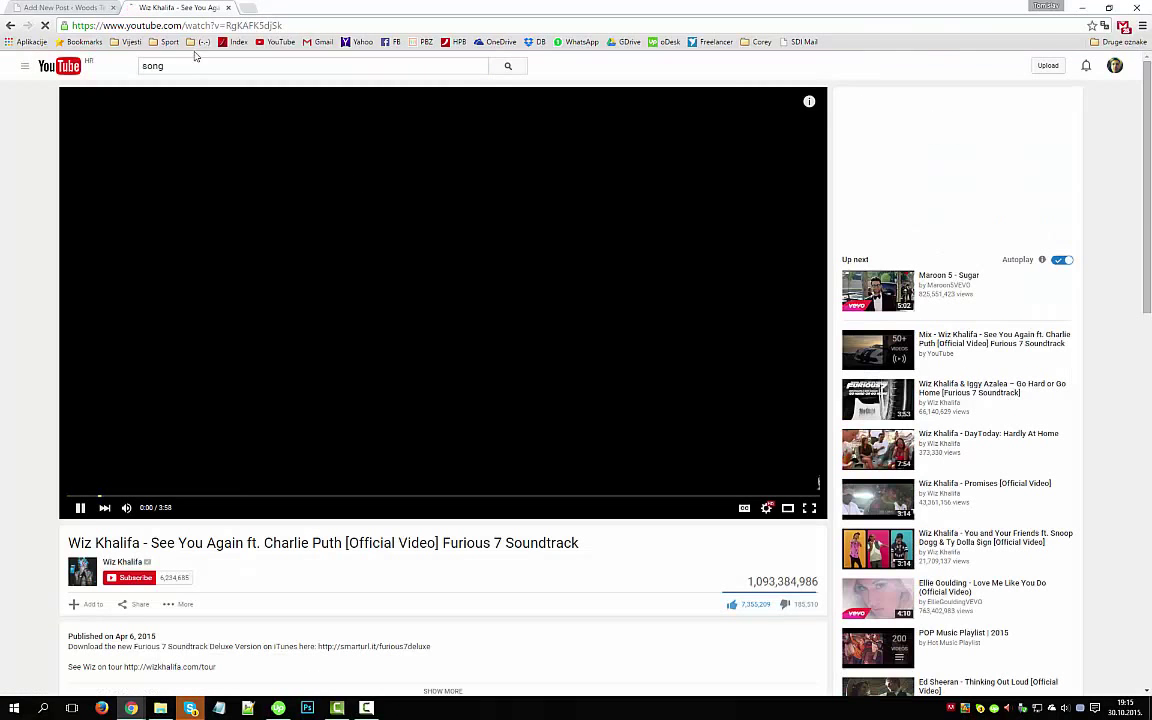
left_click(80, 508)
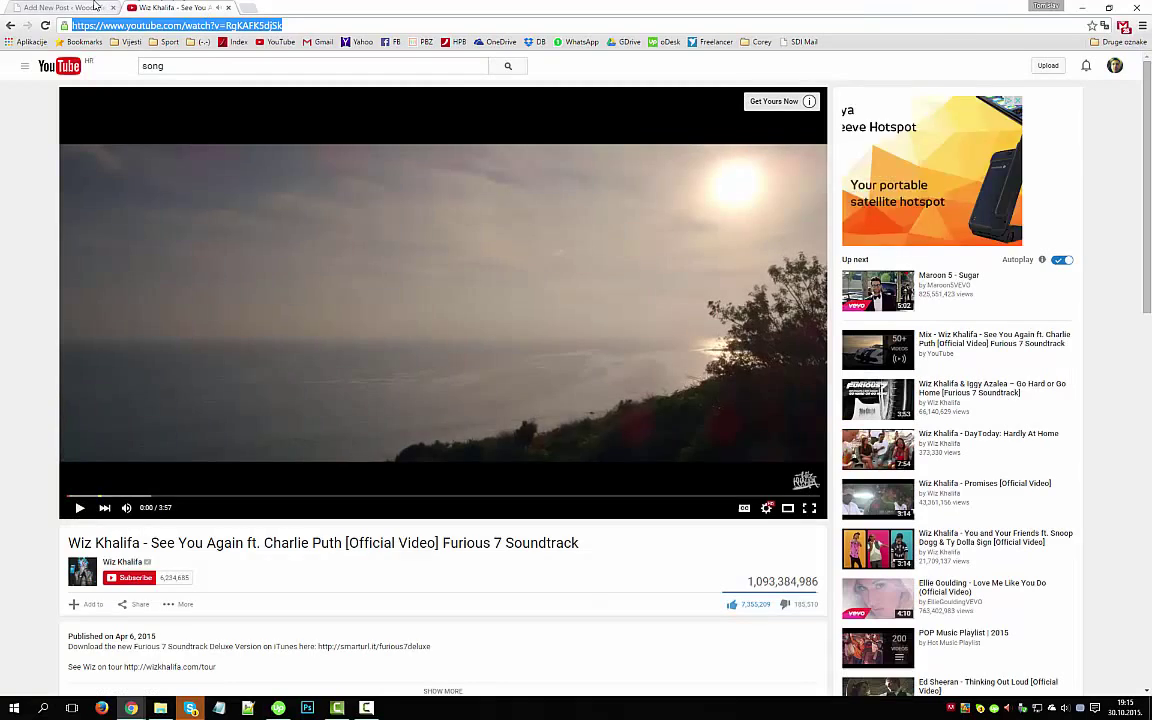
left_click(50, 8)
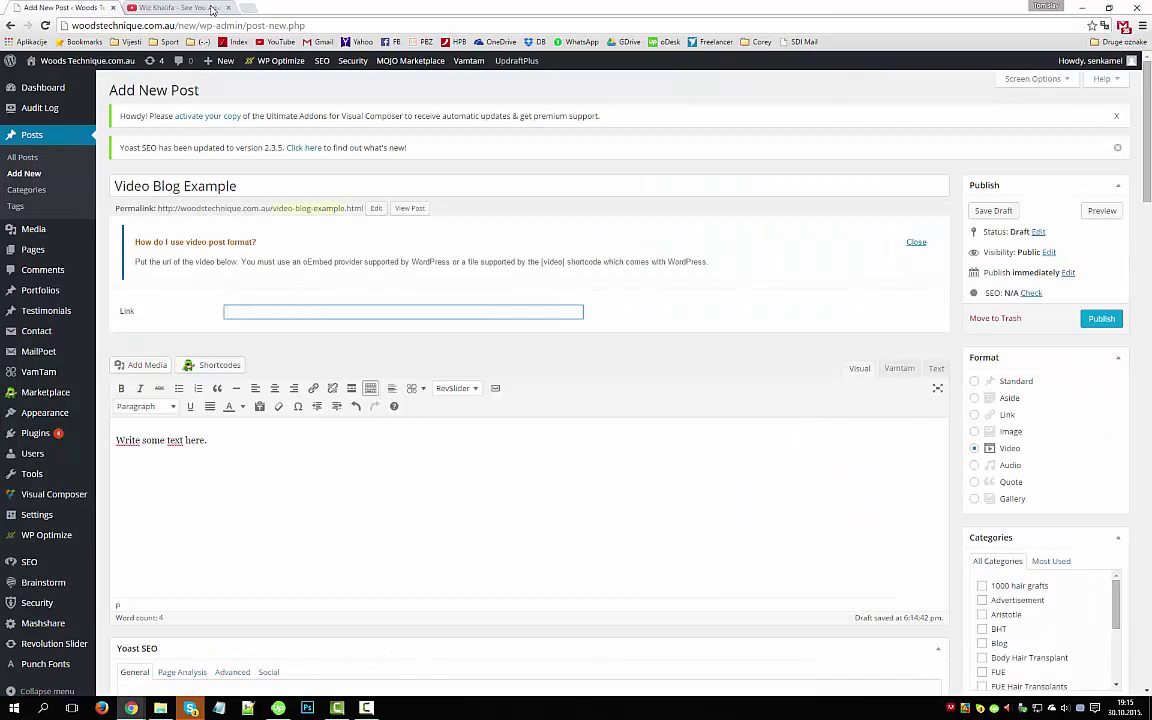
- Paste the 'See You Again' YouTube address into the Video format Link field
left_click(180, 8)
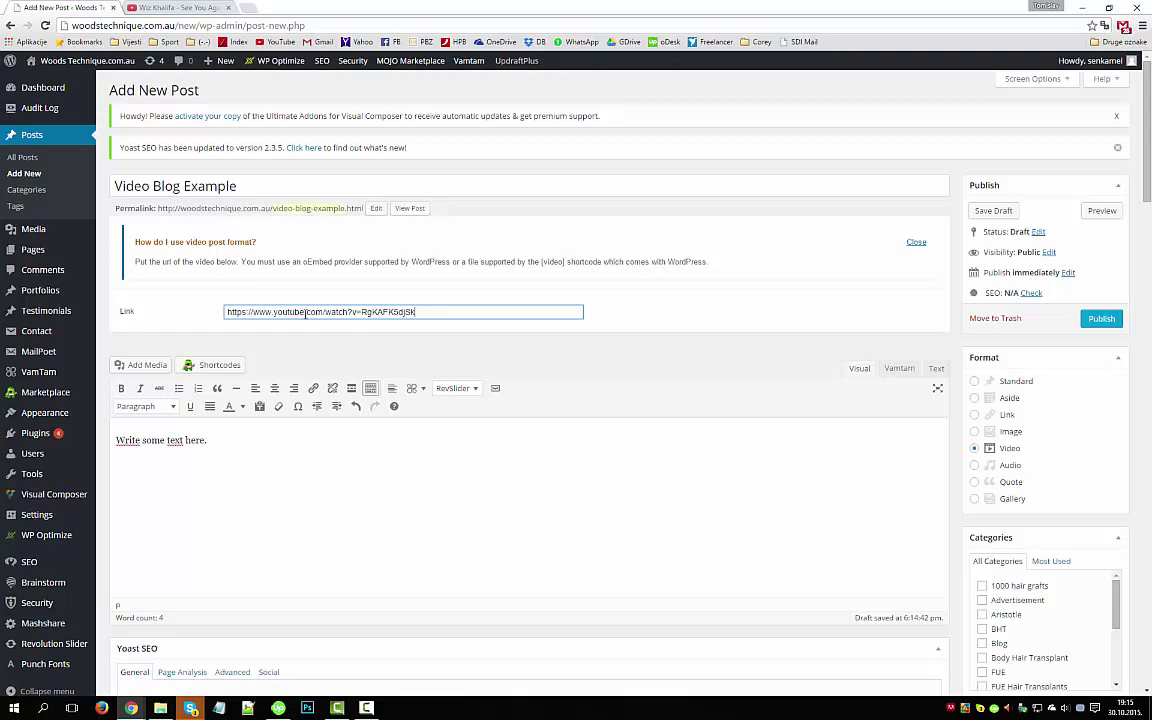
triple_click(403, 311)
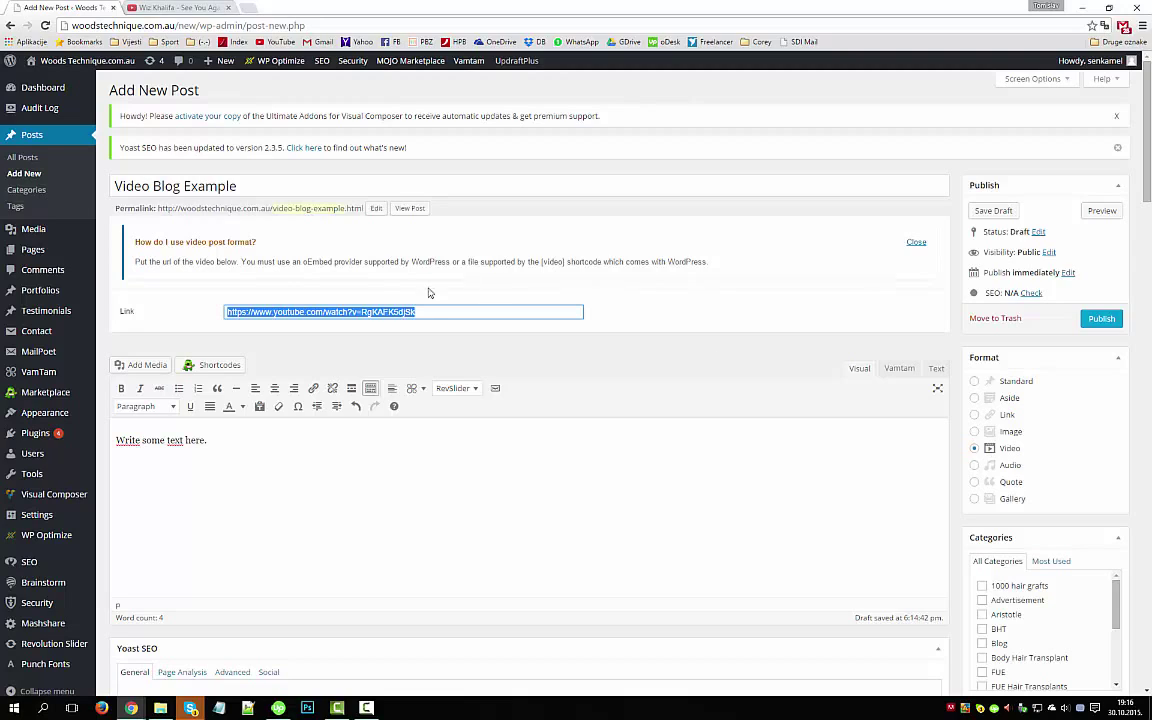
mouse_move(710, 315)
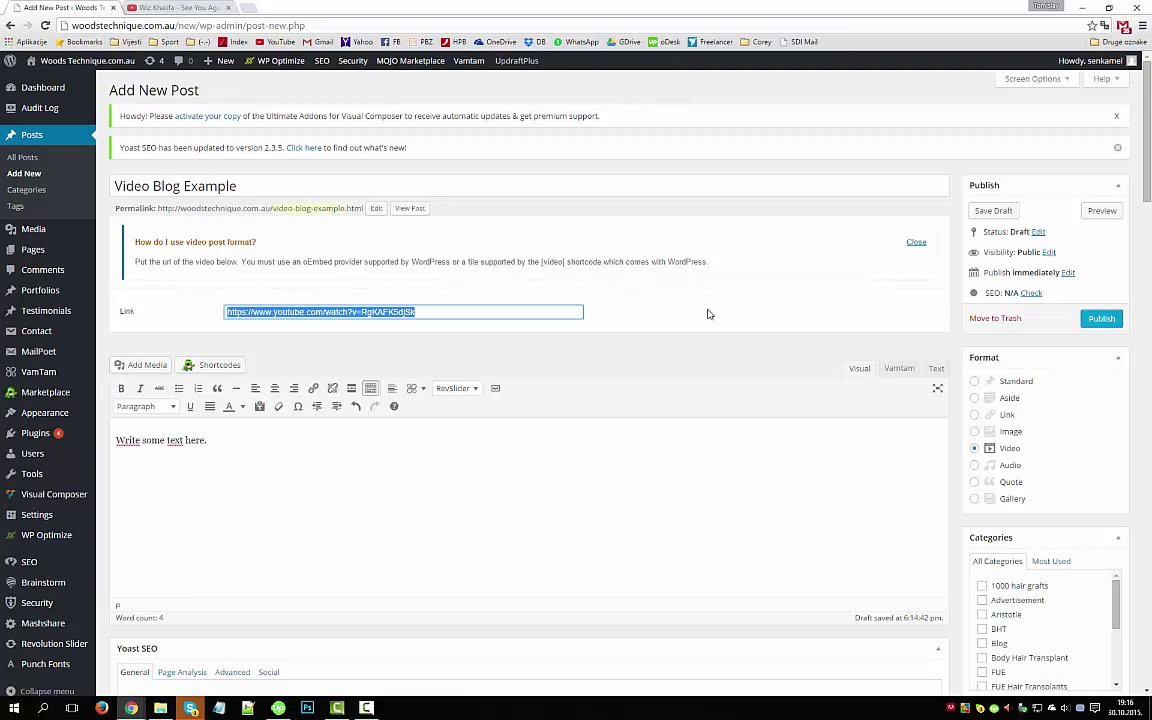
mouse_move(437, 487)
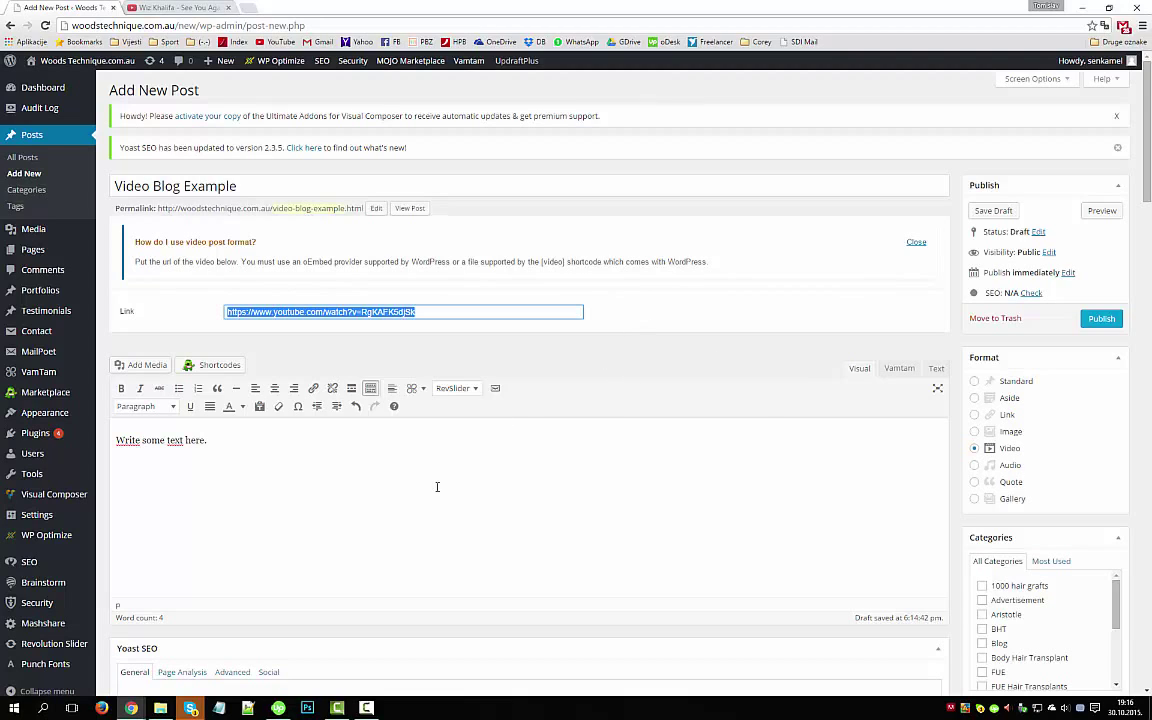
- Tick the FUE Hair Transplants checkbox in the Categories box
scroll("down", 3)
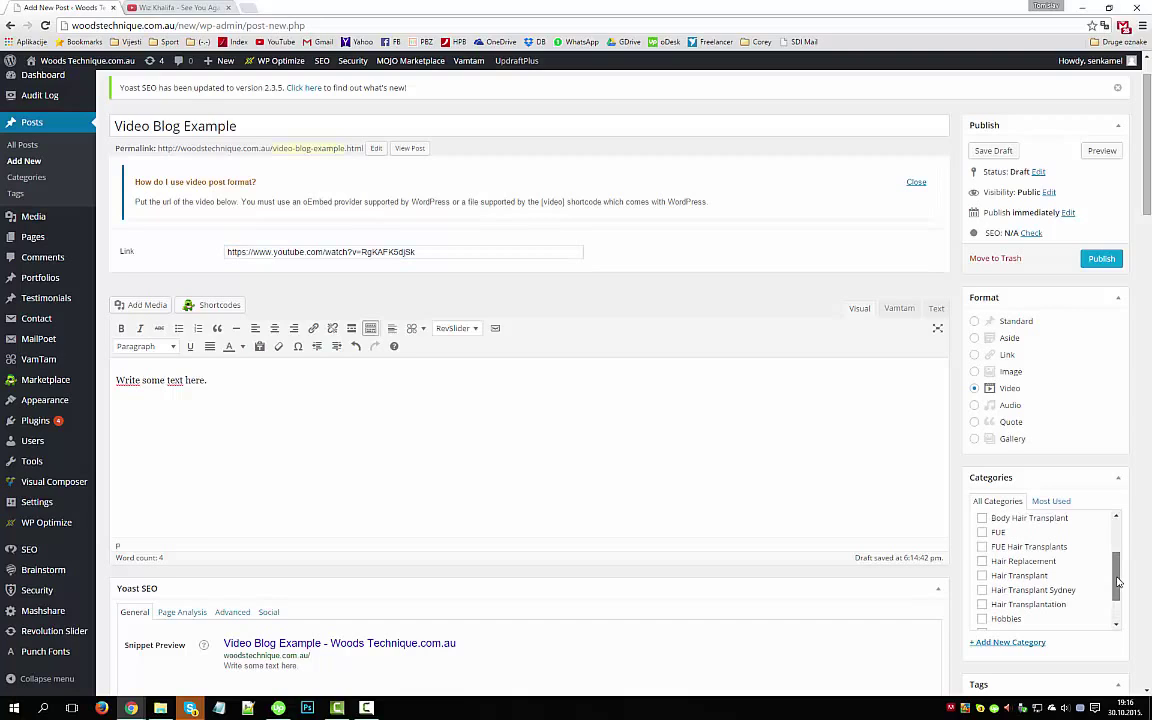
left_click(982, 546)
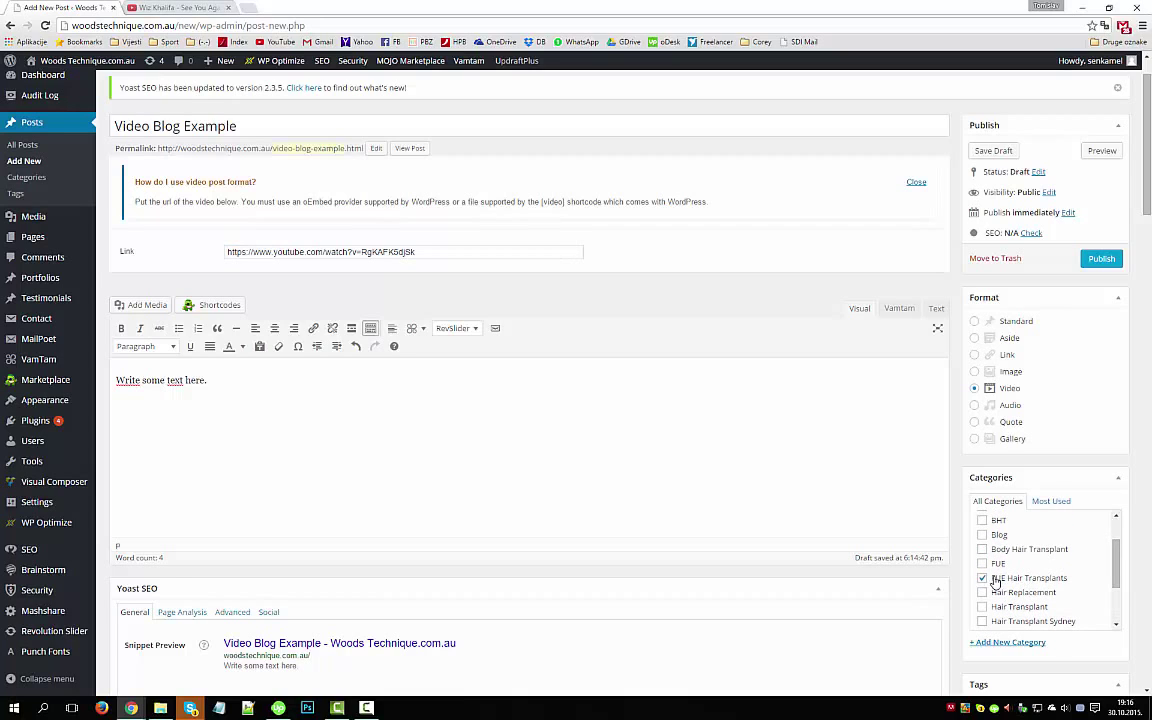
left_click(982, 577)
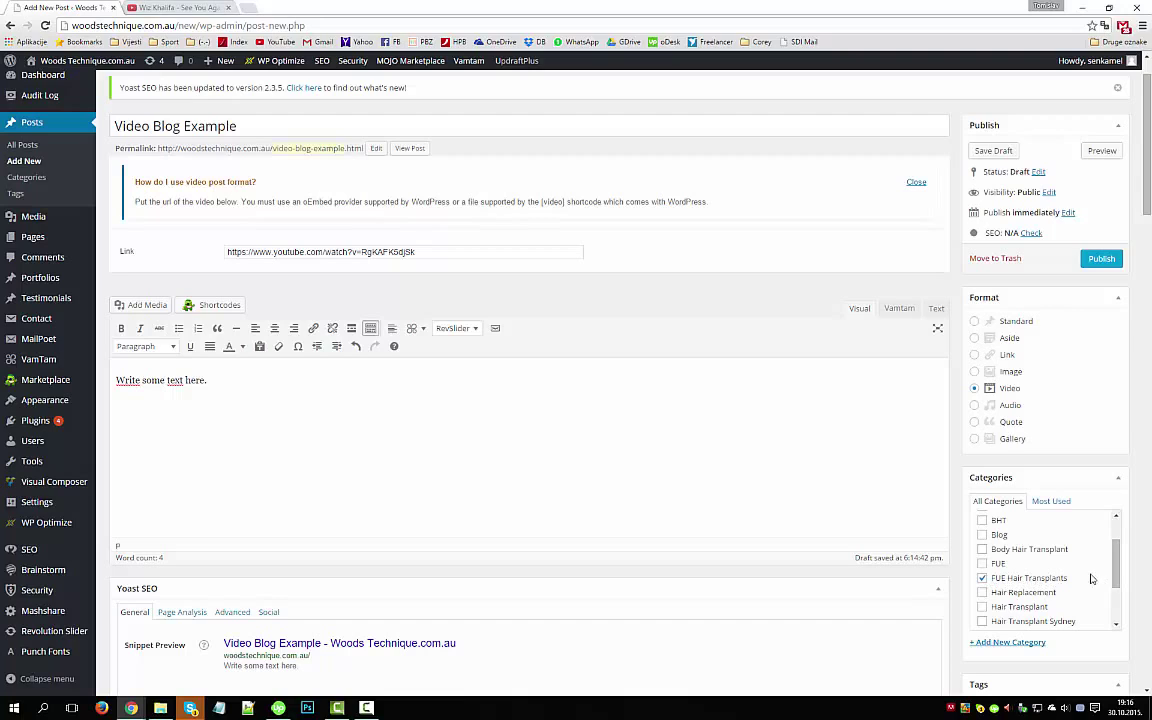
mouse_move(1100, 582)
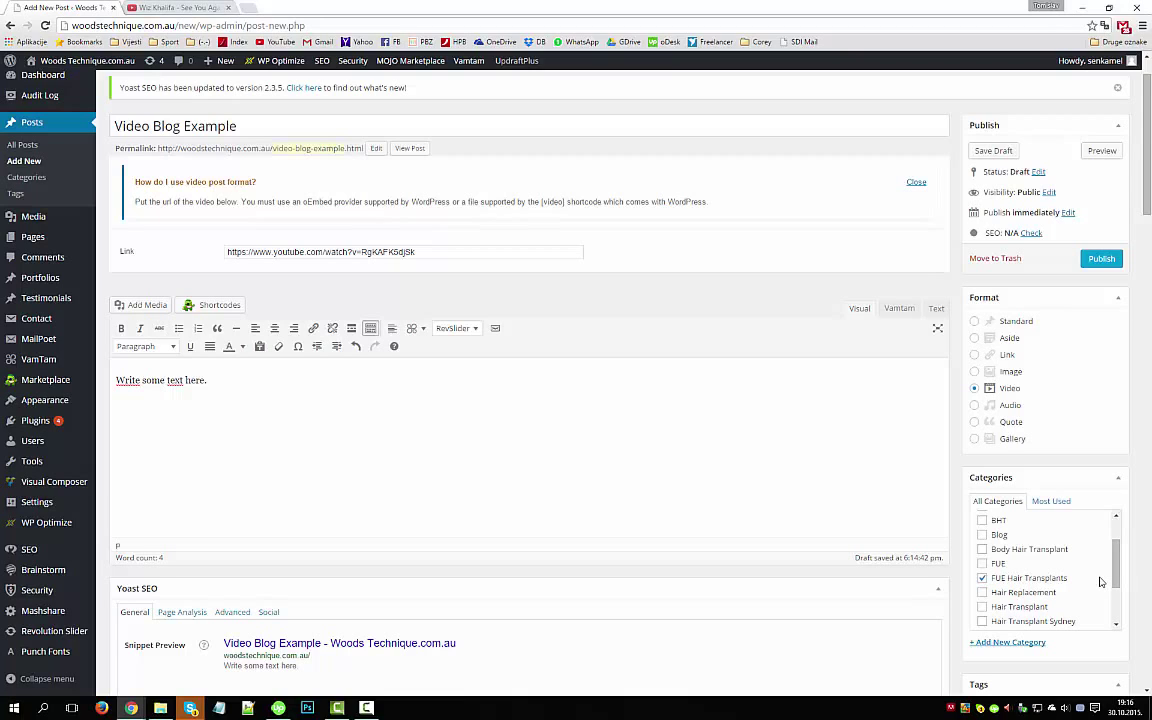
scroll("down", 3)
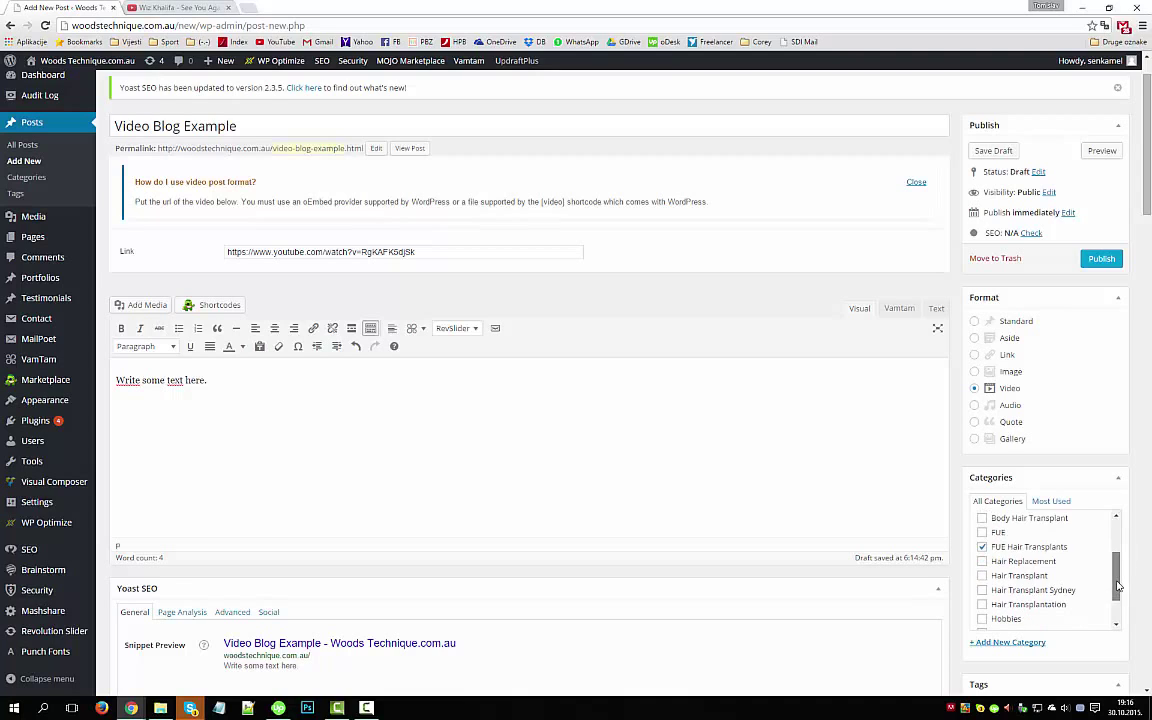
scroll("down", 3)
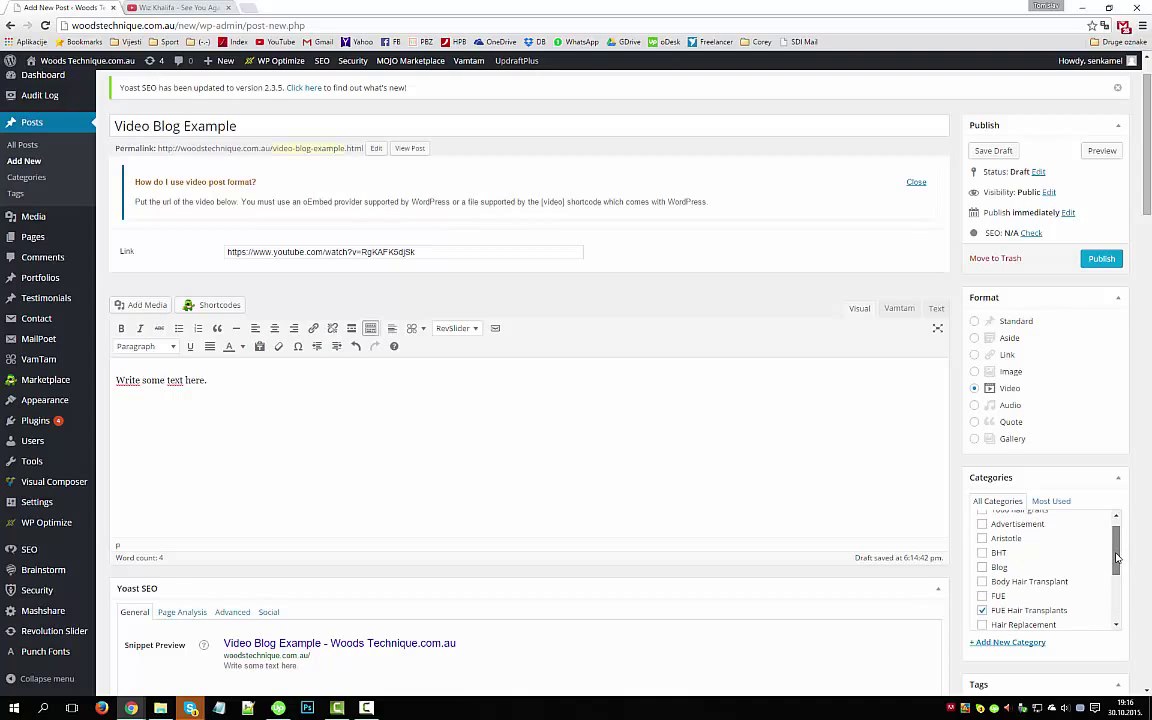
scroll("down", 3)
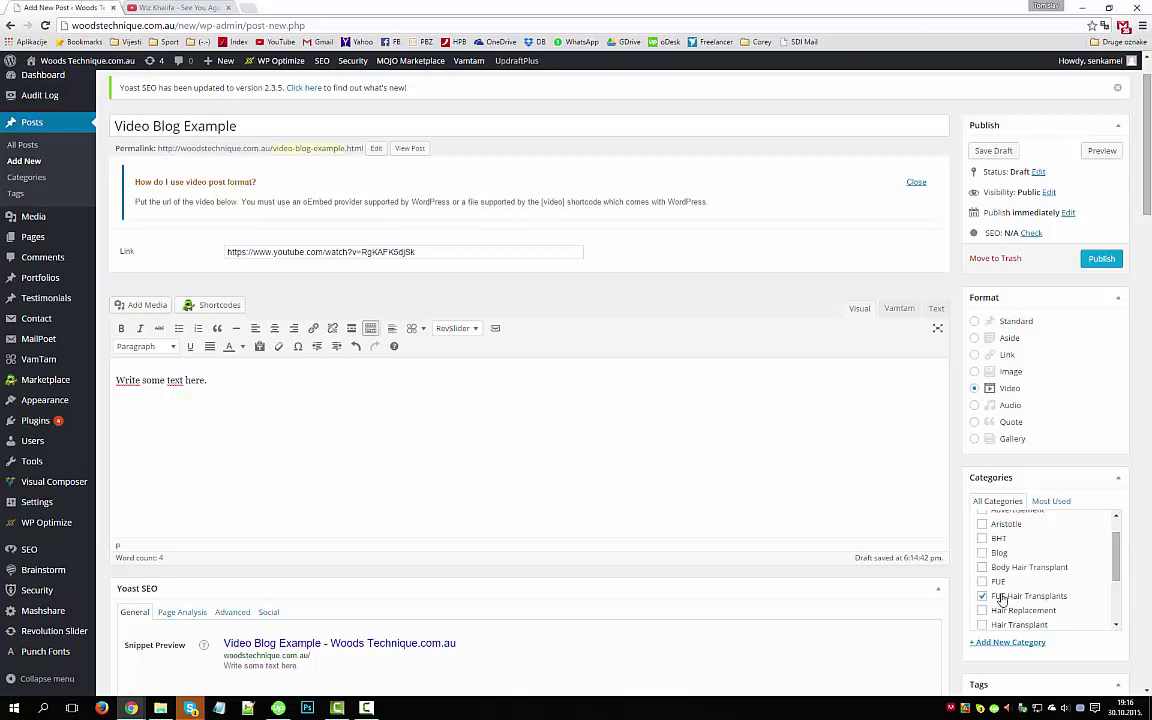
left_click(982, 595)
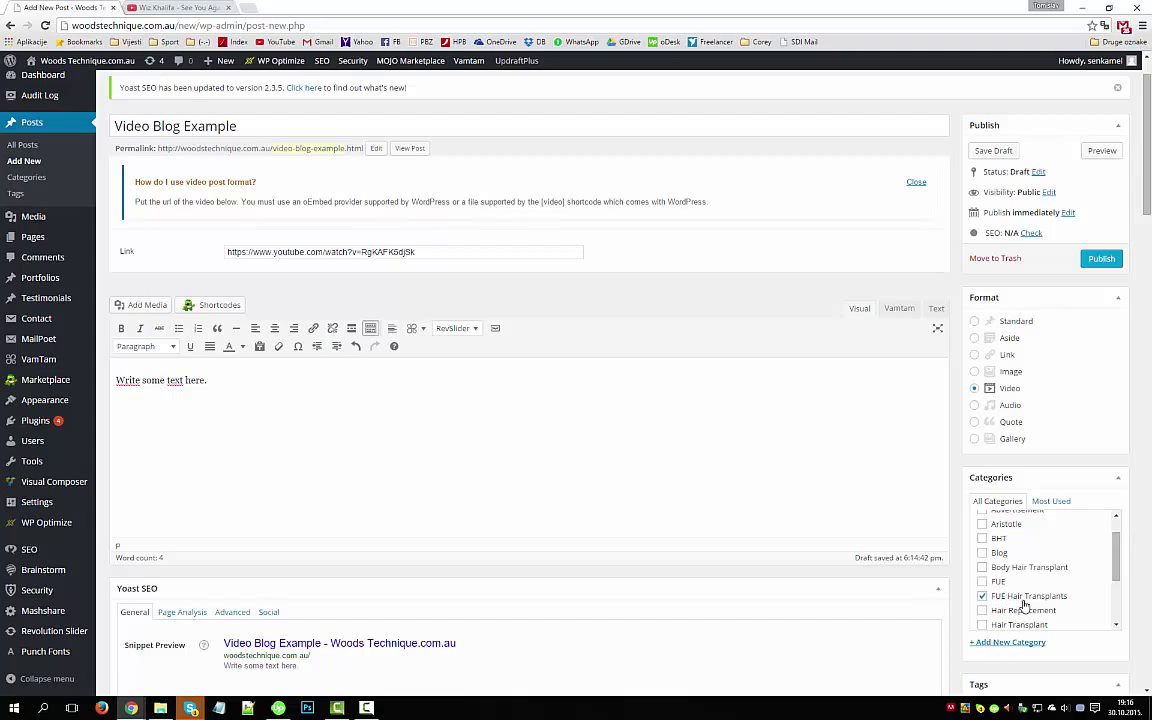
mouse_move(1030, 600)
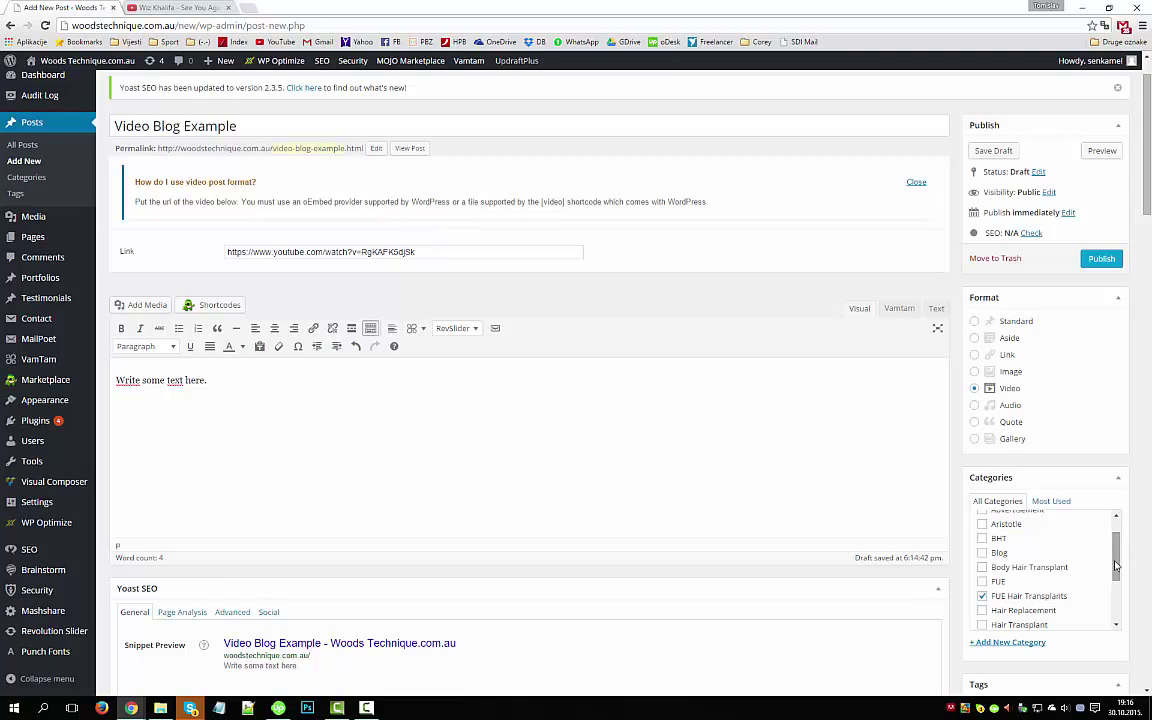
- Set 'Show Body Top Widget Areas' to Off in VamTam Options
scroll("down", 3)
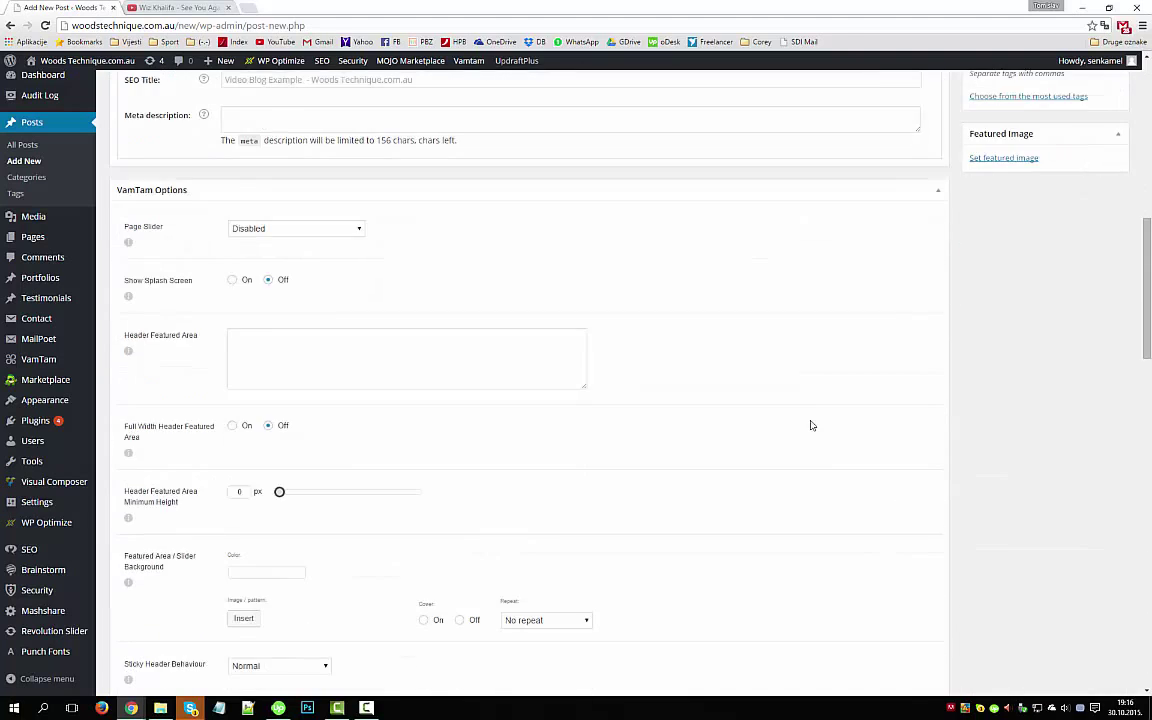
scroll("down", 3)
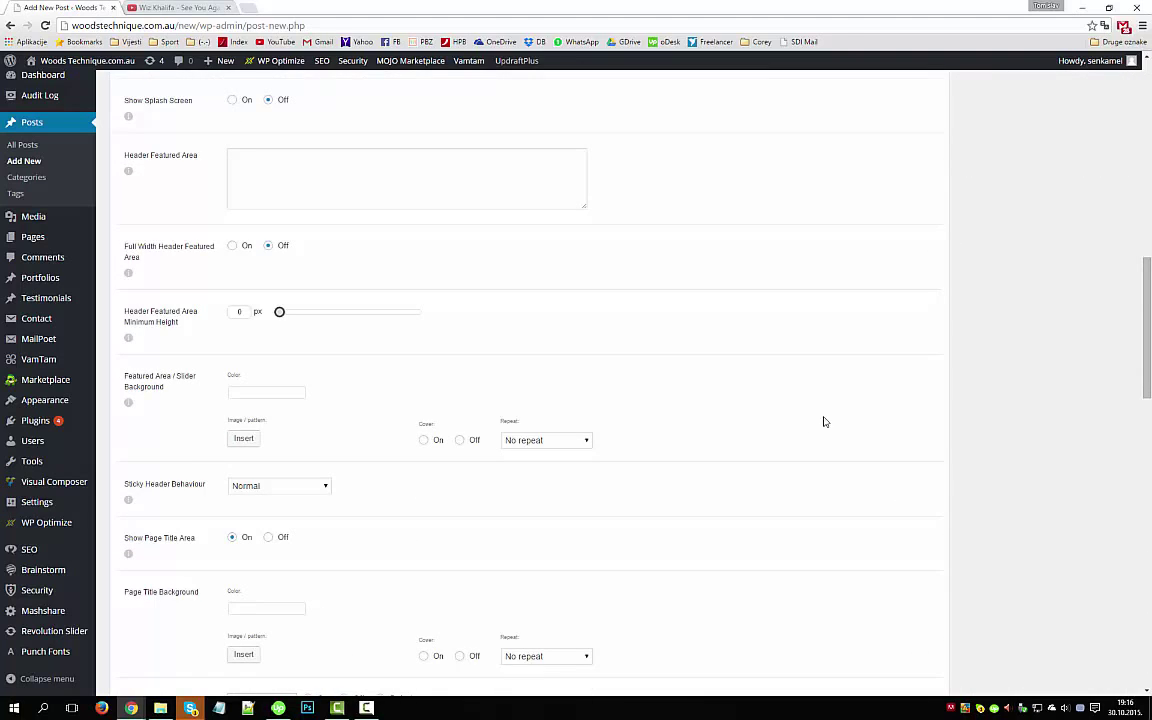
mouse_move(504, 415)
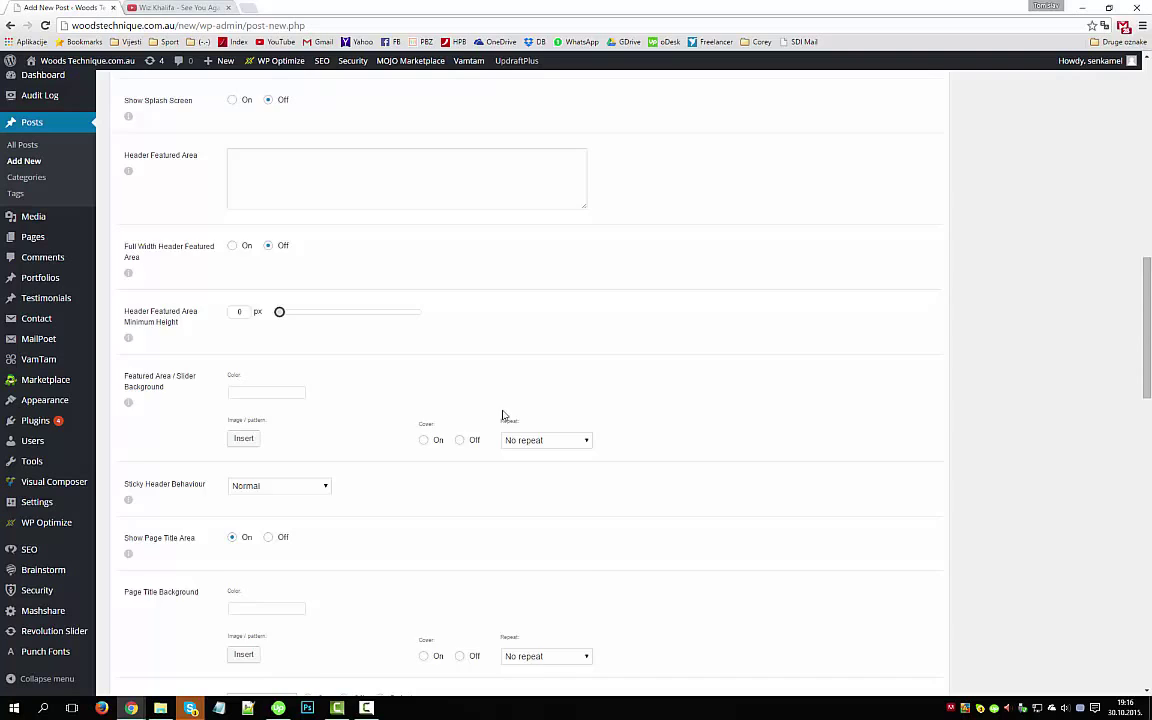
scroll("down", 3)
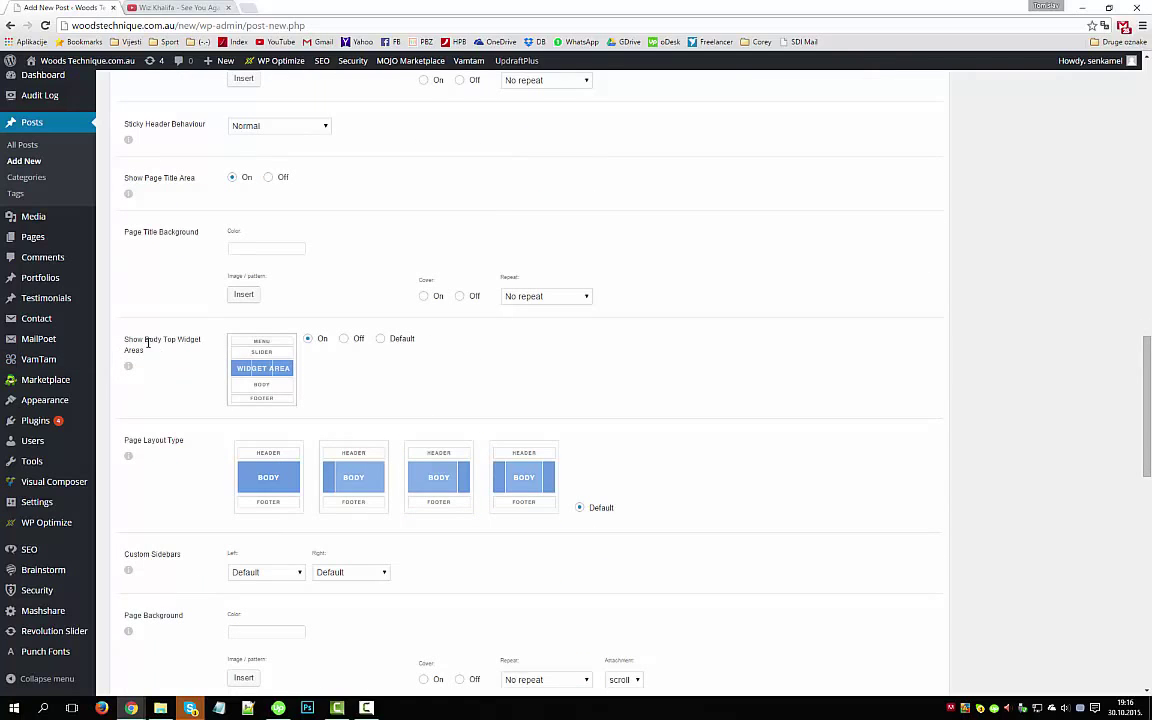
mouse_move(347, 360)
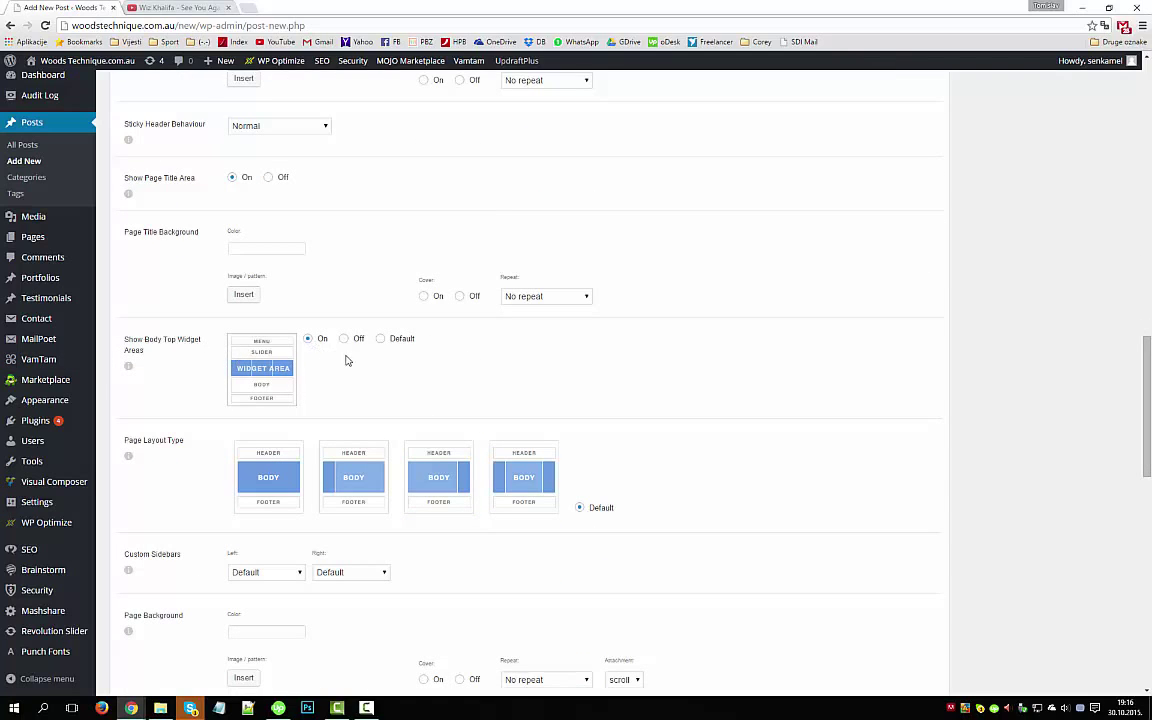
left_click(344, 338)
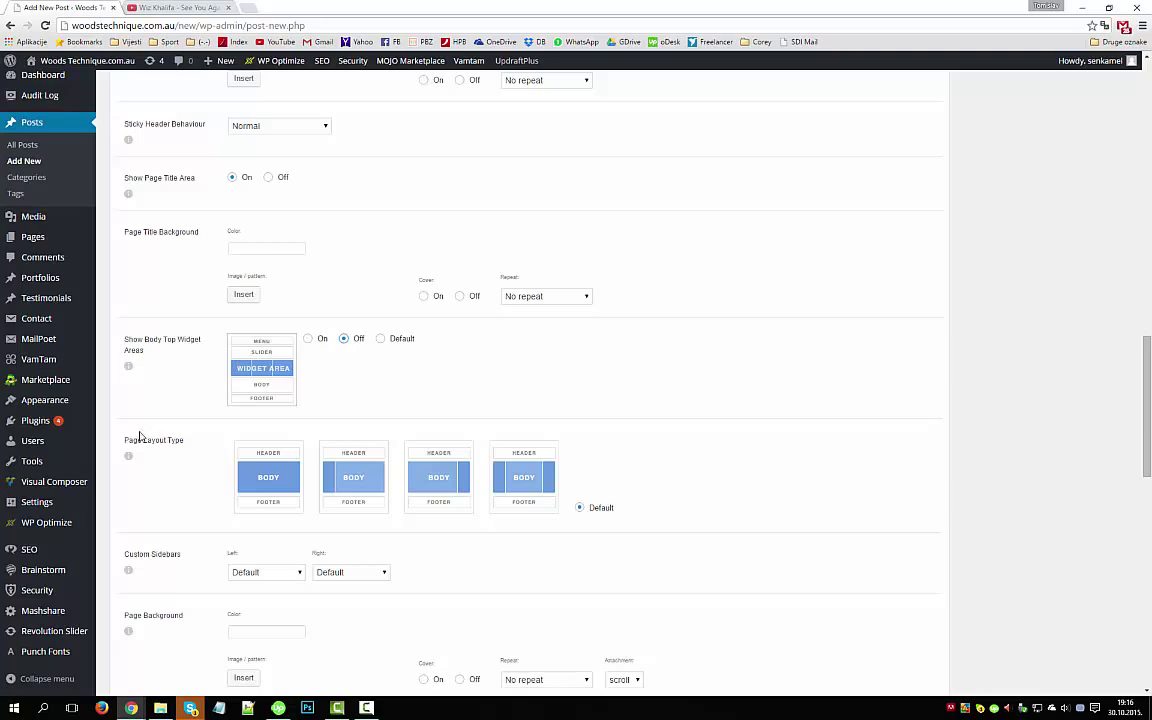
left_click(353, 476)
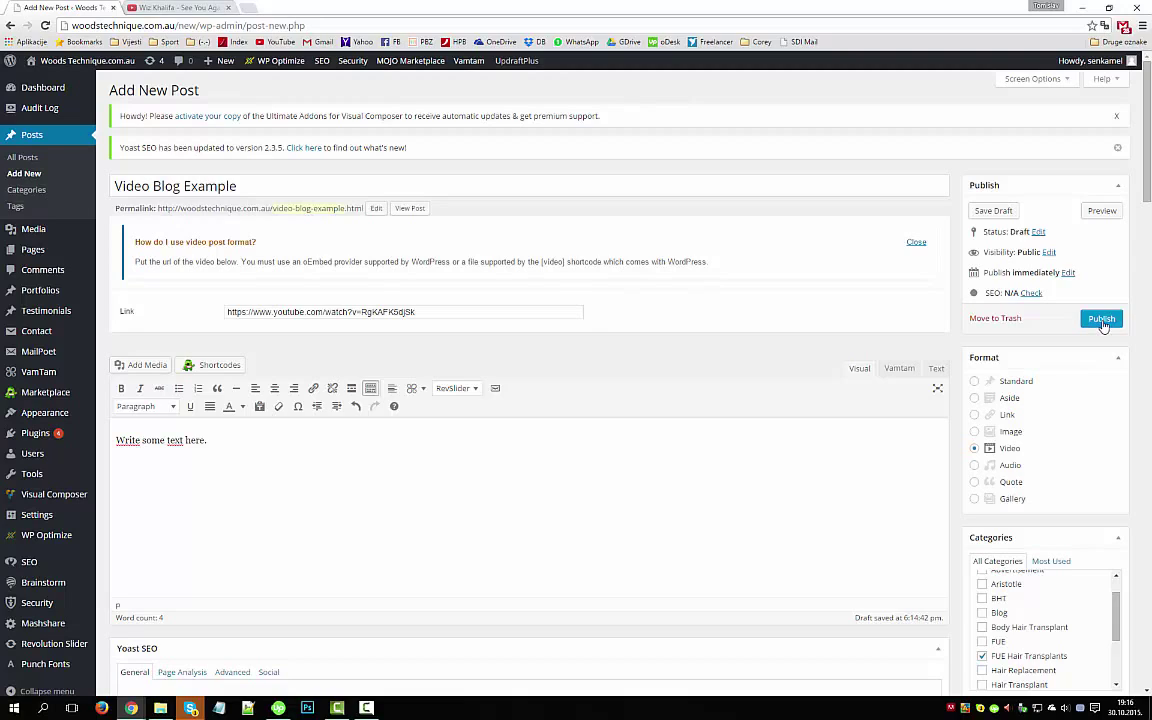
- Publish Video Blog Example and view its live page with the embedded video
left_click(1101, 318)
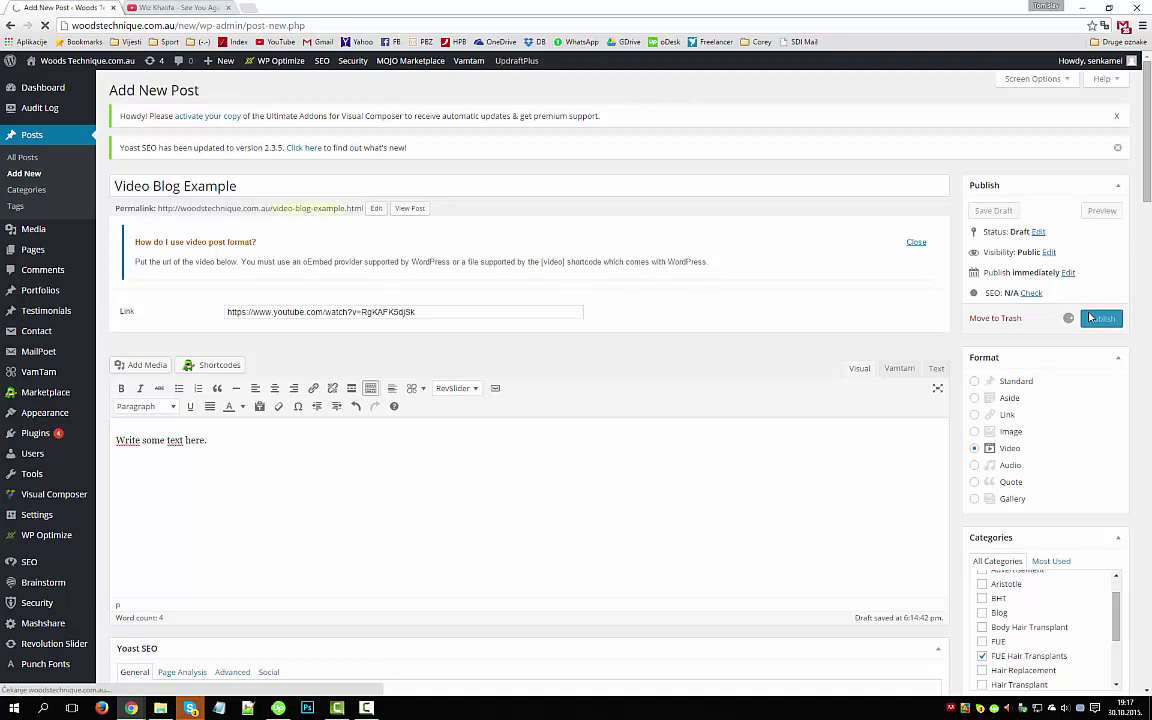
left_click(1100, 318)
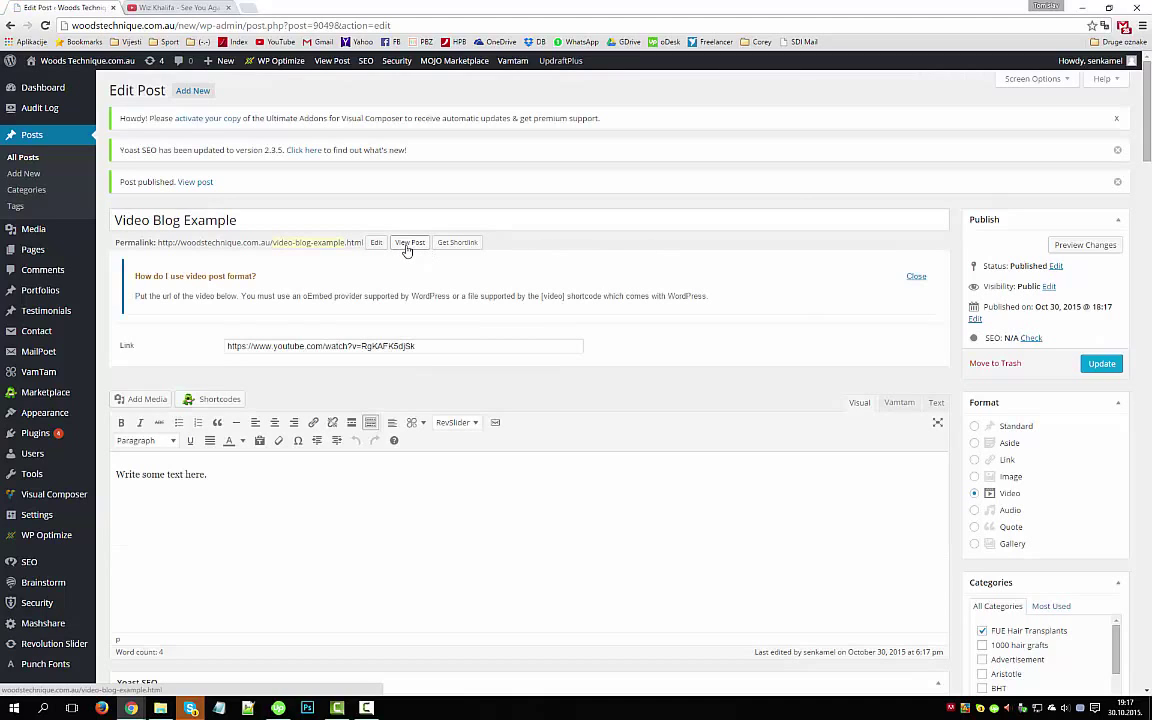
left_click(409, 242)
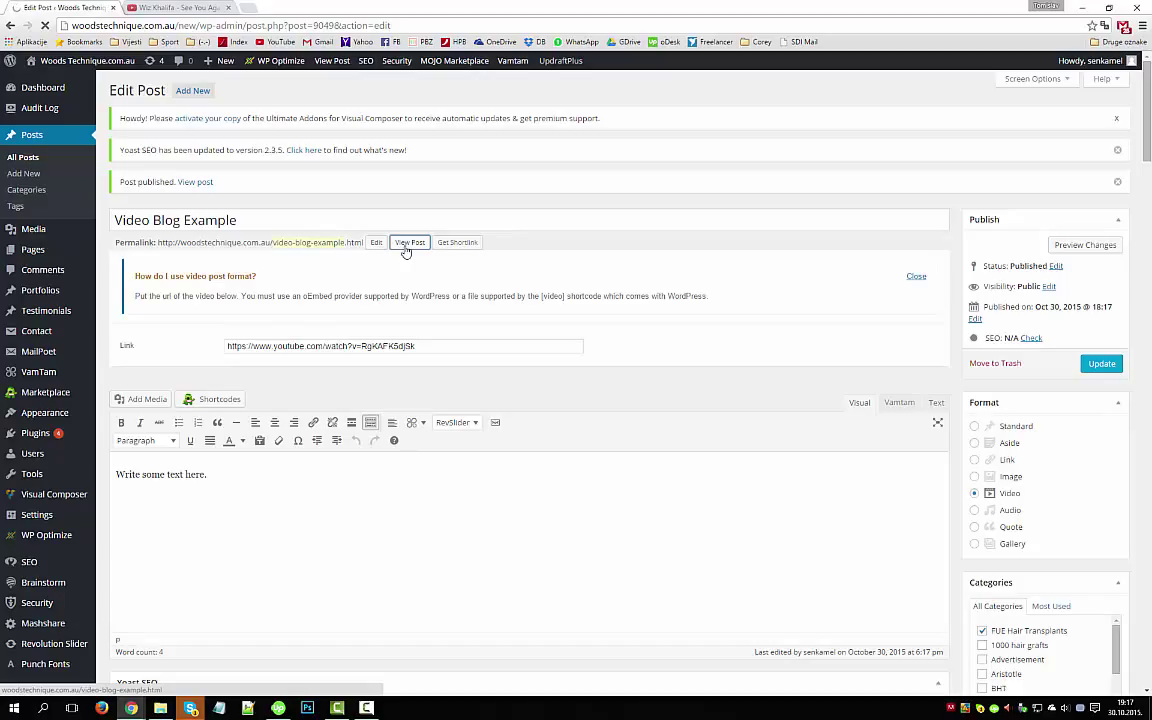
left_click(410, 242)
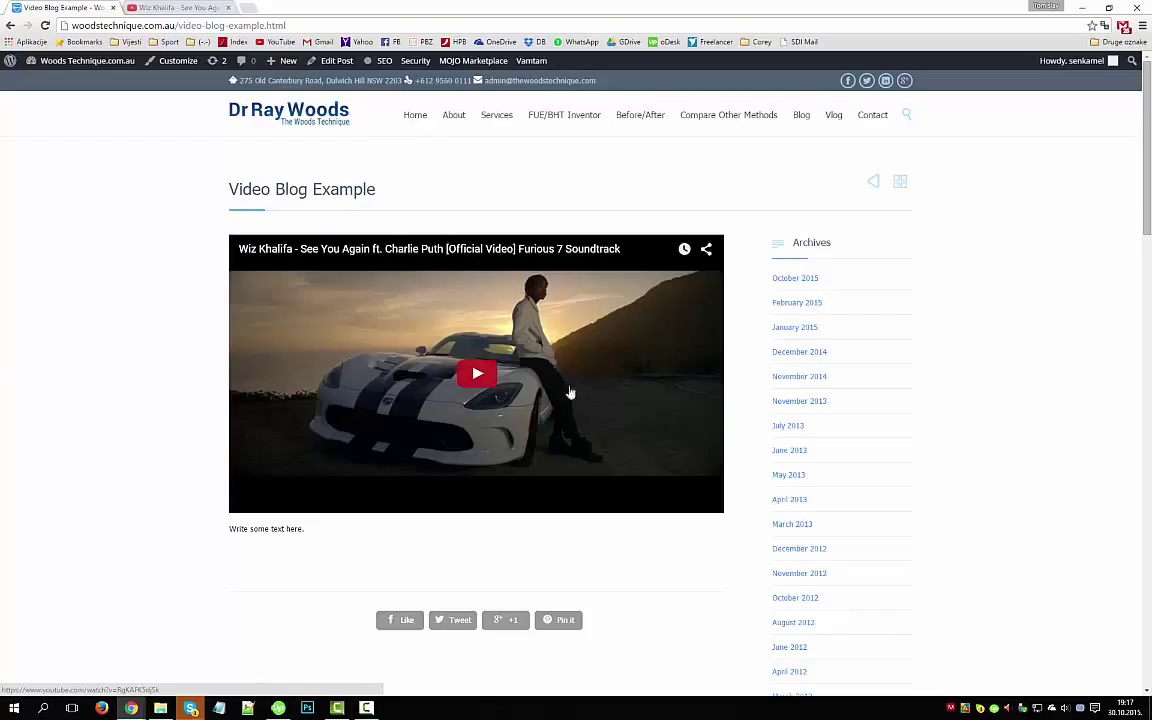
- Confirm Video Blog Example is listed first on the Vlog page, then reopen it
triple_click(265, 528)
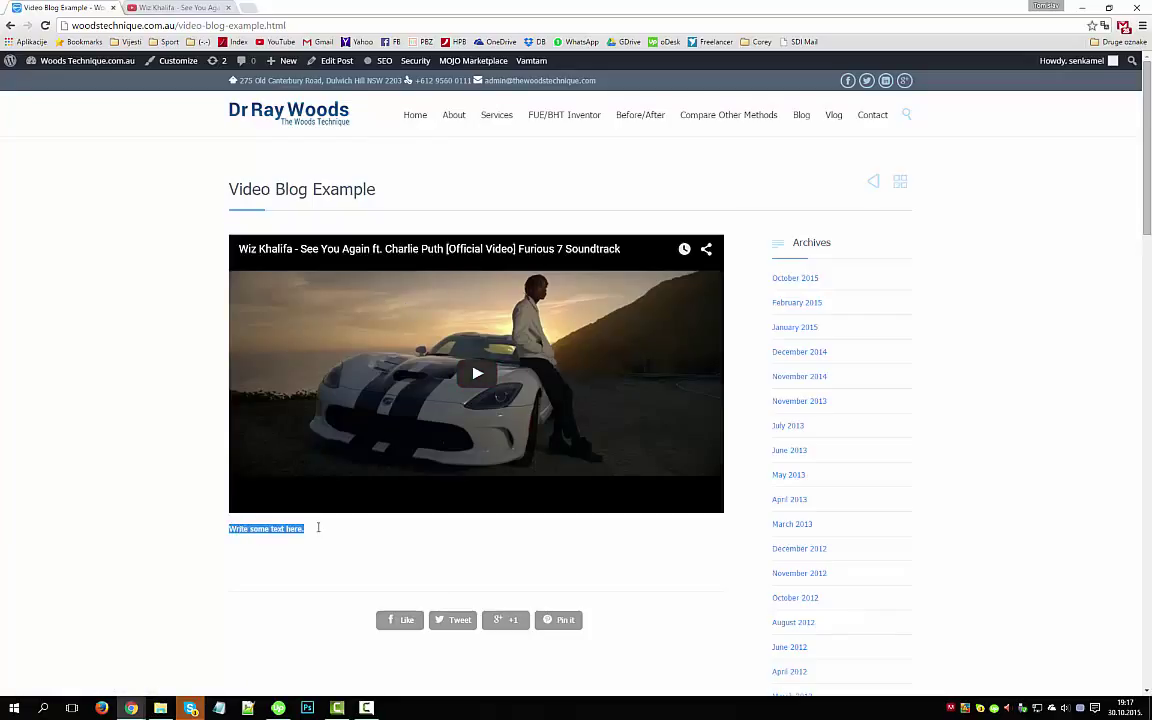
mouse_move(833, 114)
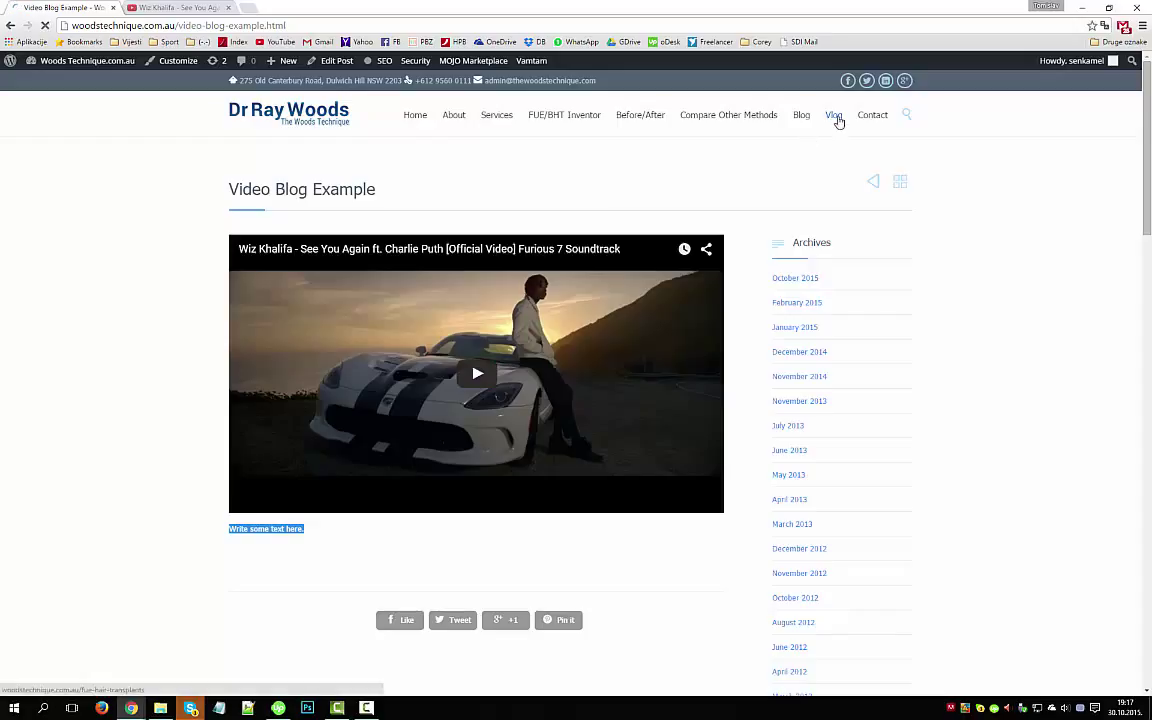
left_click(833, 114)
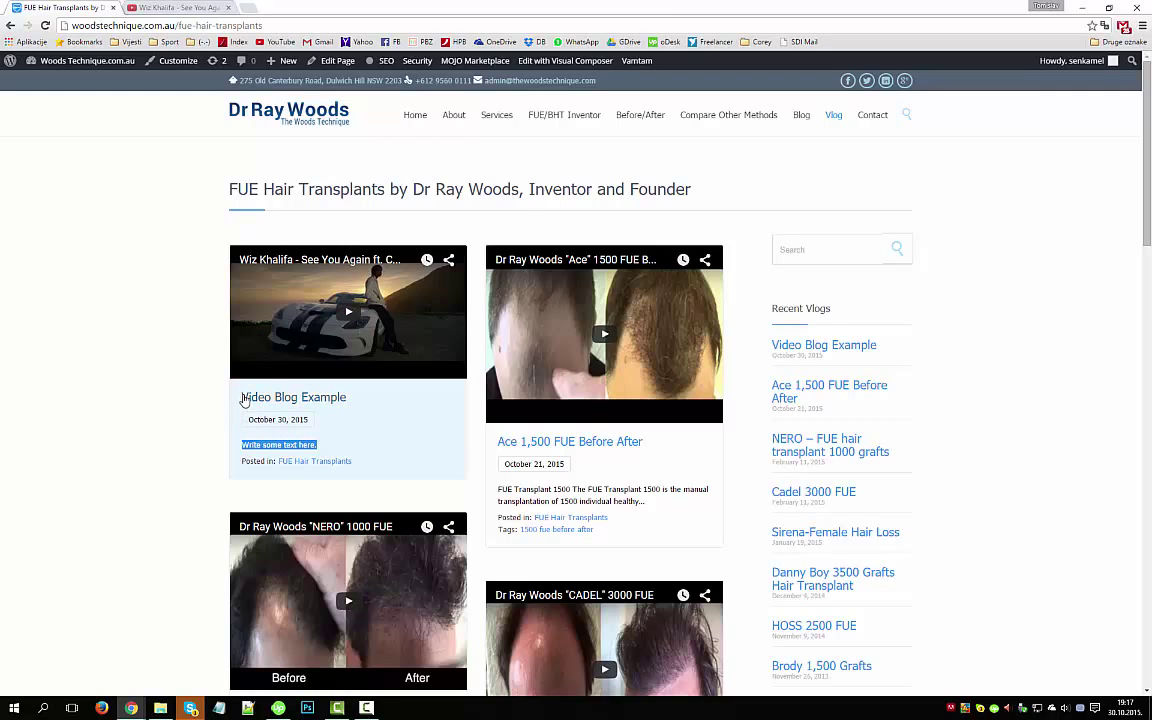
mouse_move(293, 397)
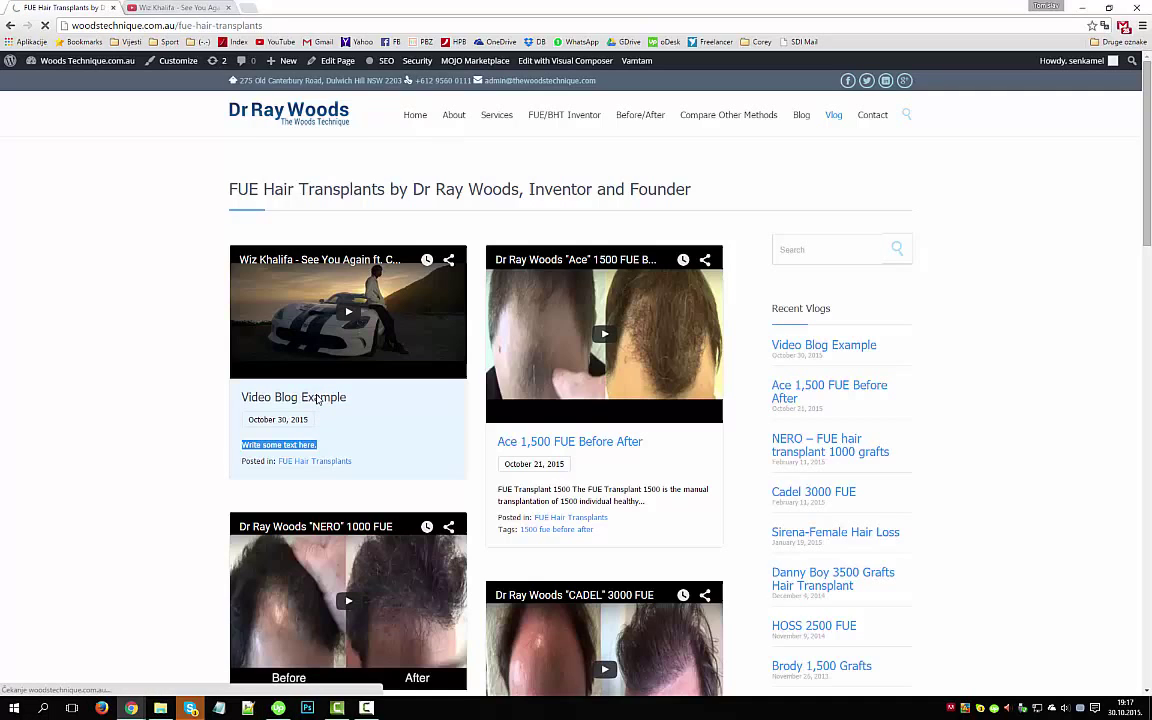
left_click(293, 397)
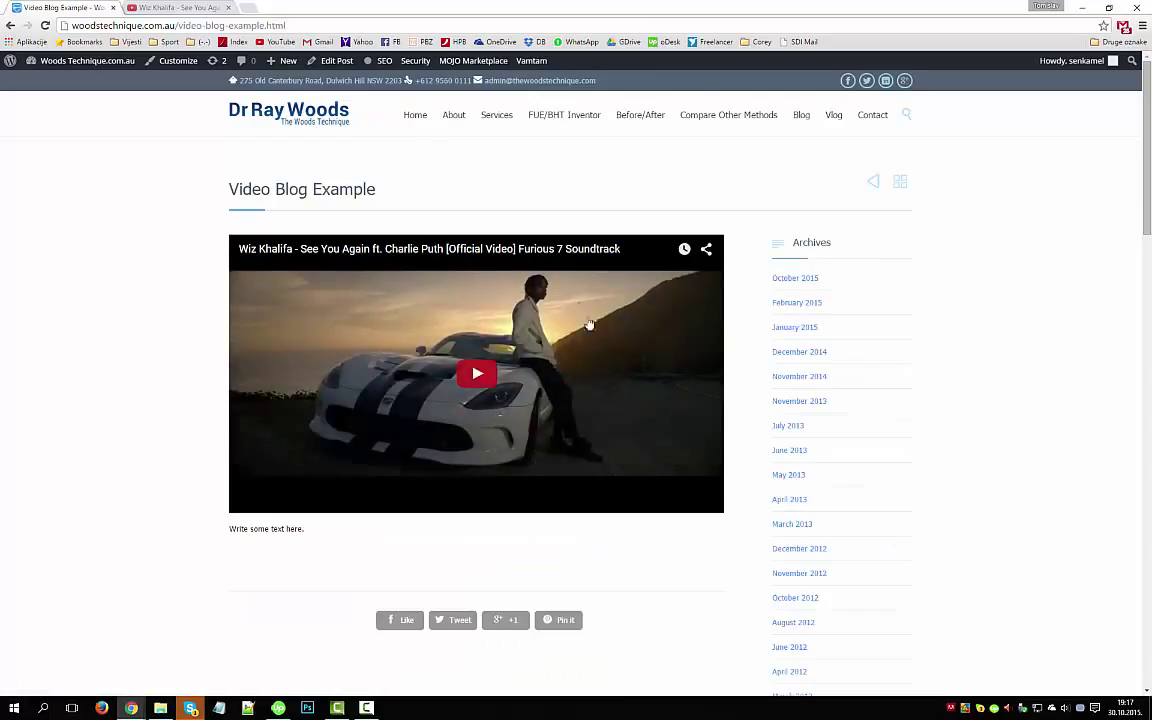
mouse_move(423, 275)
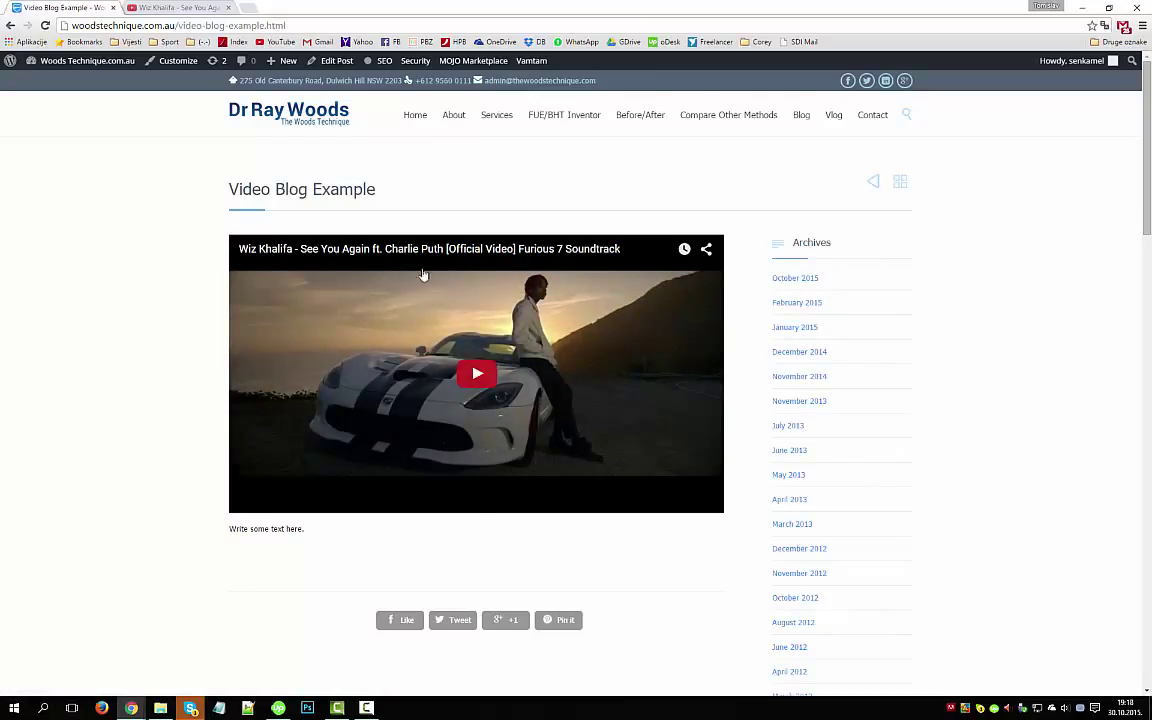
mouse_move(596, 303)
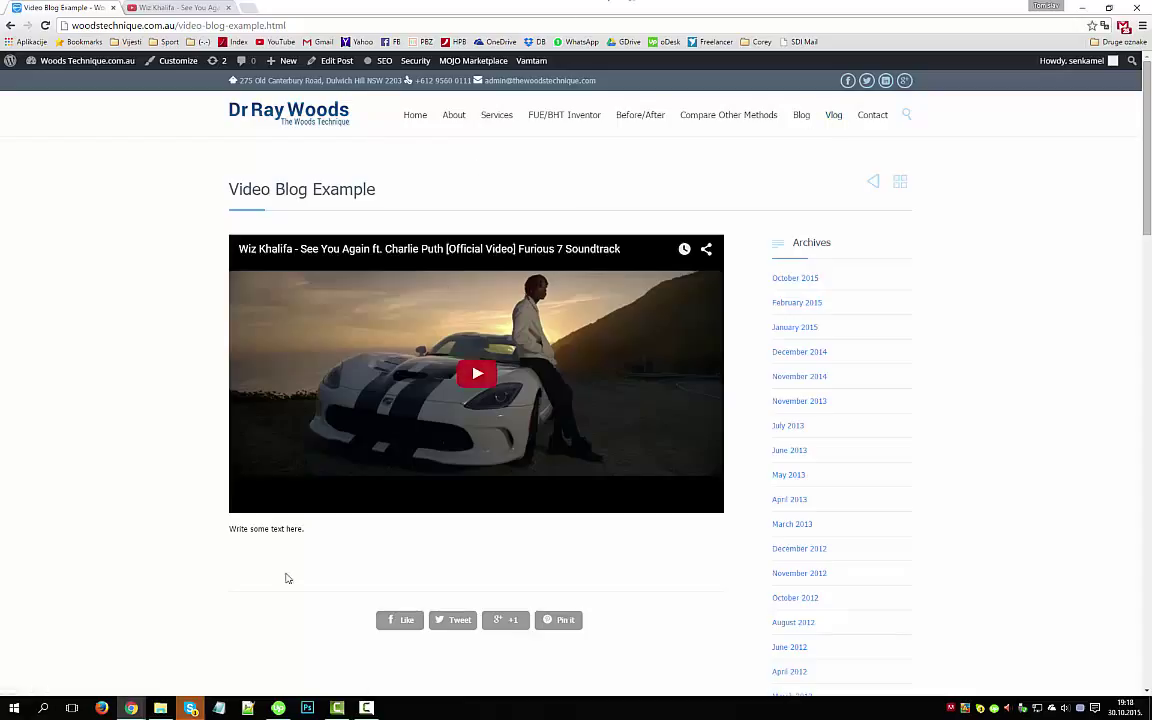
- Select the placeholder sentence 'Write some text here.' below the video
double_click(291, 528)
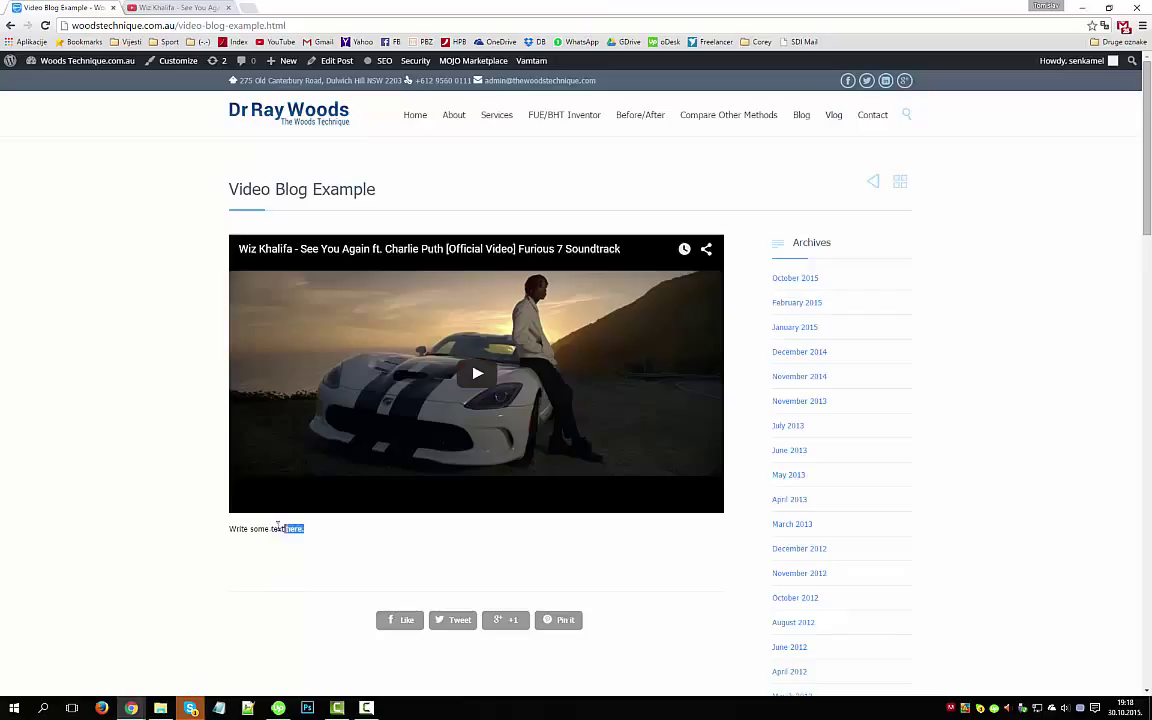
triple_click(266, 528)
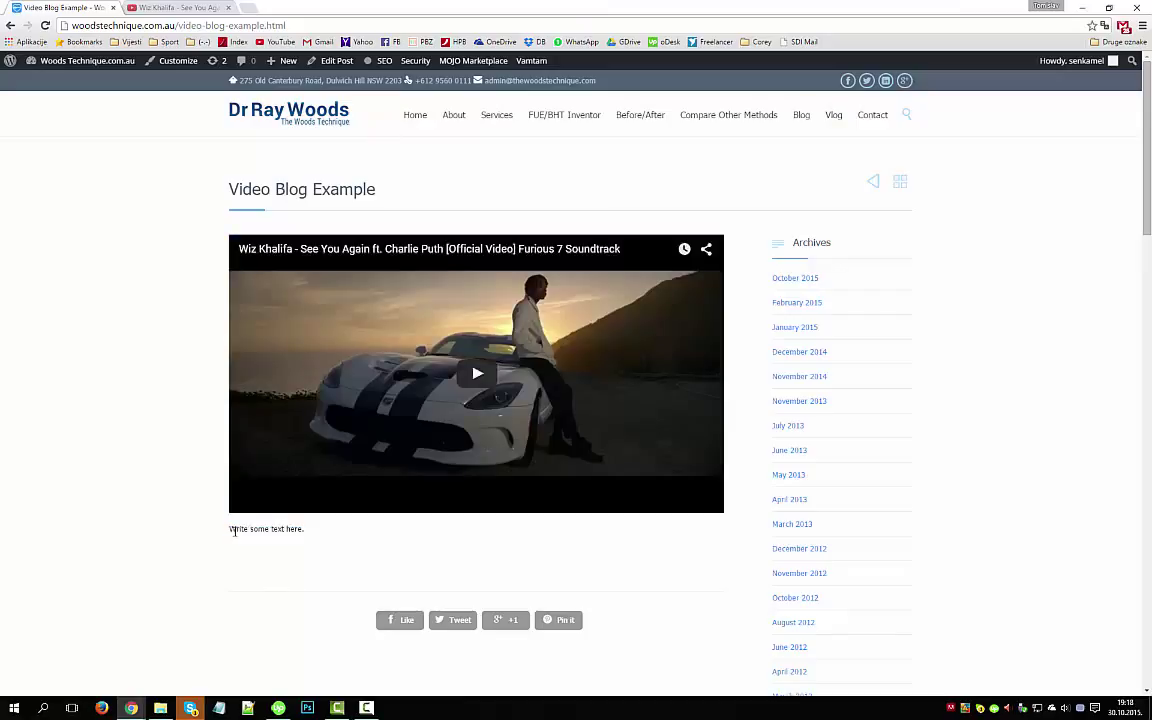
triple_click(265, 529)
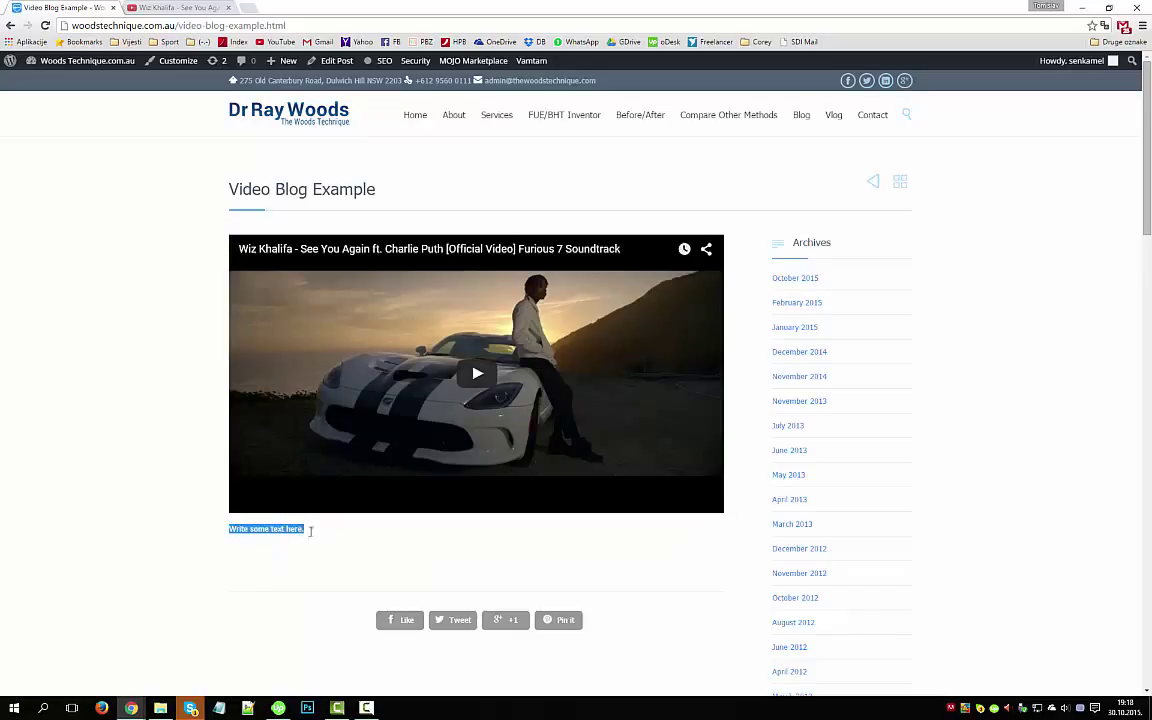
mouse_move(190, 708)
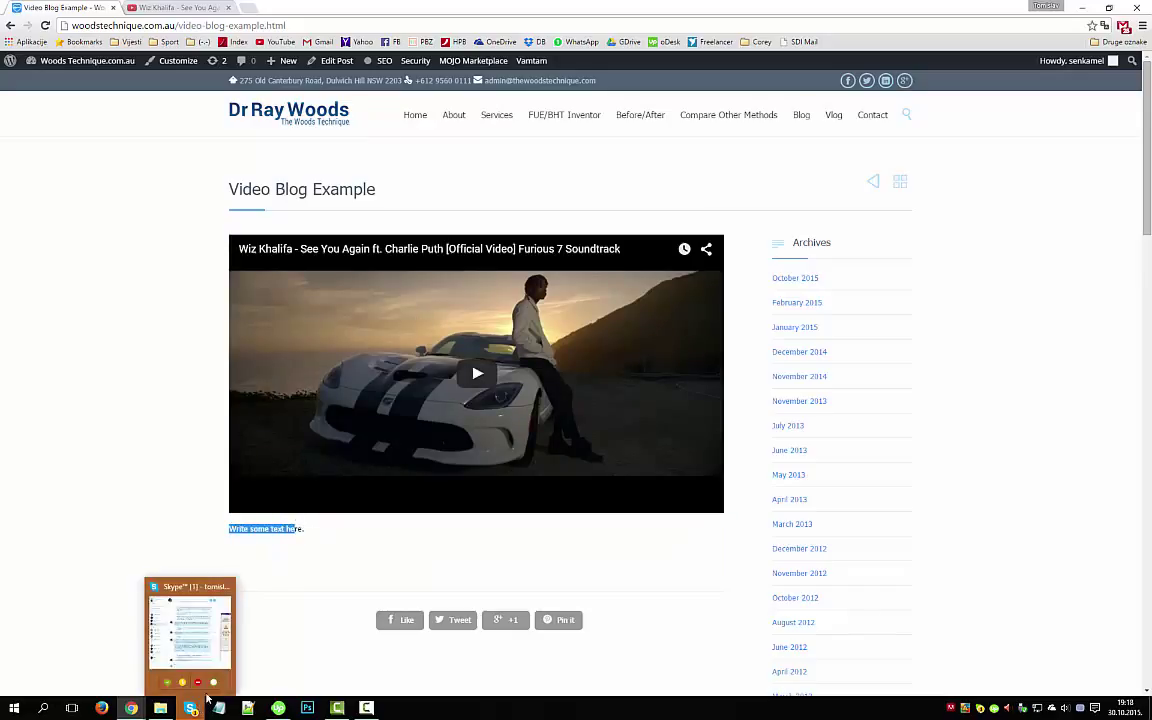